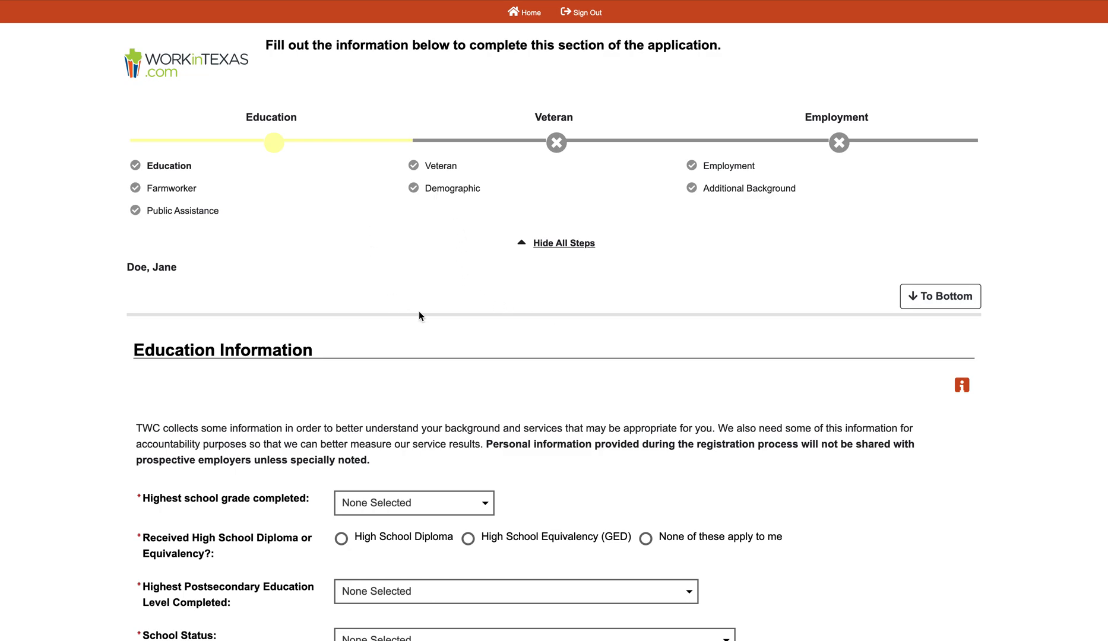
mouse_move(636, 210)
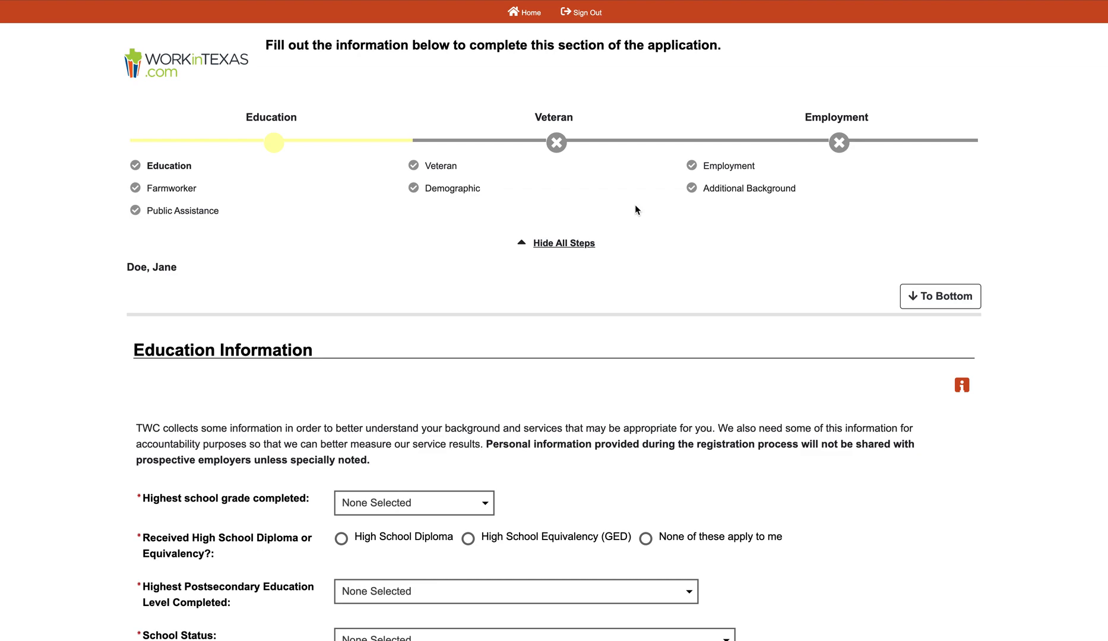
mouse_move(209, 253)
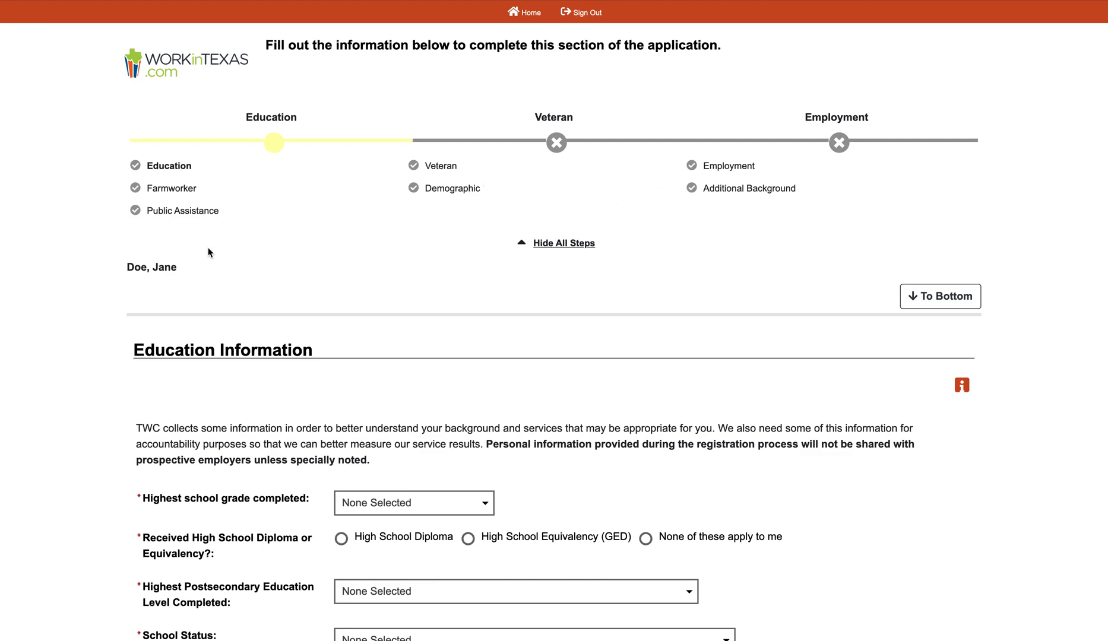
mouse_move(67, 342)
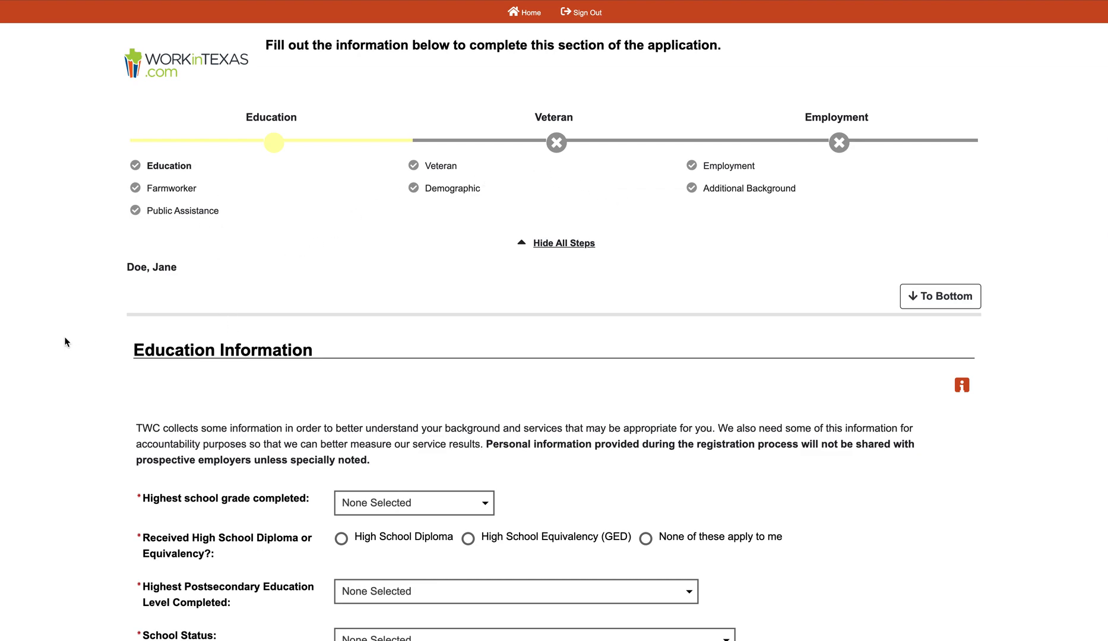
Record 12th Grade Completed, High School Diploma received, and Bachelor's degree attained.
scroll(down, 3)
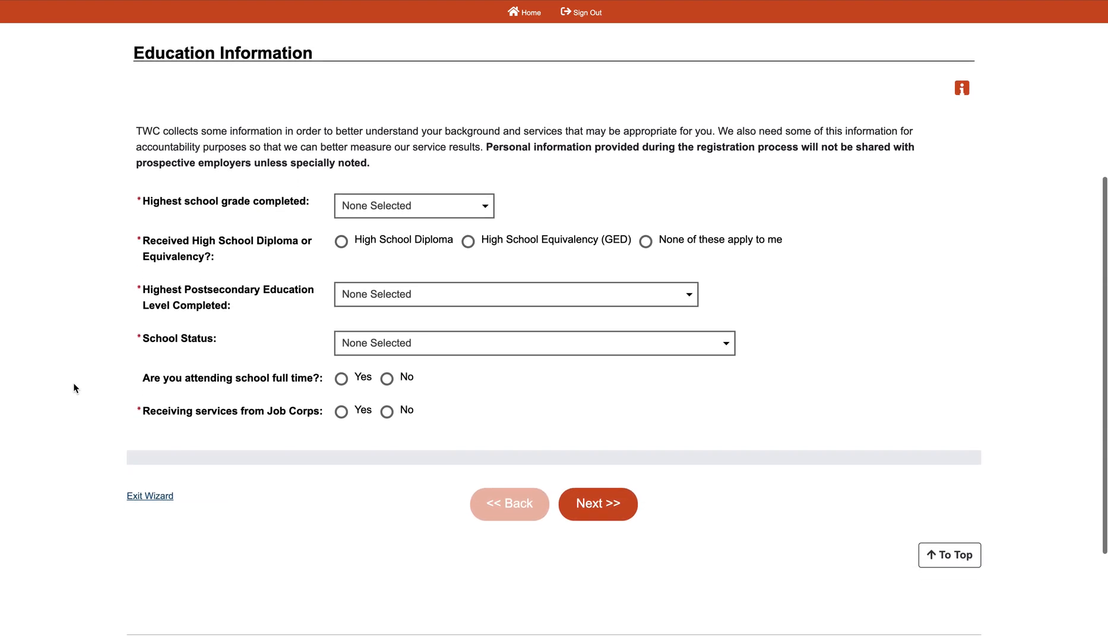
click(413, 206)
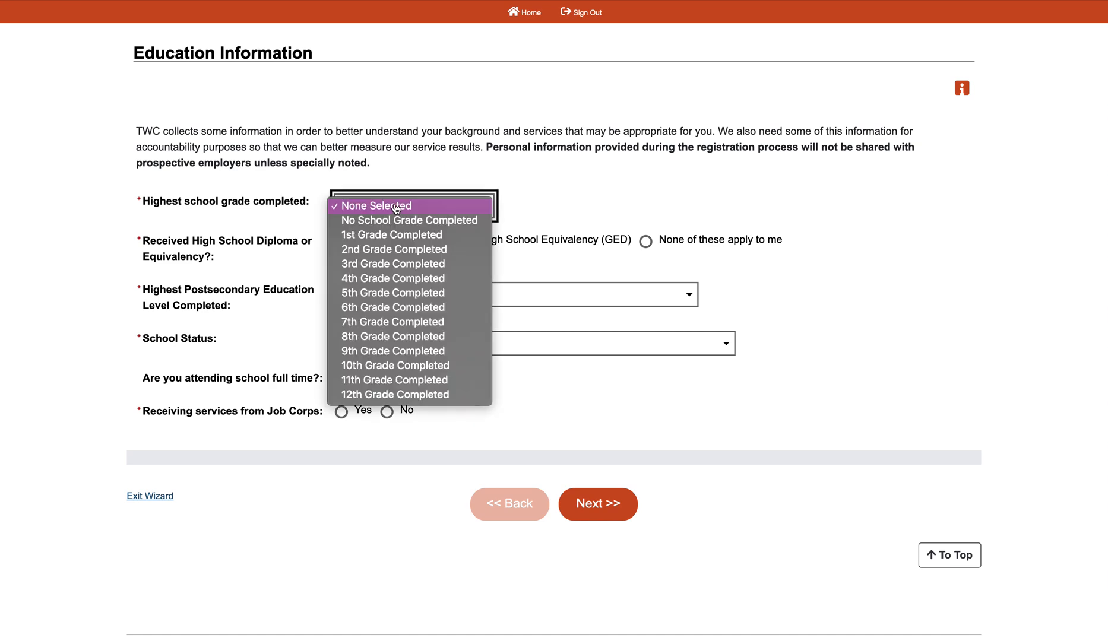
click(377, 206)
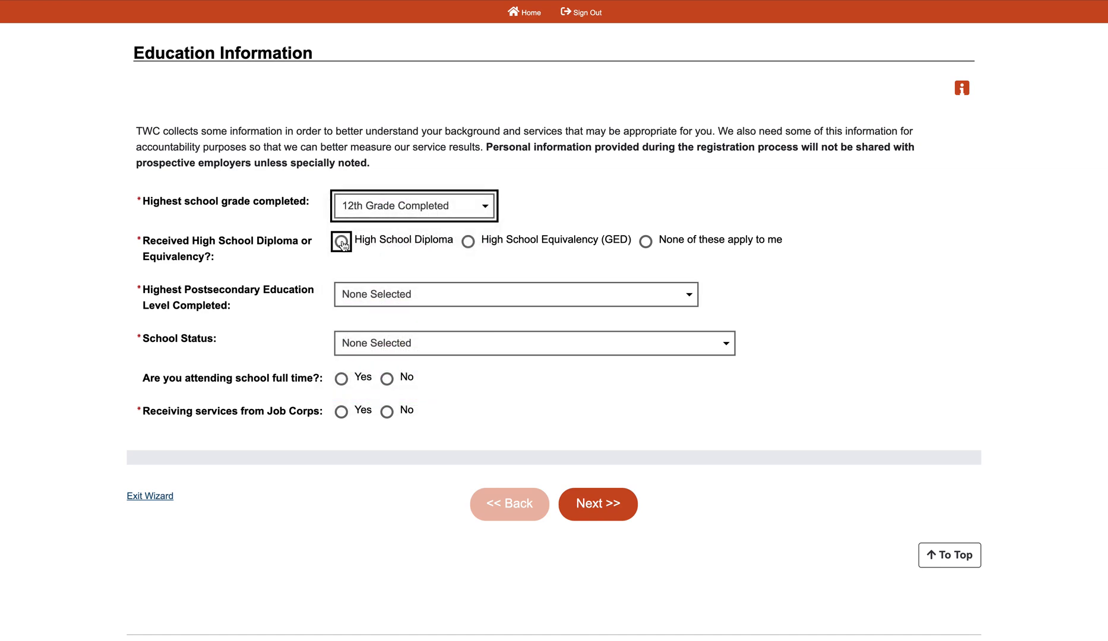
click(341, 239)
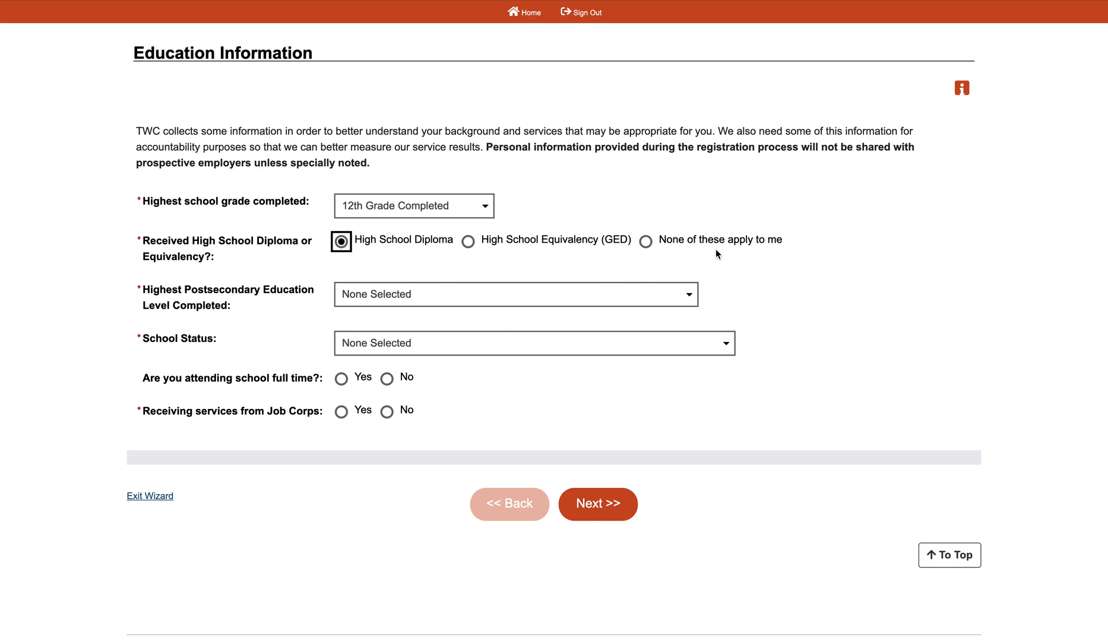
click(514, 295)
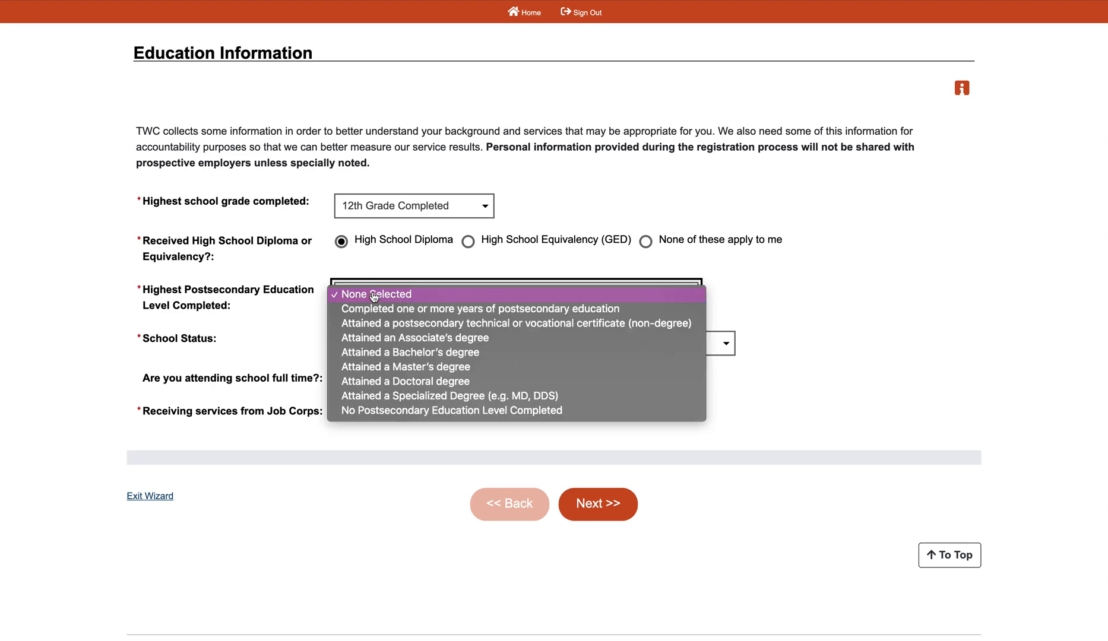
click(410, 352)
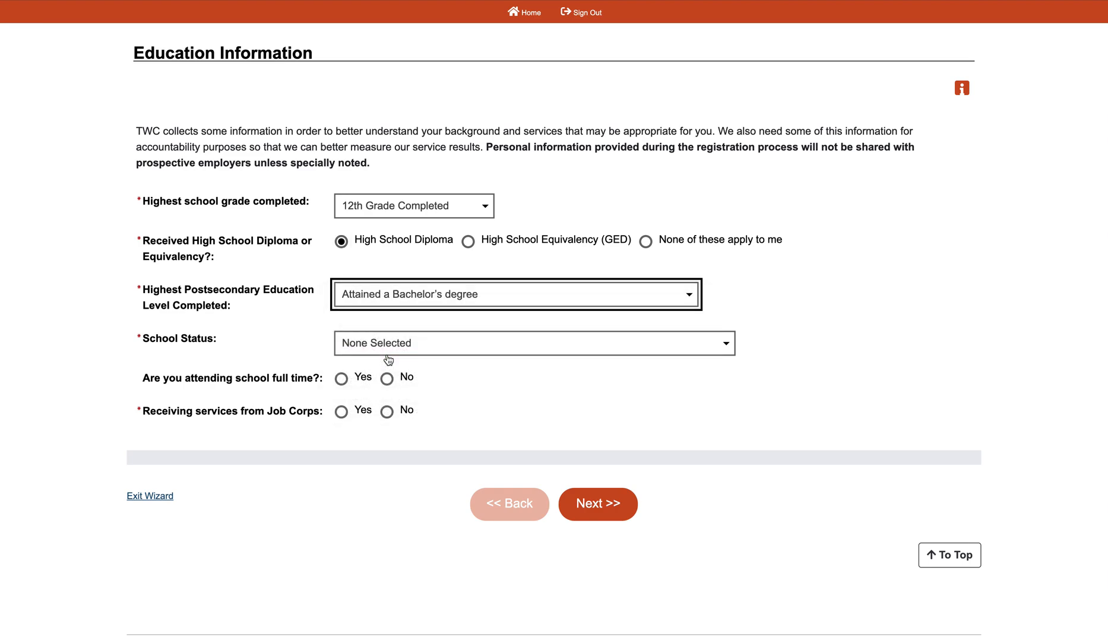
Set school status to not attending (secondary graduate) and Job Corps services to No.
click(535, 343)
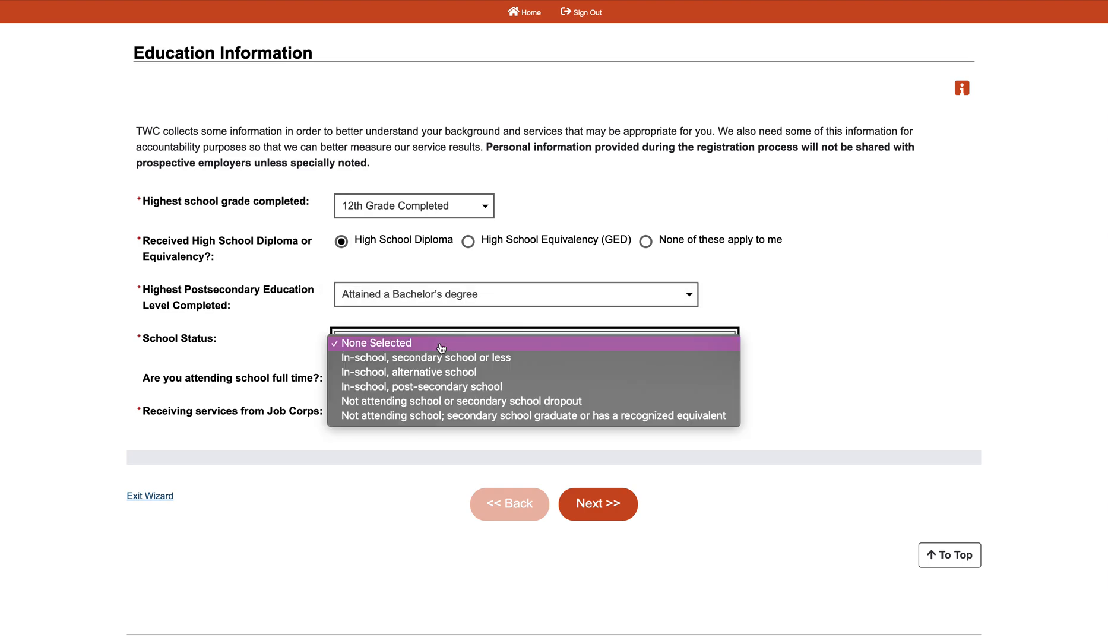
mouse_move(442, 372)
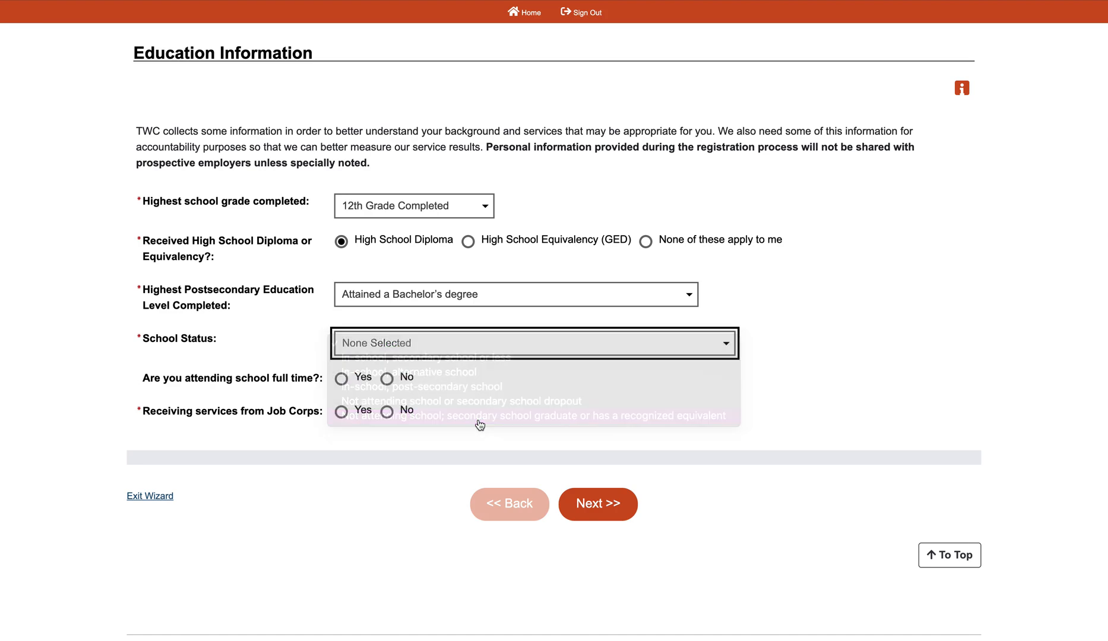
click(535, 415)
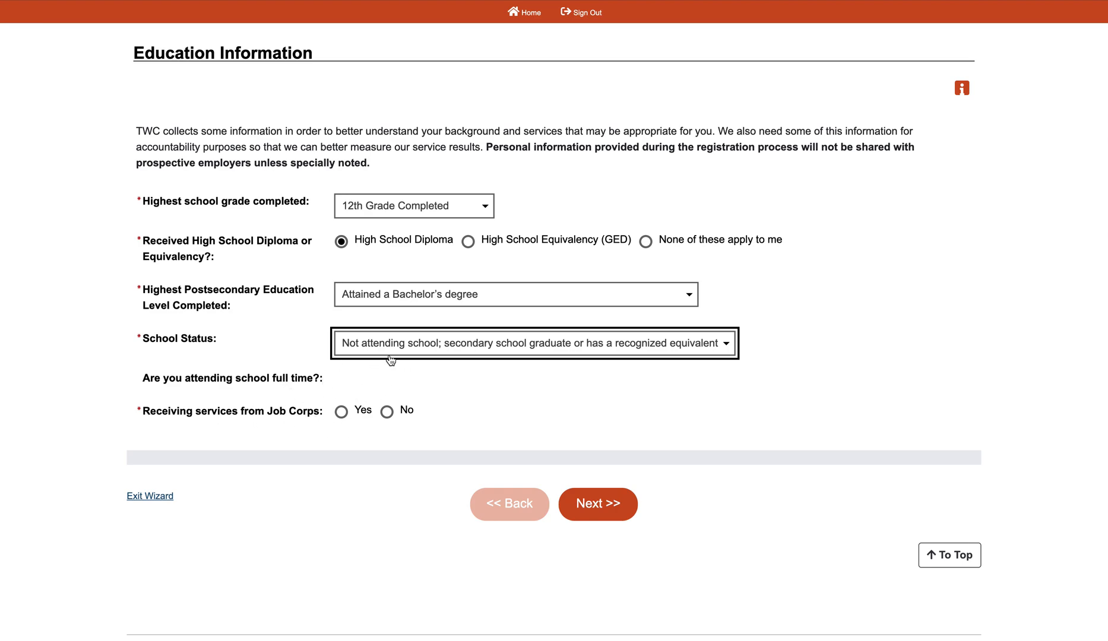
click(535, 343)
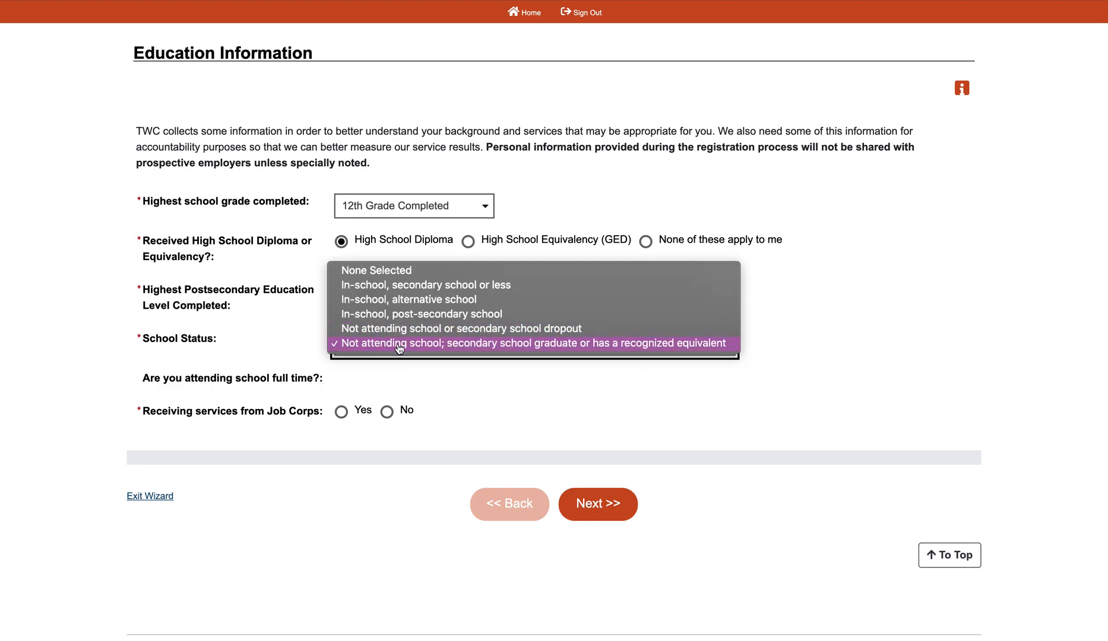
click(530, 344)
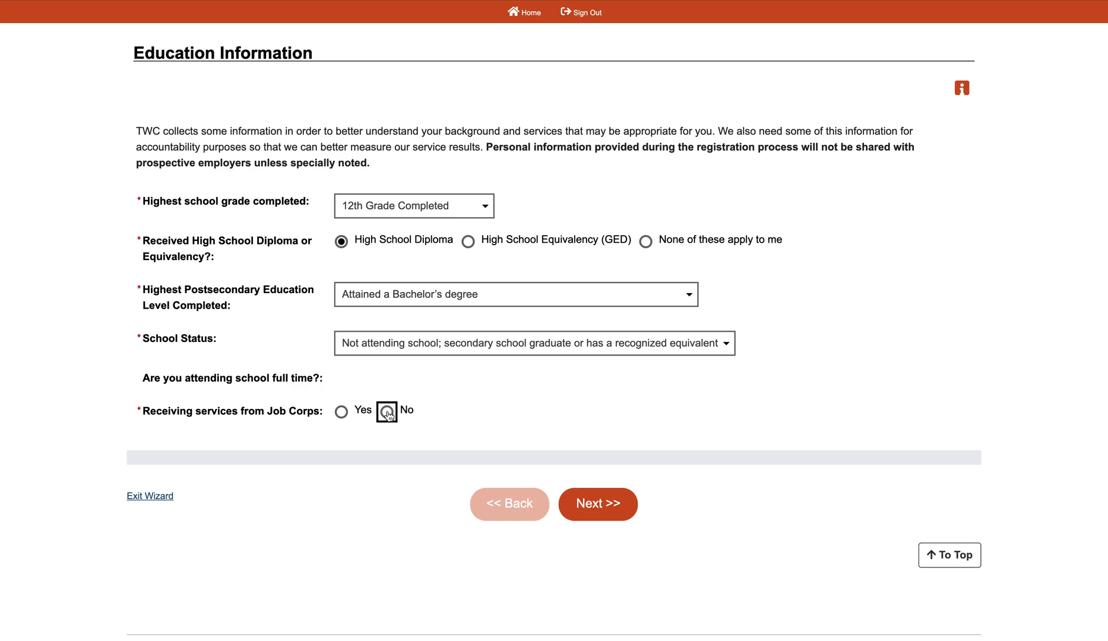
click(385, 410)
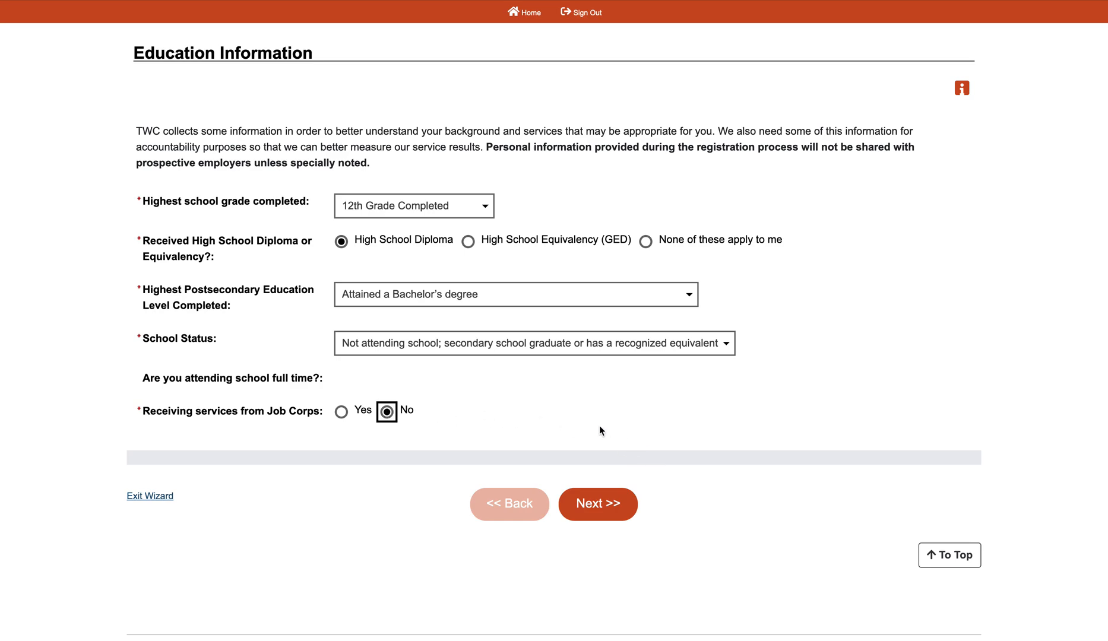
click(414, 206)
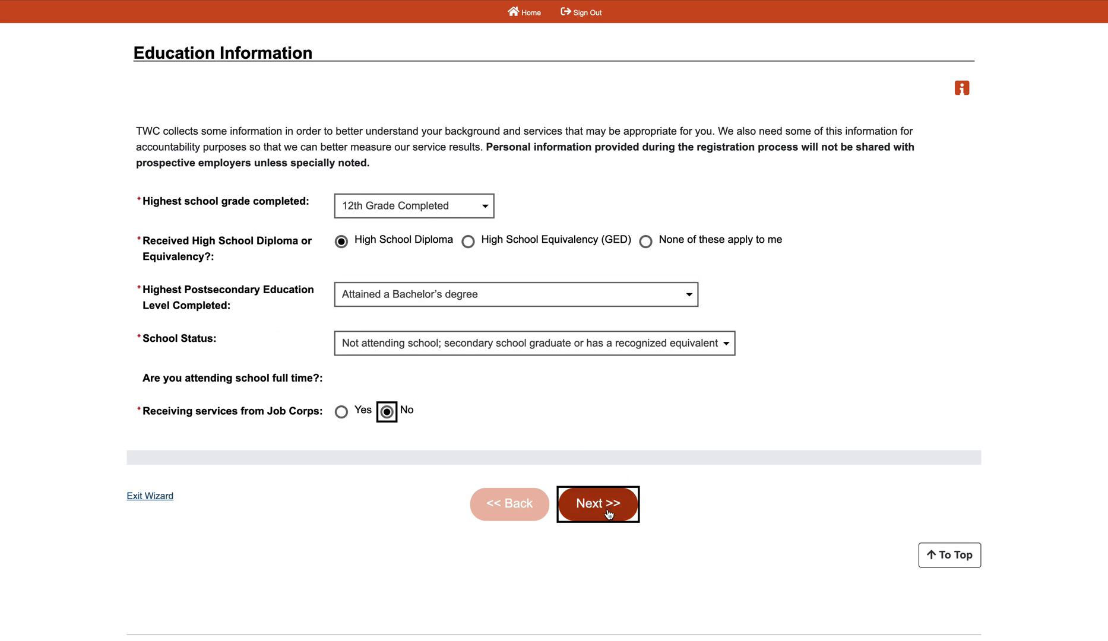
Save the Education section via Next >> and wait for the Veteran step to load.
click(596, 503)
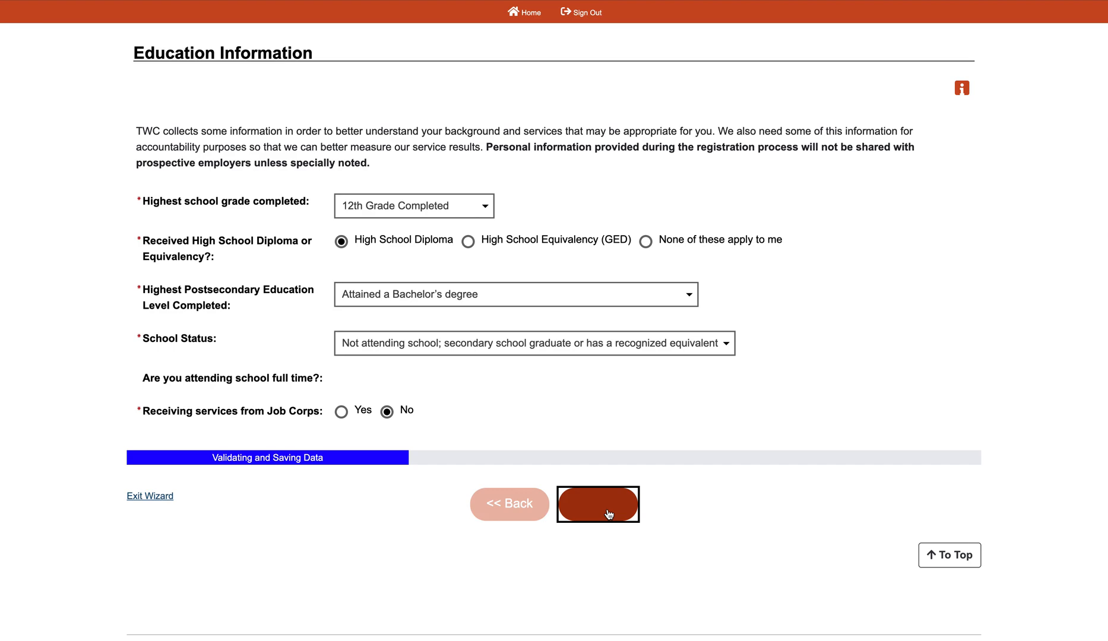
click(597, 504)
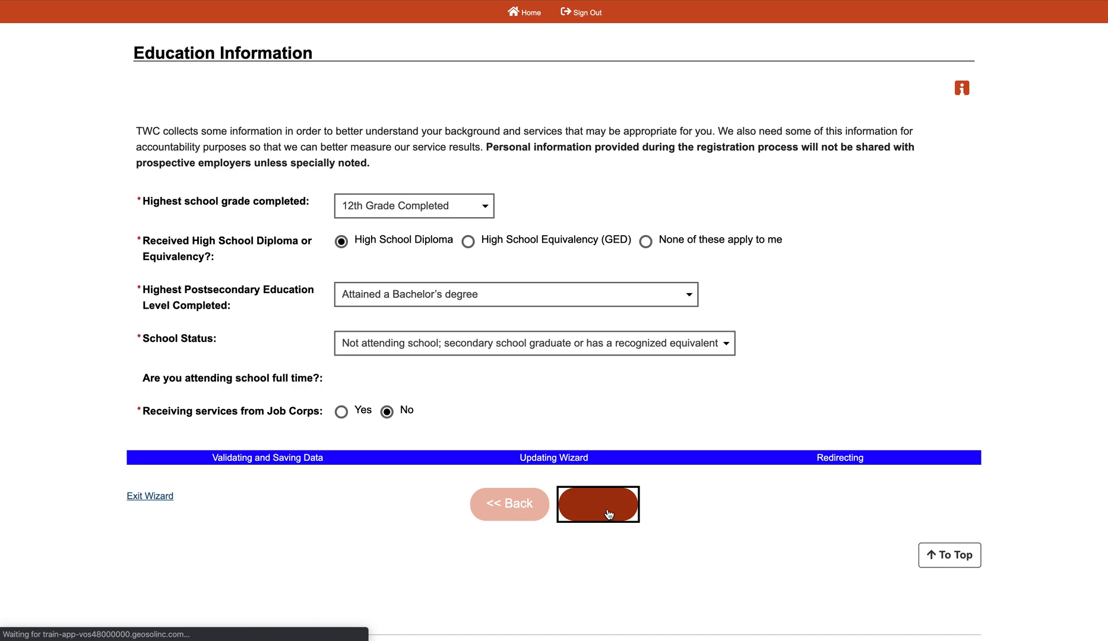
click(597, 504)
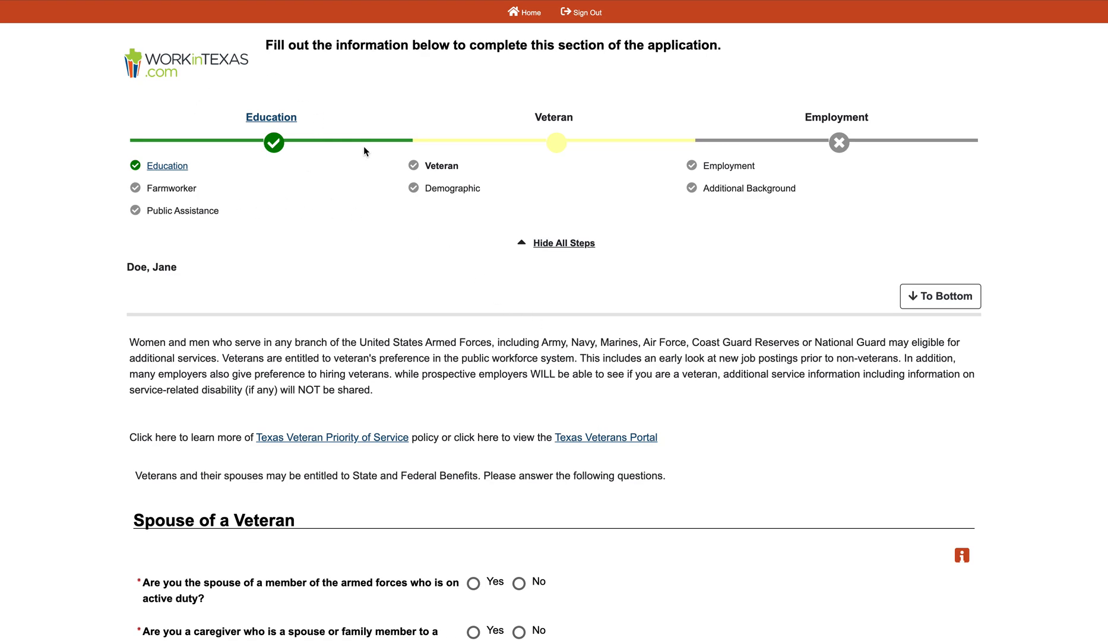
mouse_move(427, 361)
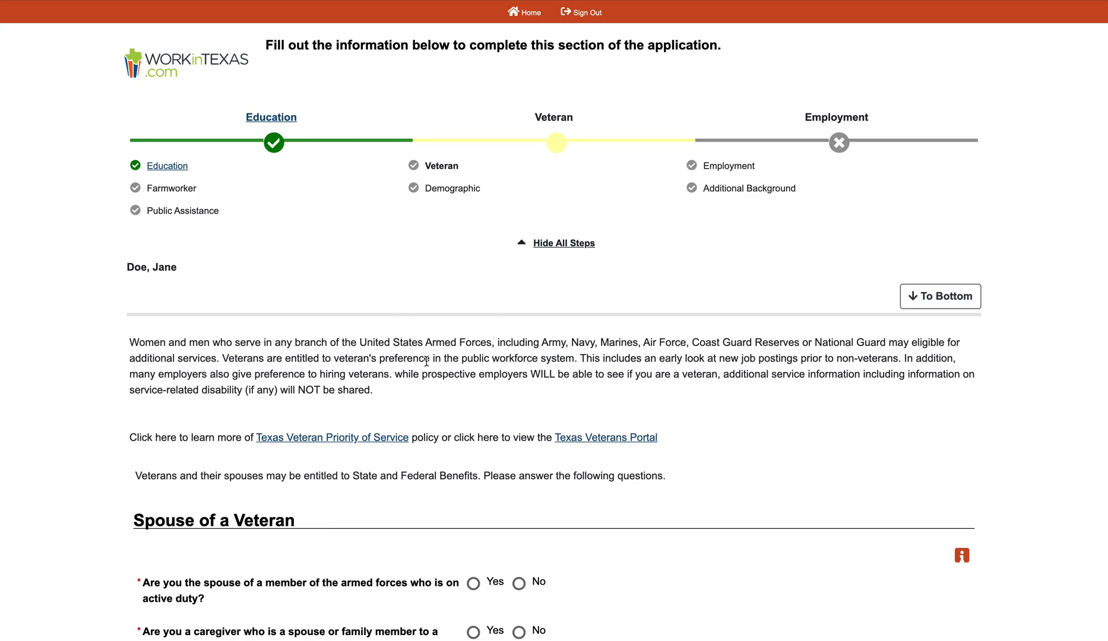
Answer No to all spouse-of-a-veteran questions.
scroll(down, 3)
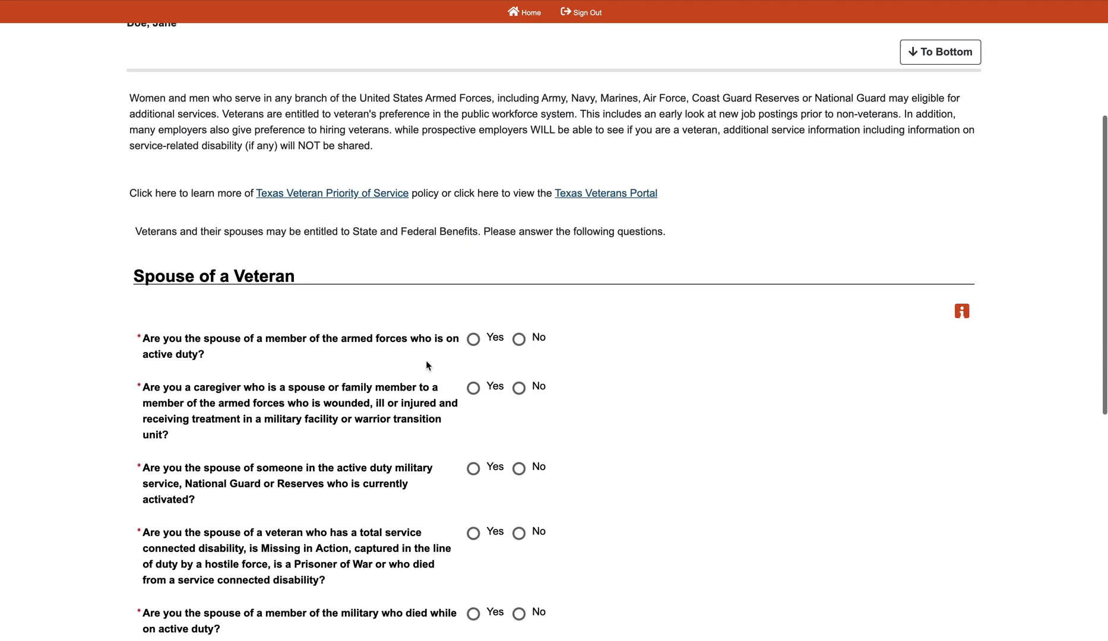
scroll(down, 3)
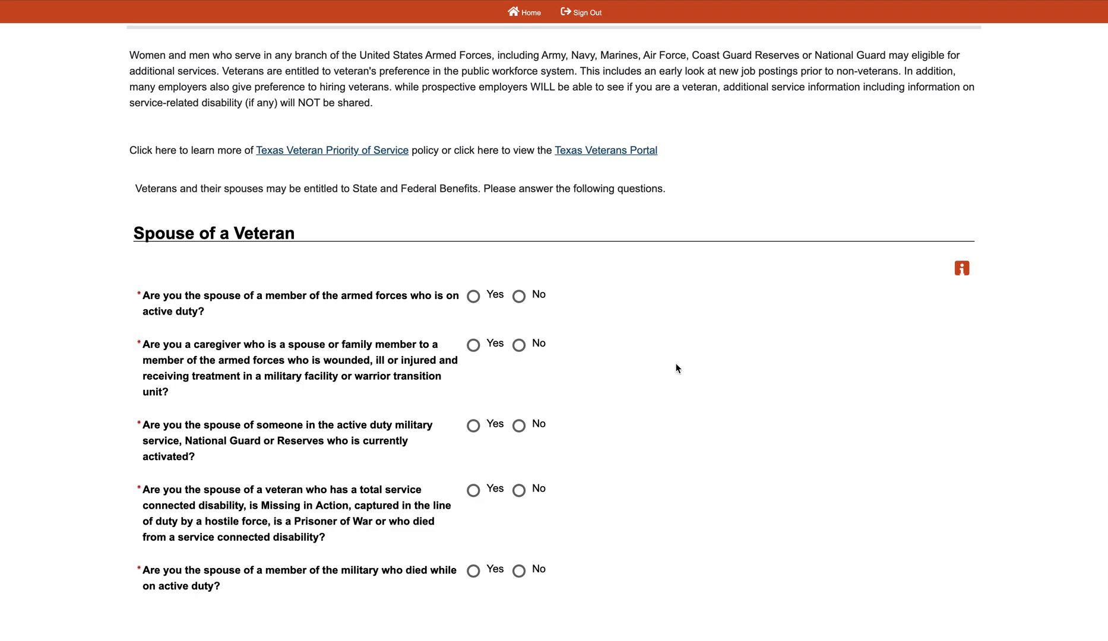
scroll(down, 3)
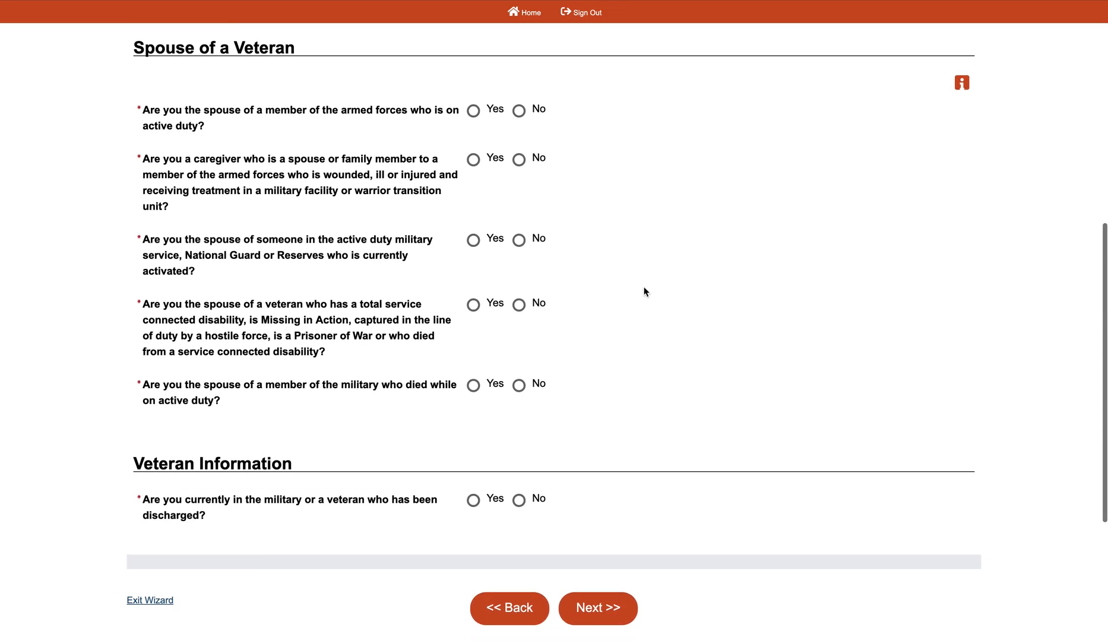
mouse_move(494, 159)
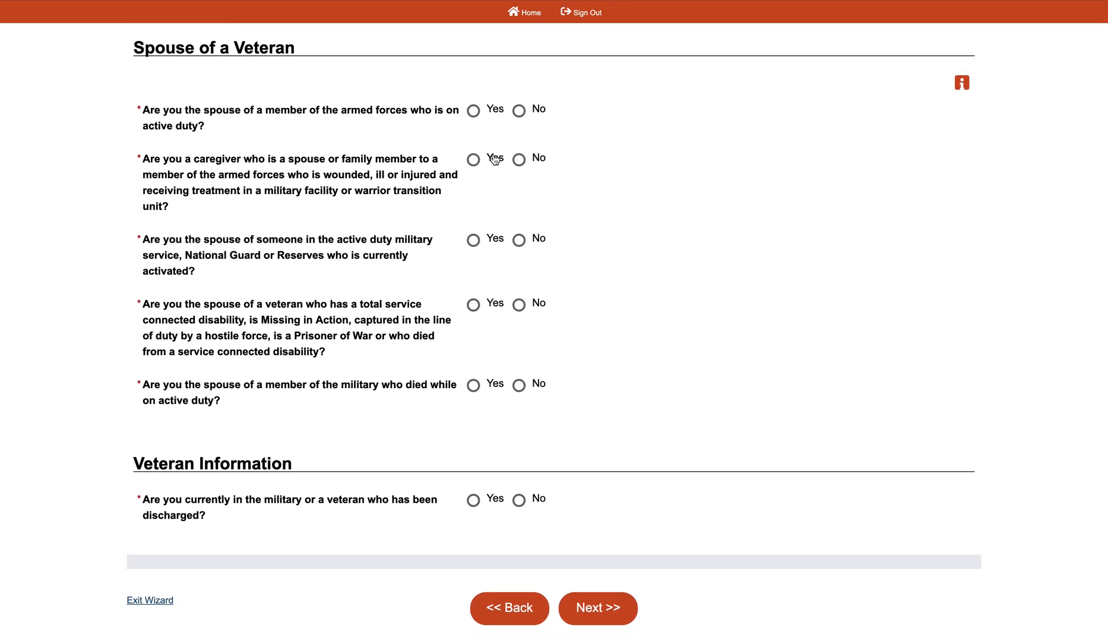
mouse_move(524, 67)
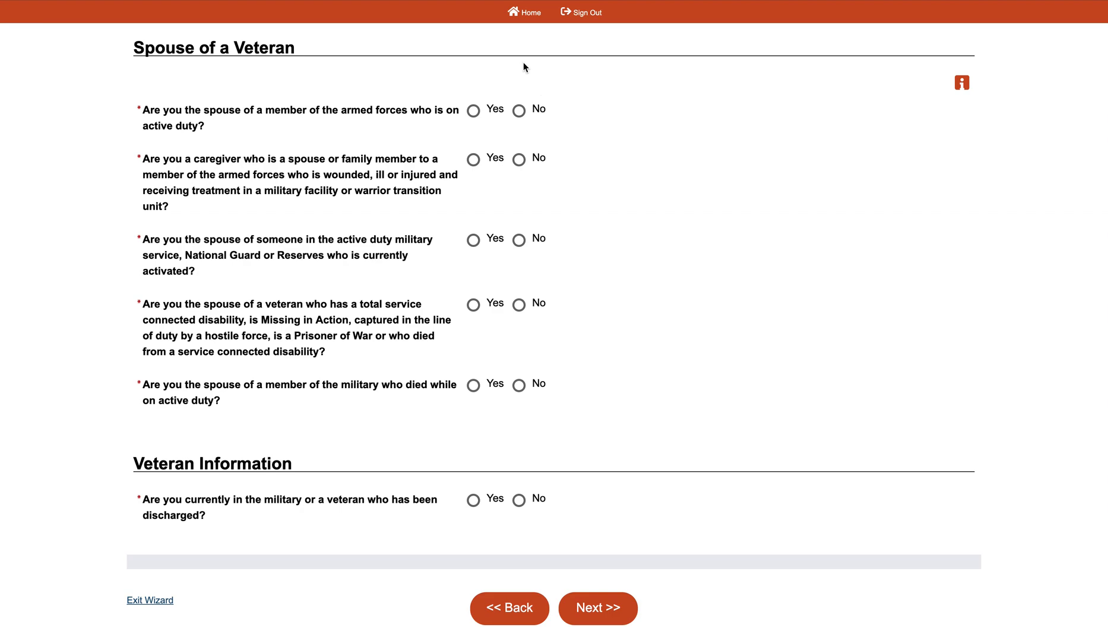
click(518, 110)
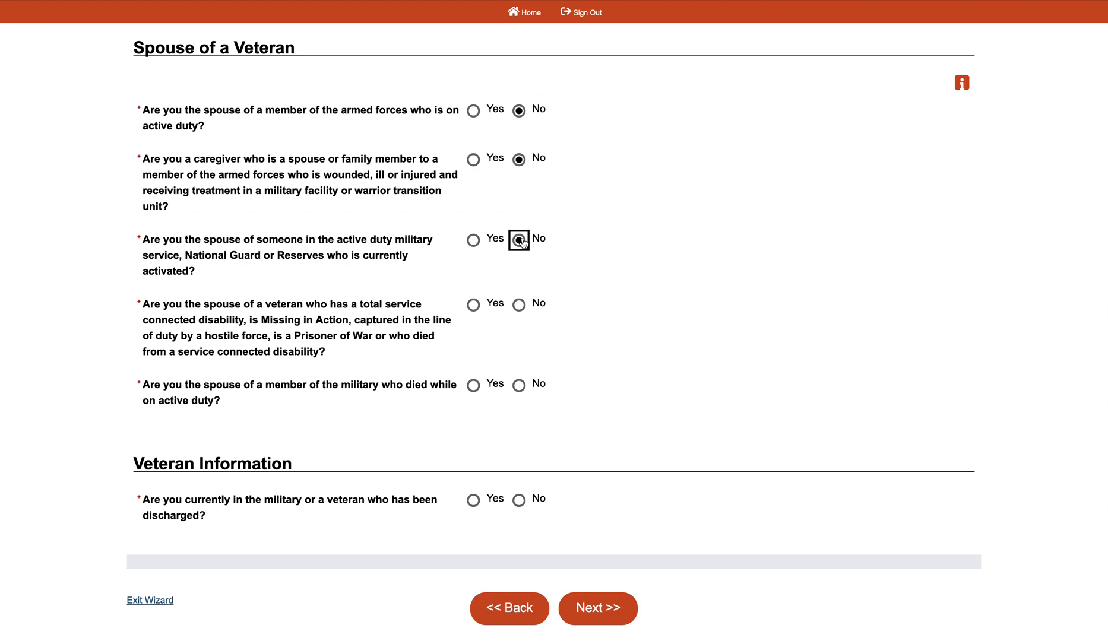
click(518, 385)
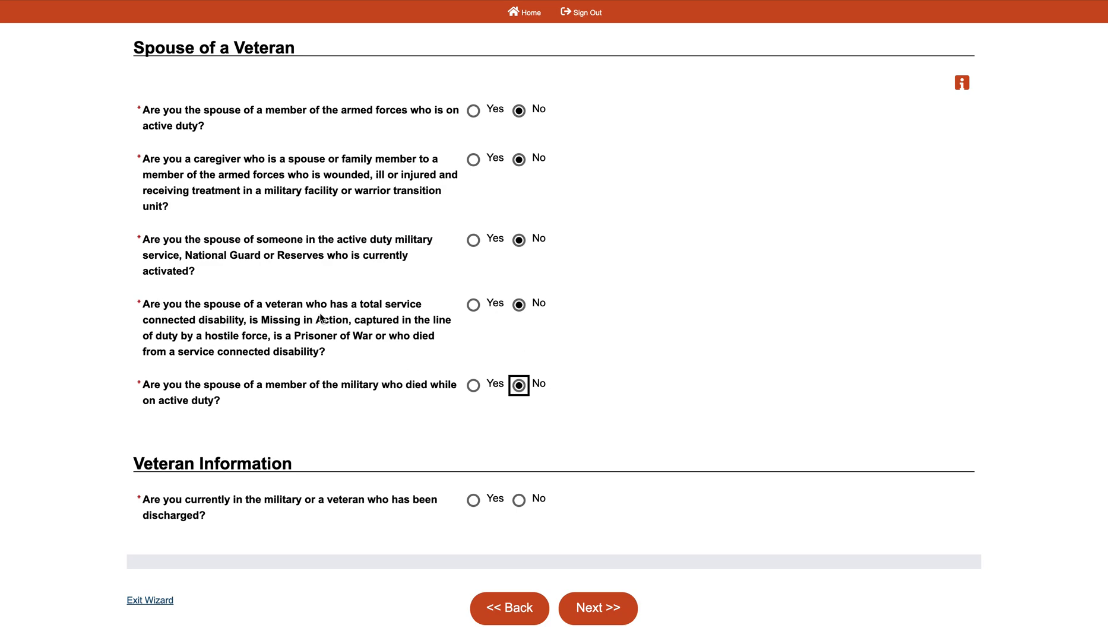
mouse_move(257, 370)
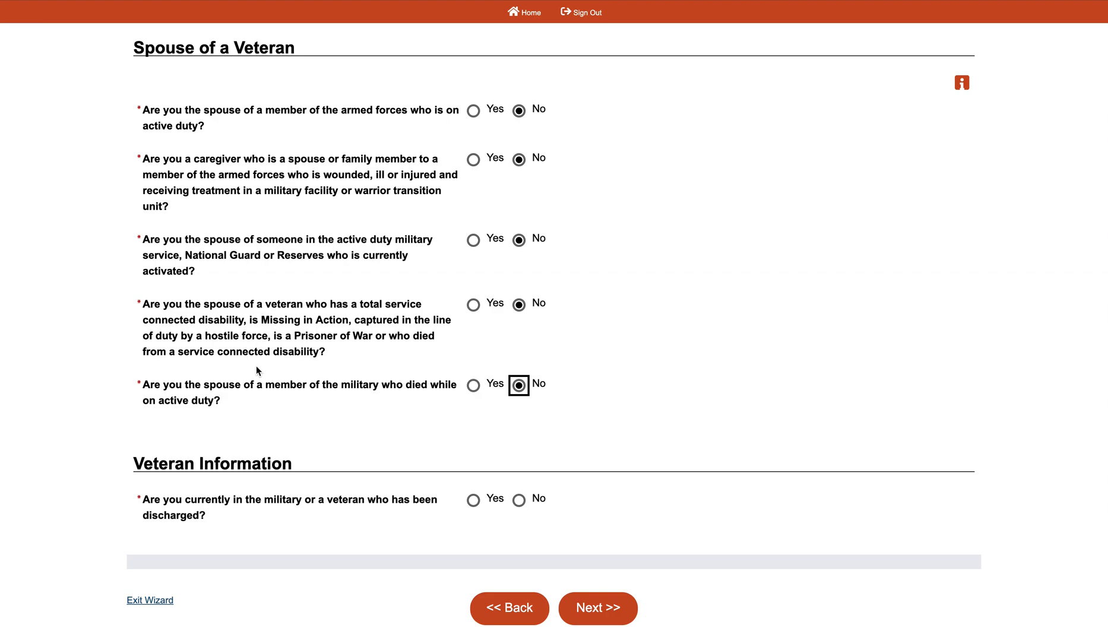
Answer No to being military or a veteran and continue to Employment Information.
scroll(down, 3)
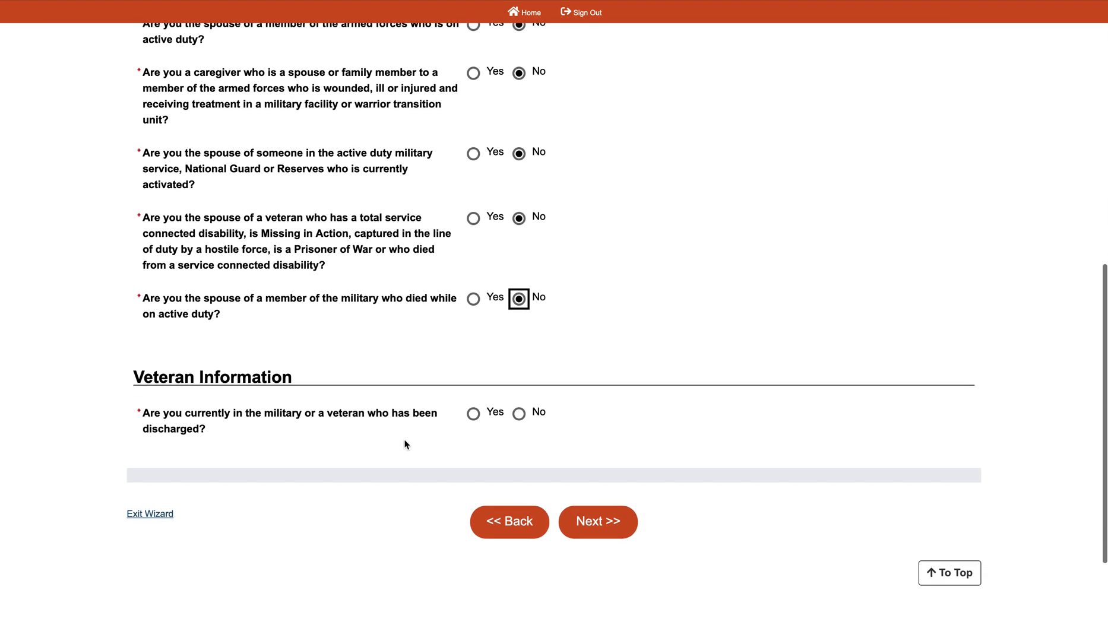
click(519, 413)
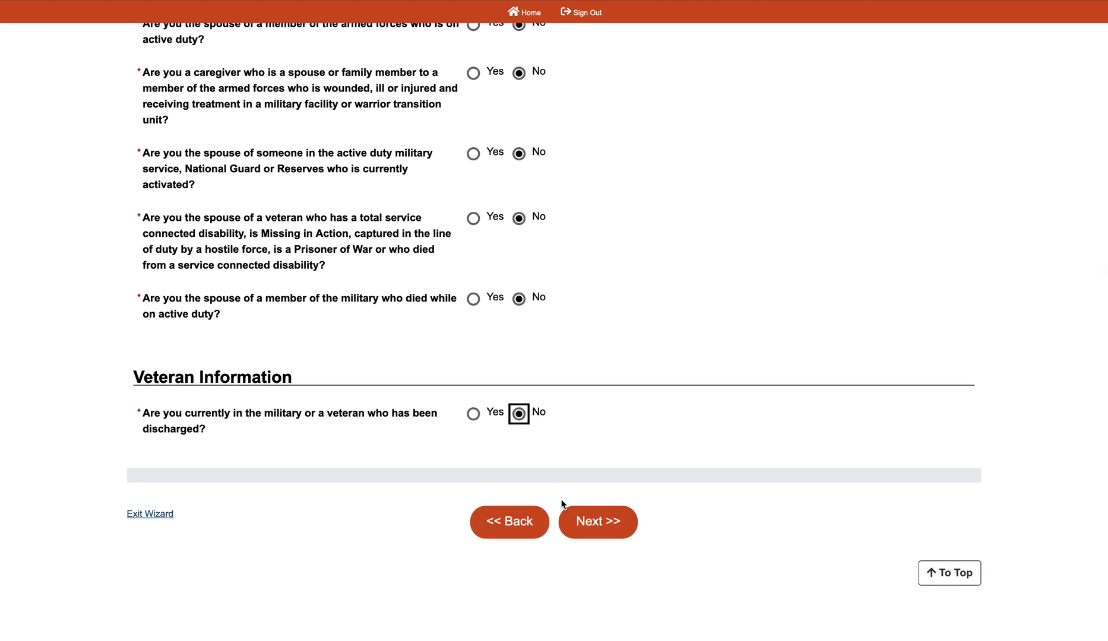
click(597, 522)
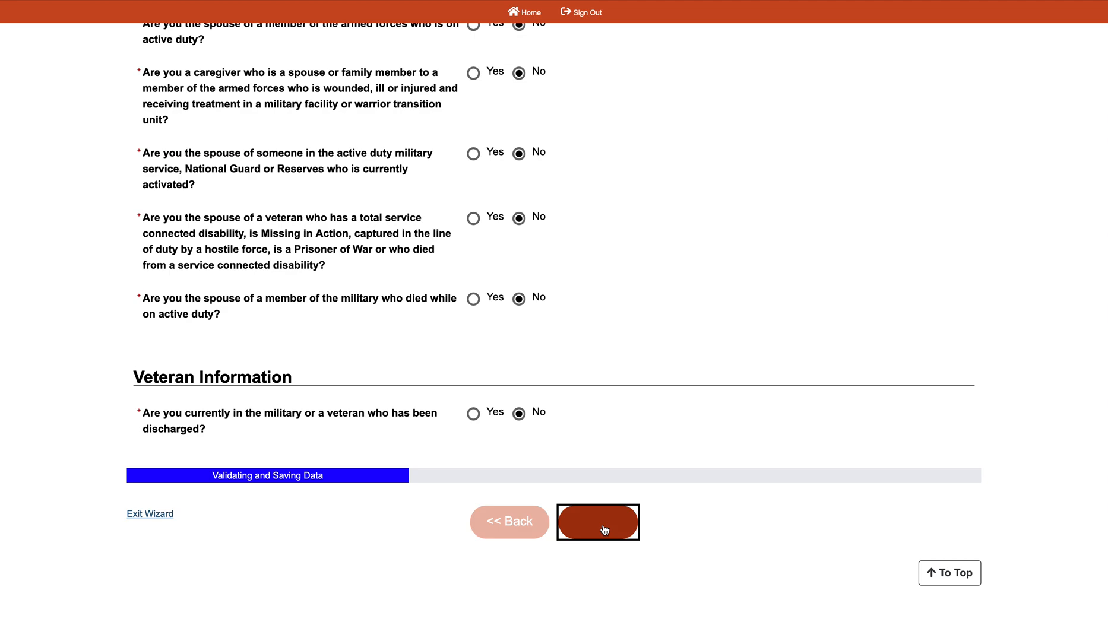
click(598, 522)
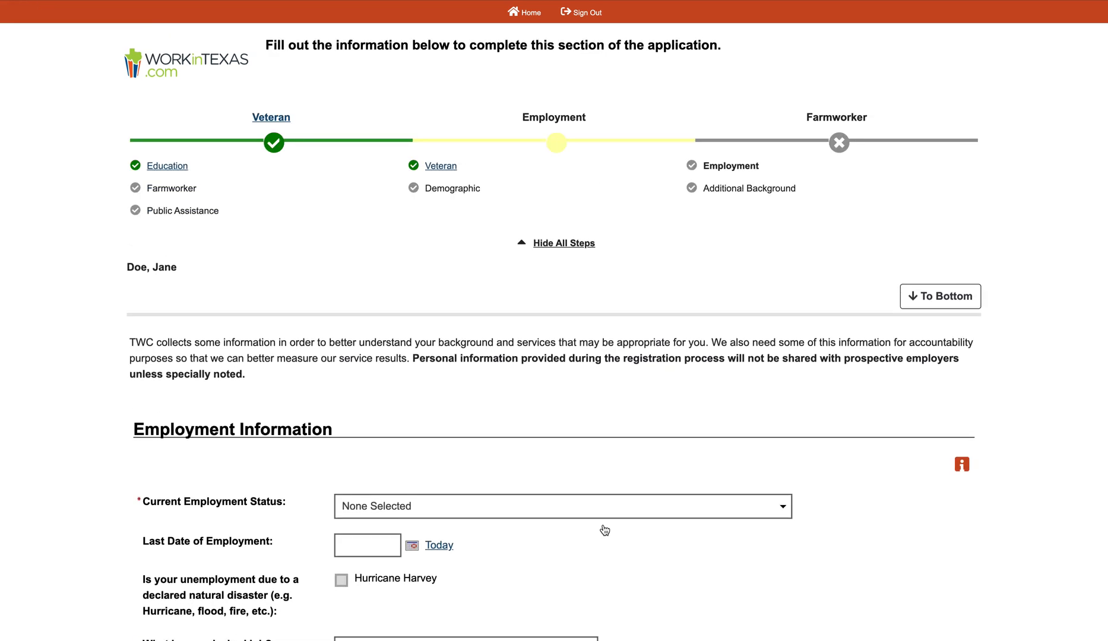
mouse_move(460, 467)
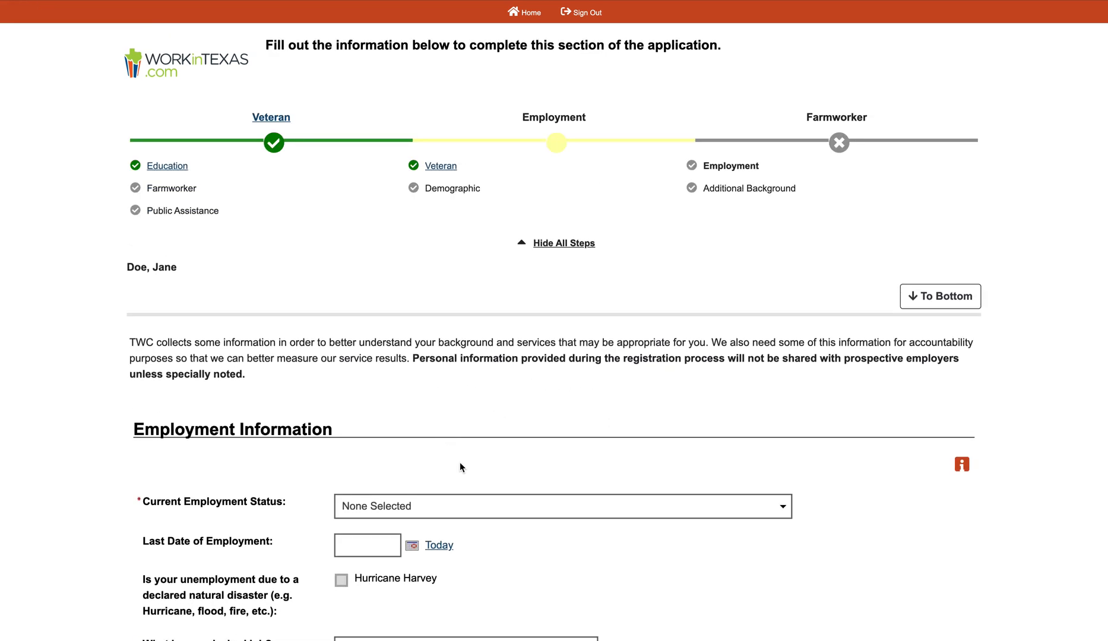
Set employment status to Unemployed with last employment date 03/10/2020.
scroll(down, 3)
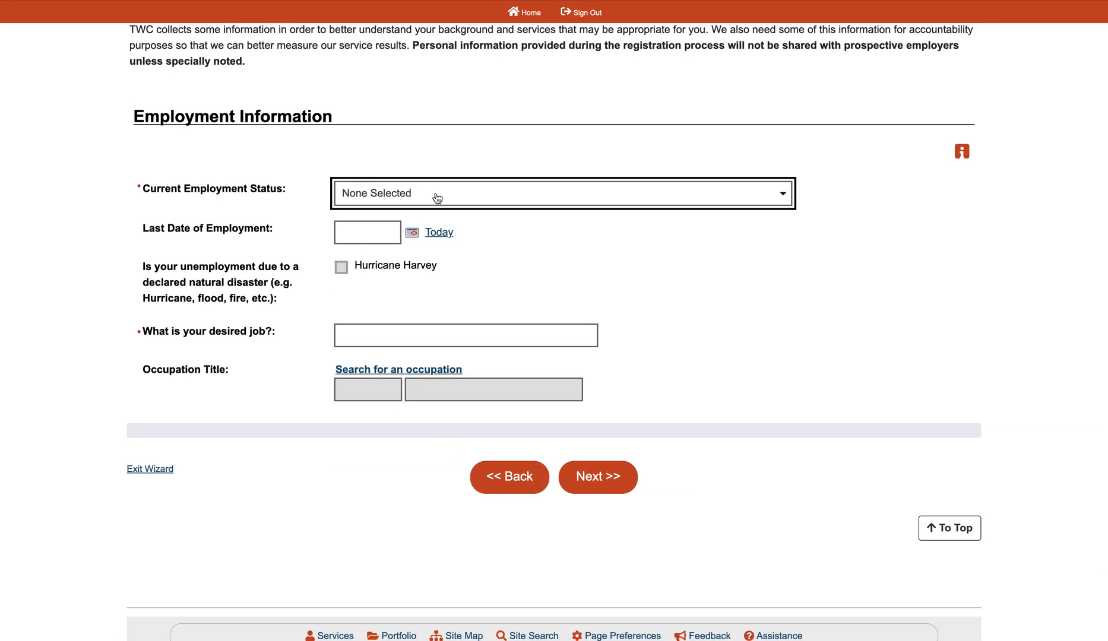
click(562, 193)
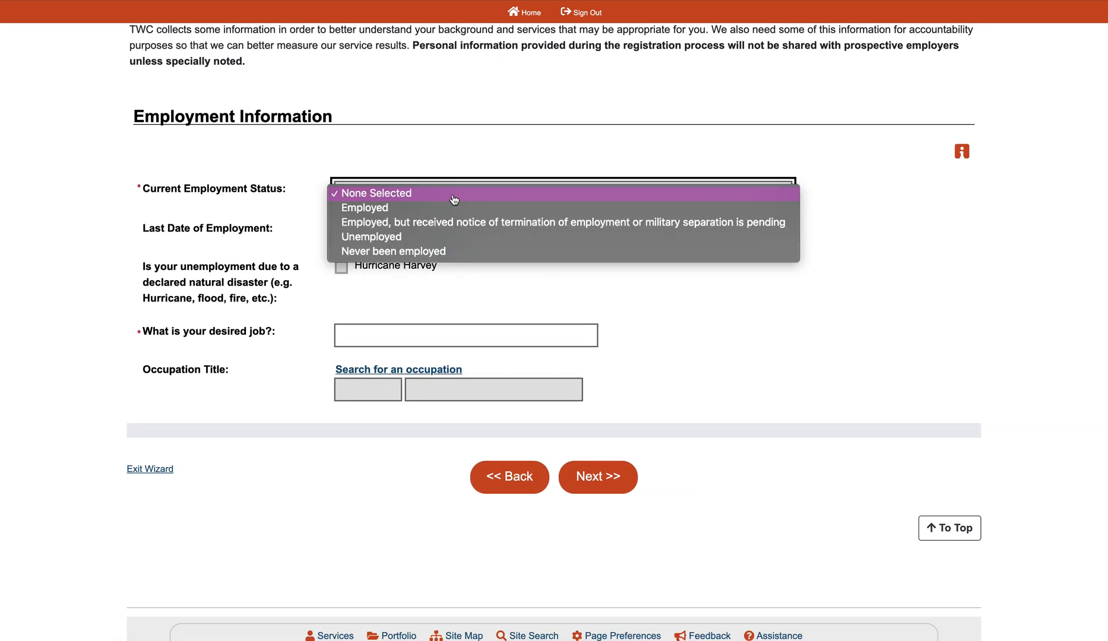
mouse_move(443, 222)
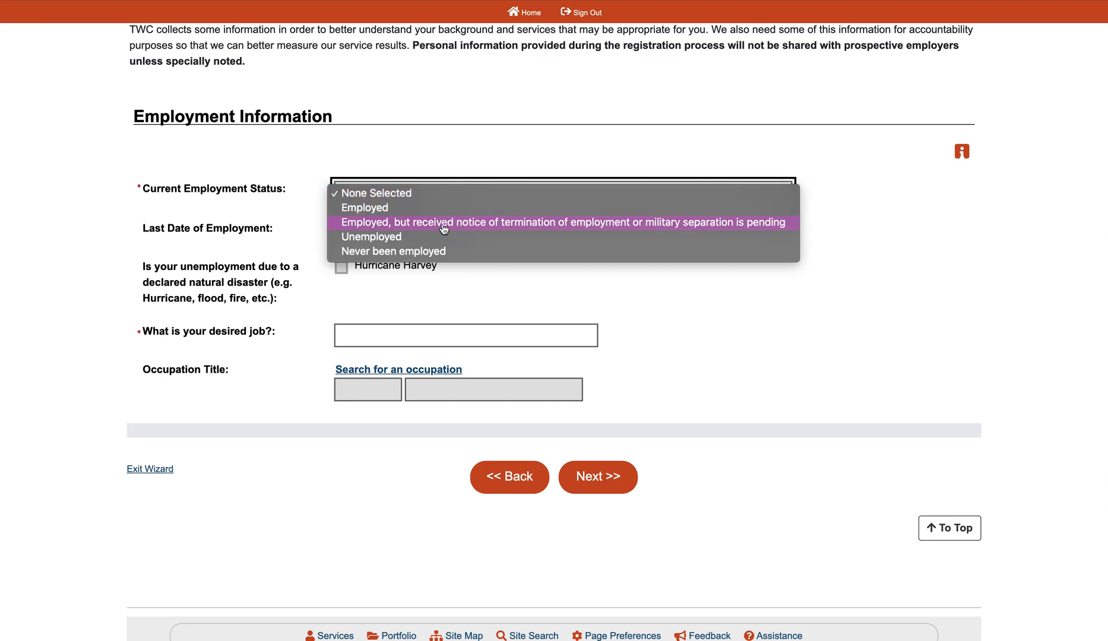
click(371, 236)
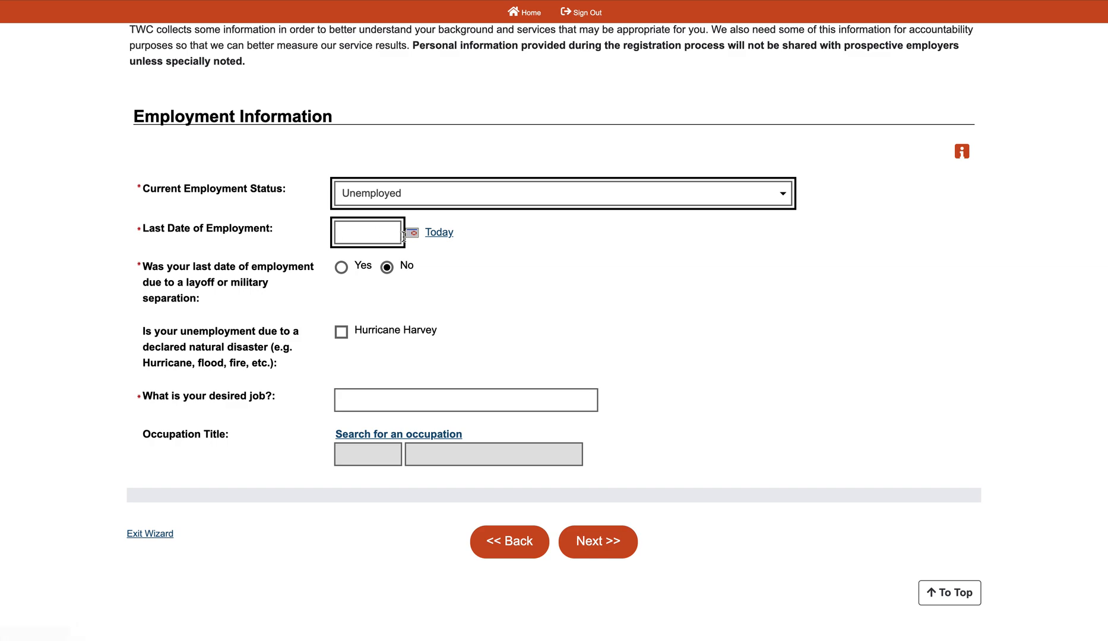
click(411, 232)
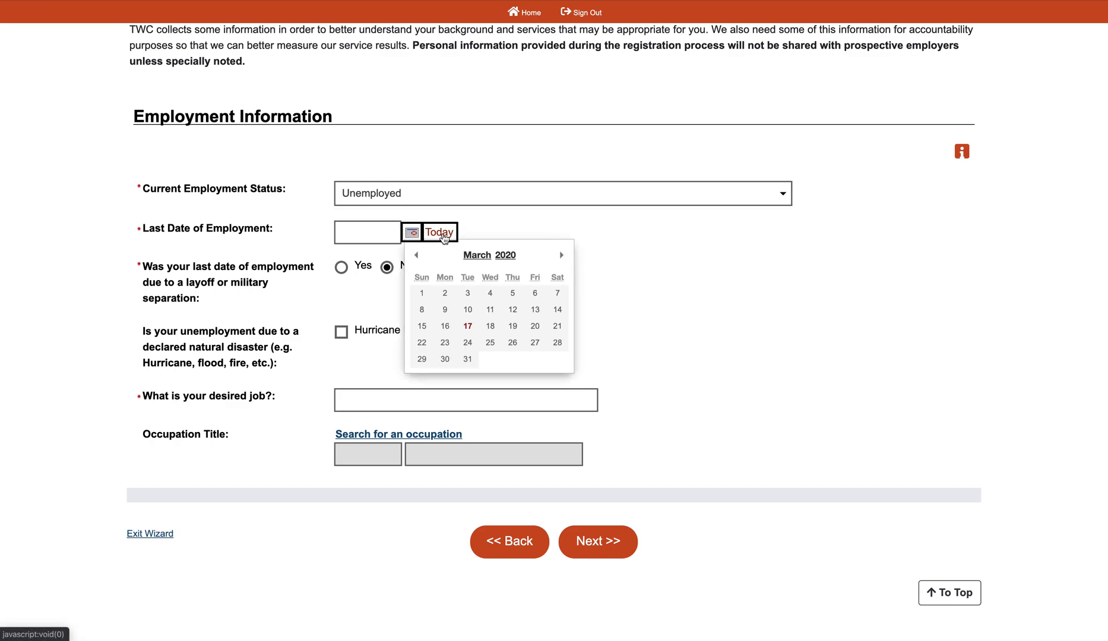
mouse_move(467, 310)
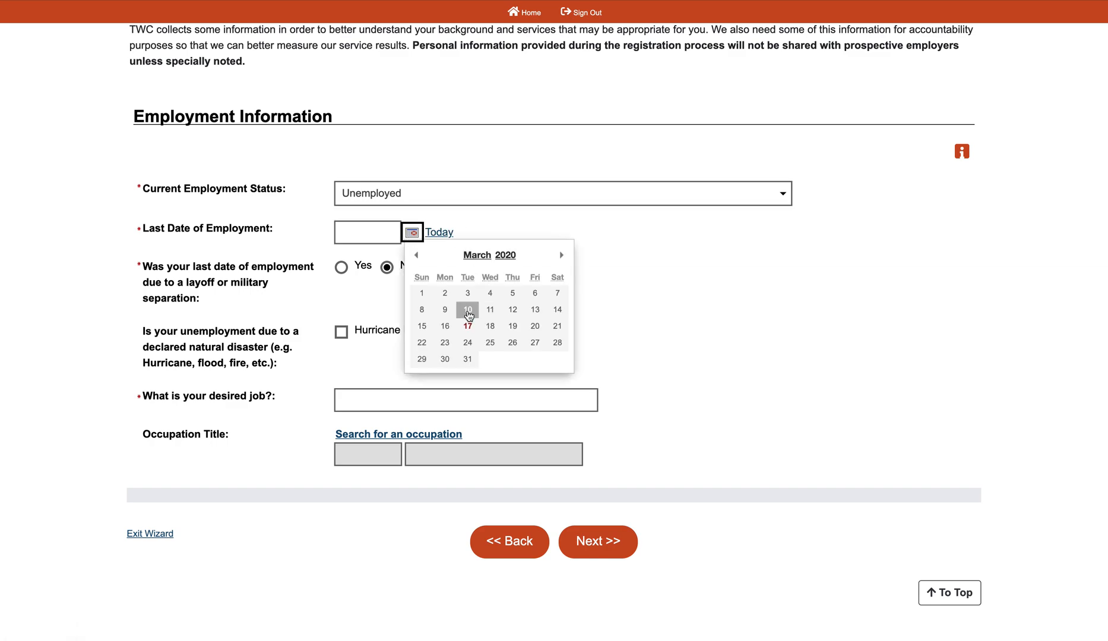
click(467, 310)
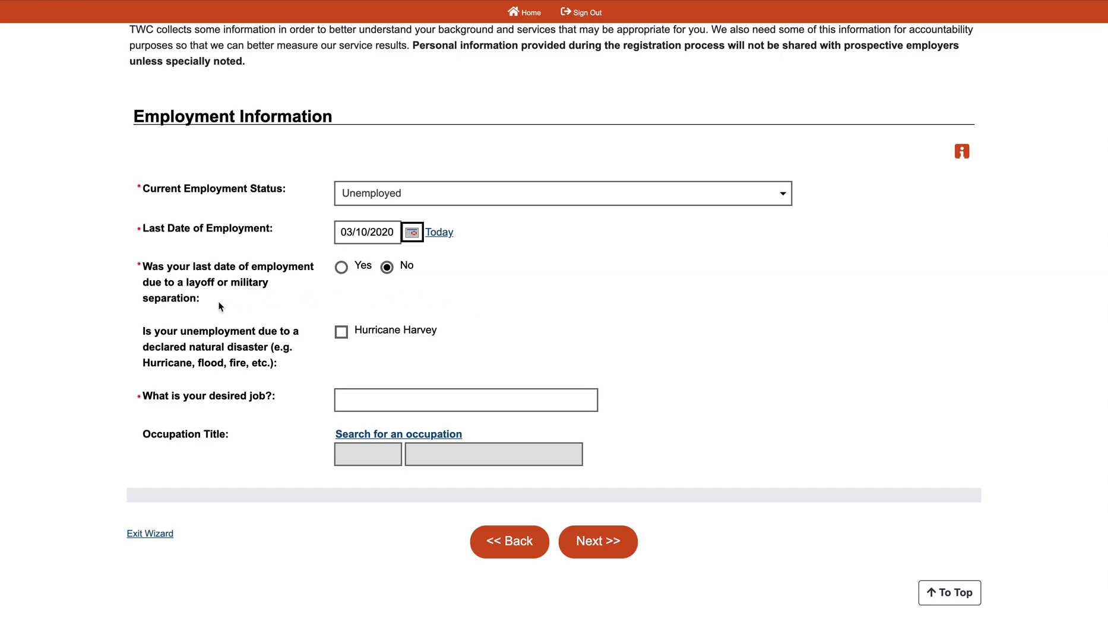
mouse_move(276, 289)
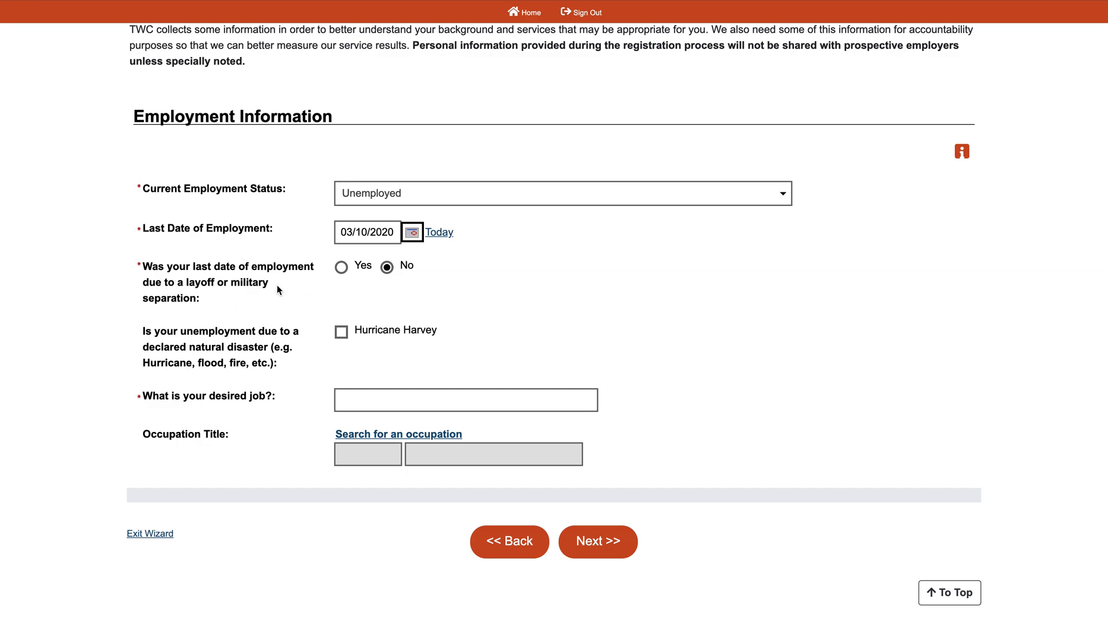
mouse_move(471, 307)
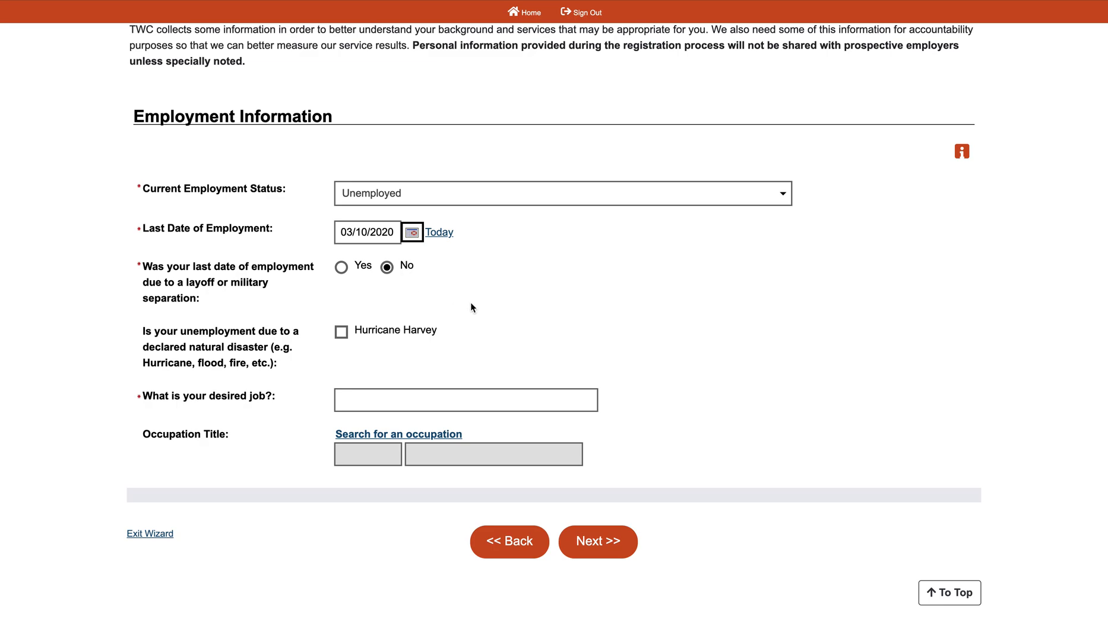
Enter desired job Software Engineer, occupation Software Developers, Applications, and save.
scroll(down, 3)
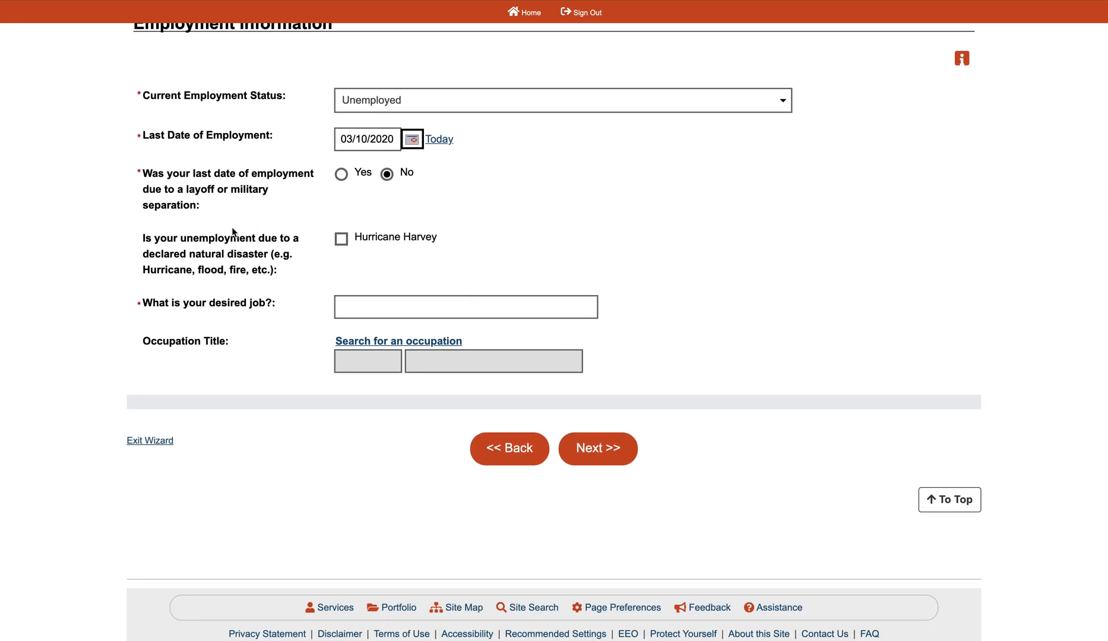
scroll(down, 3)
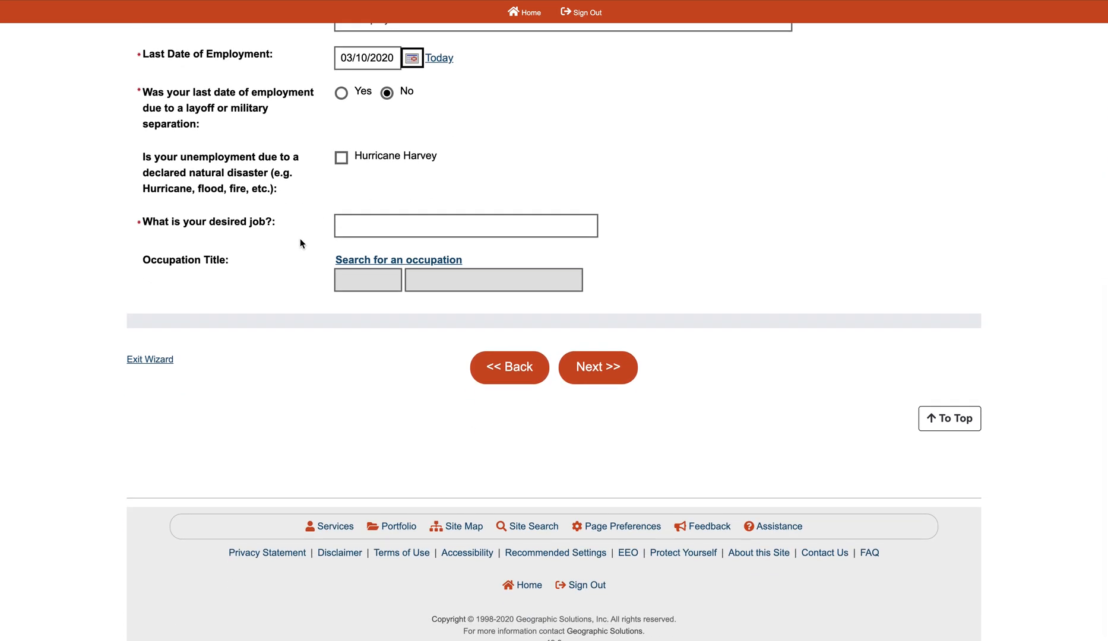
click(466, 225)
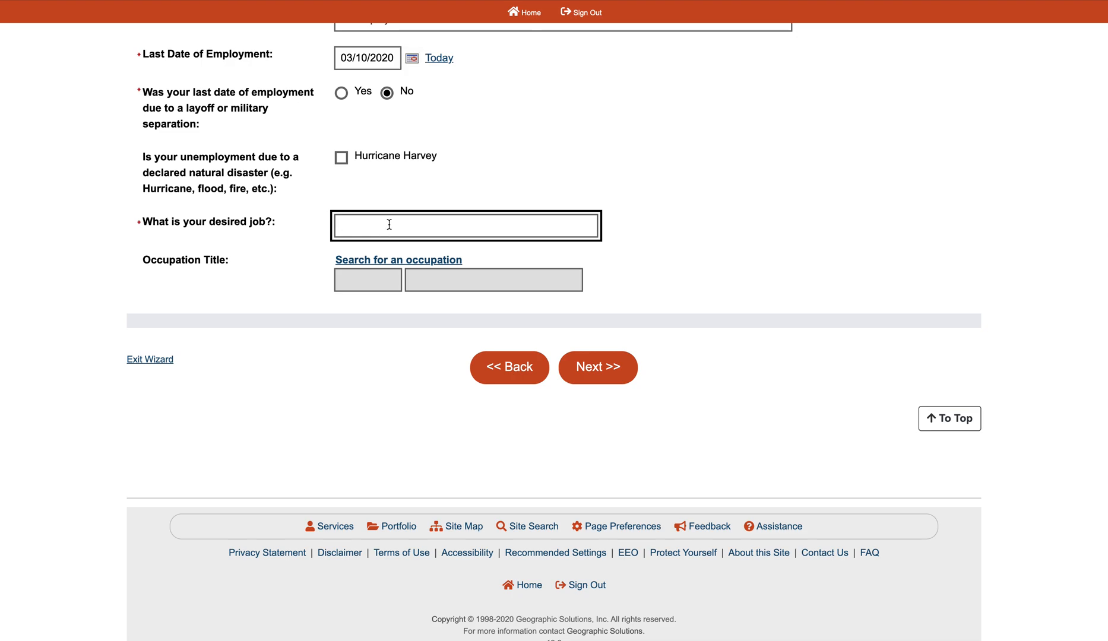
text(Soft)
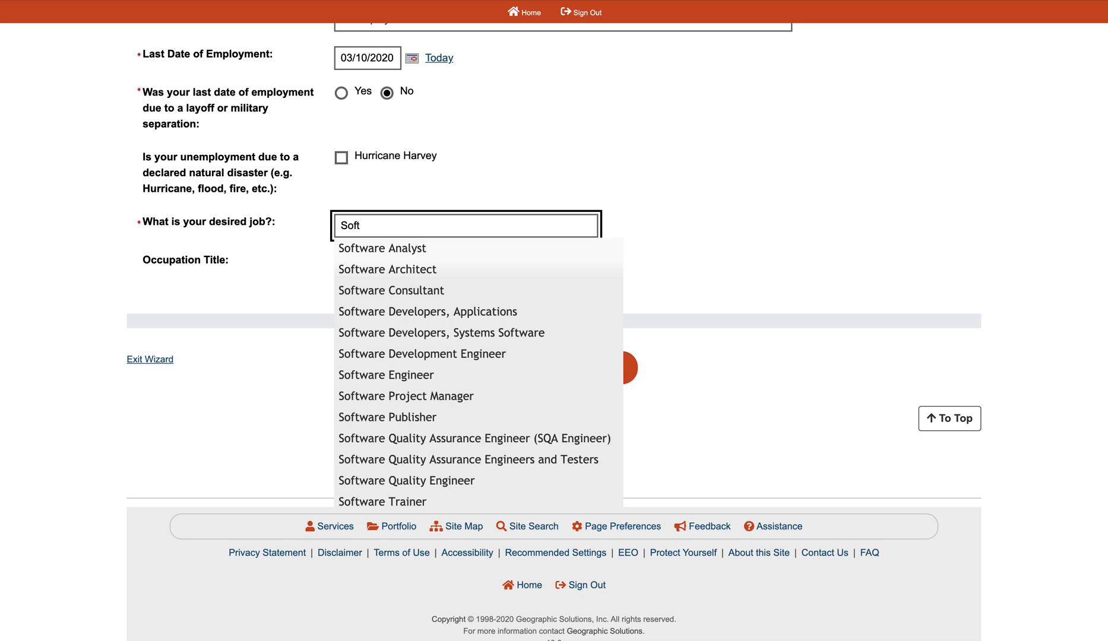
mouse_move(428, 312)
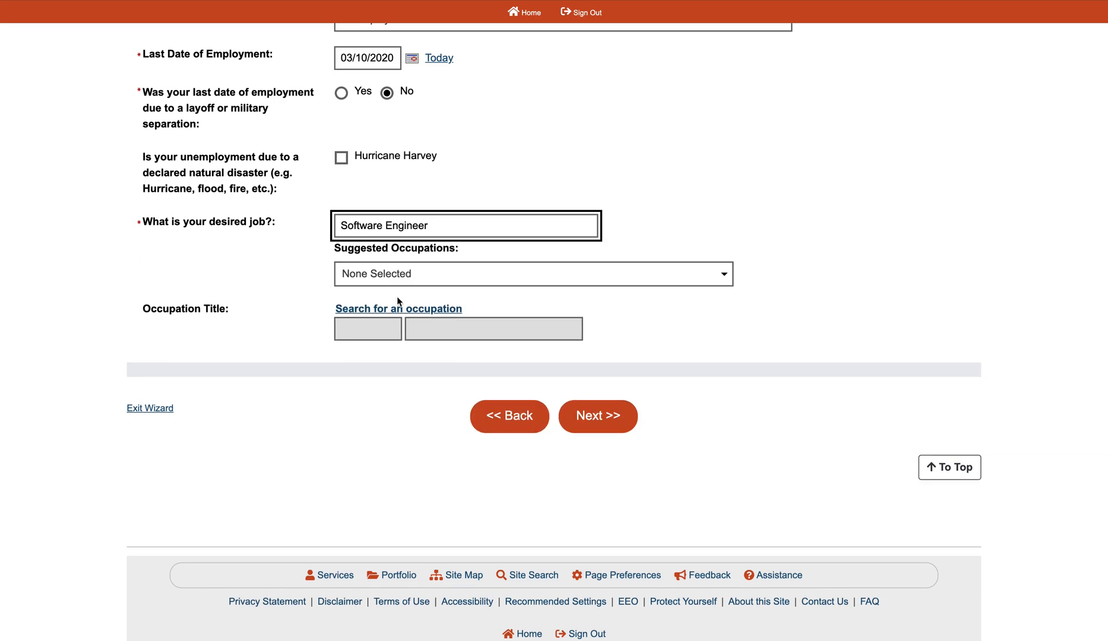
click(533, 274)
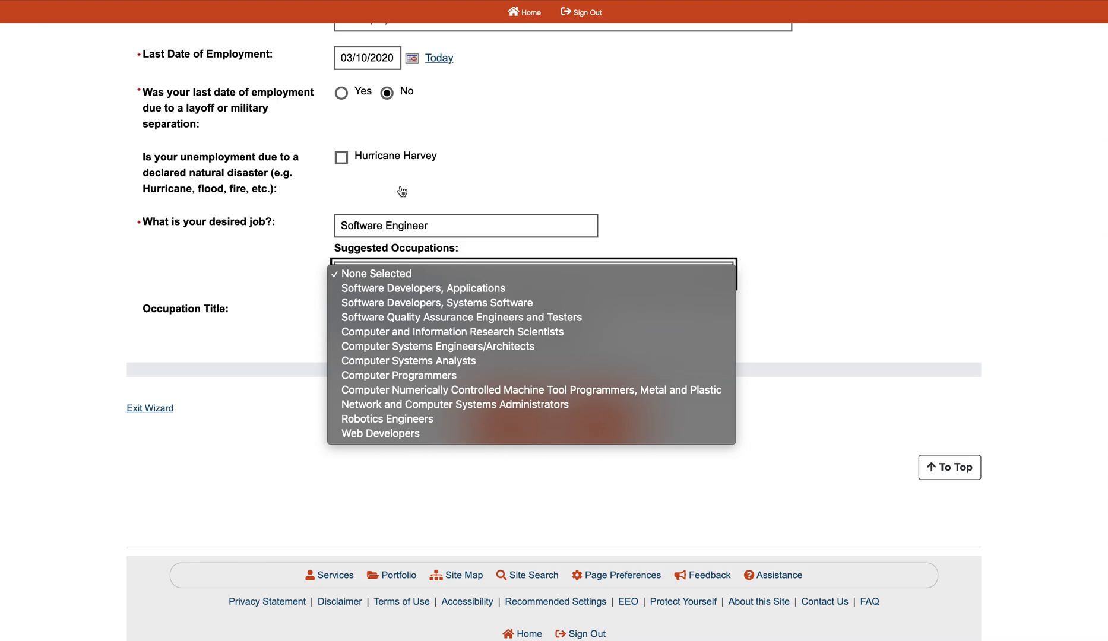
mouse_move(465, 264)
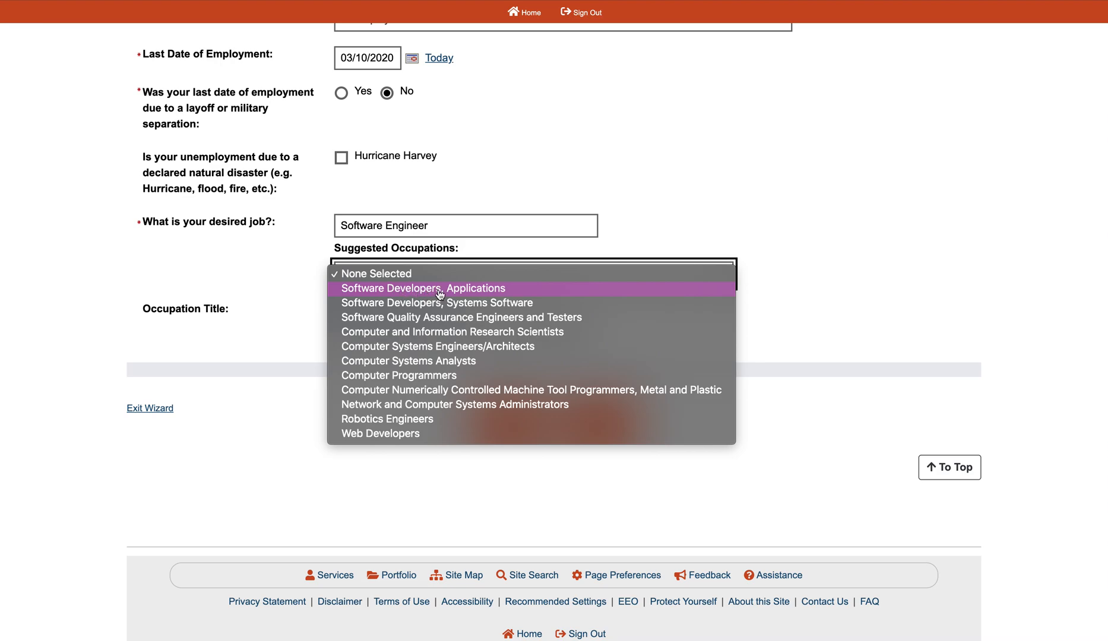
click(421, 288)
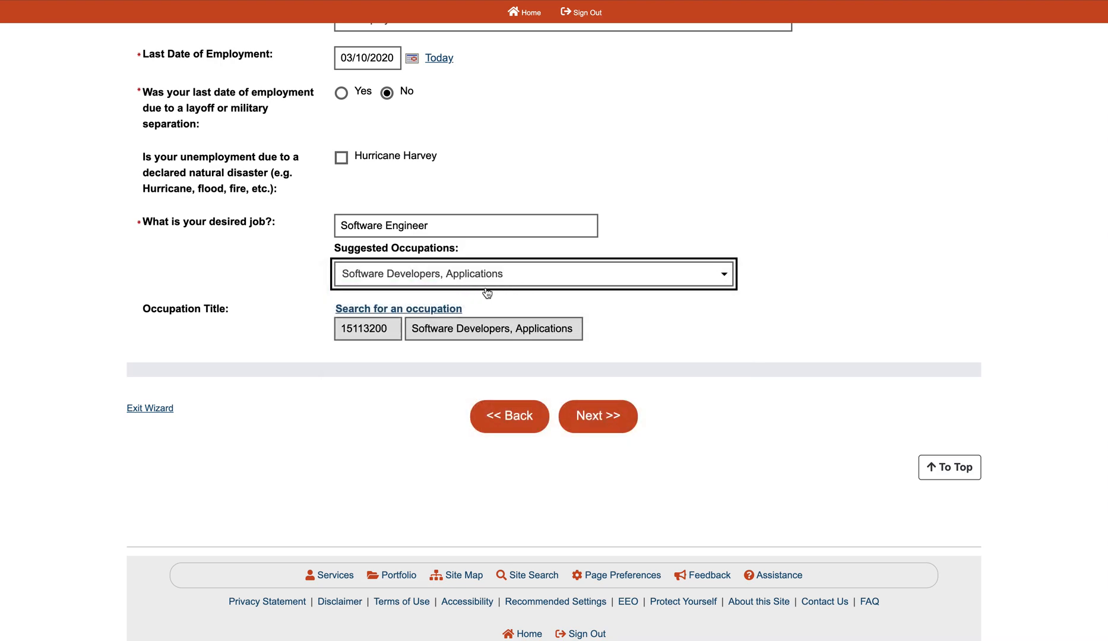
mouse_move(408, 344)
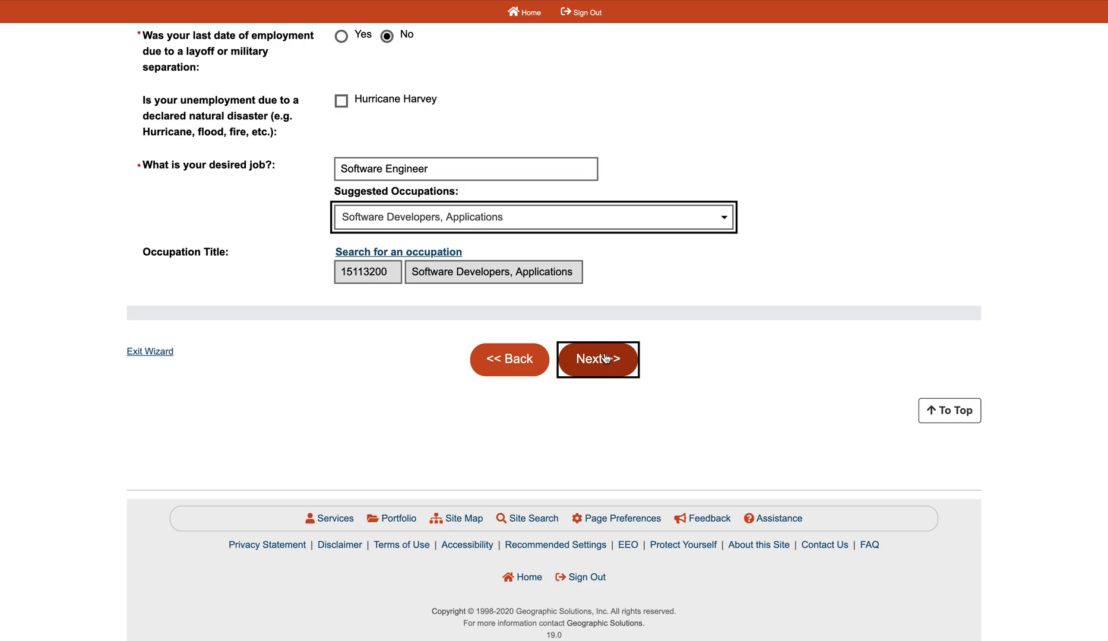
click(598, 360)
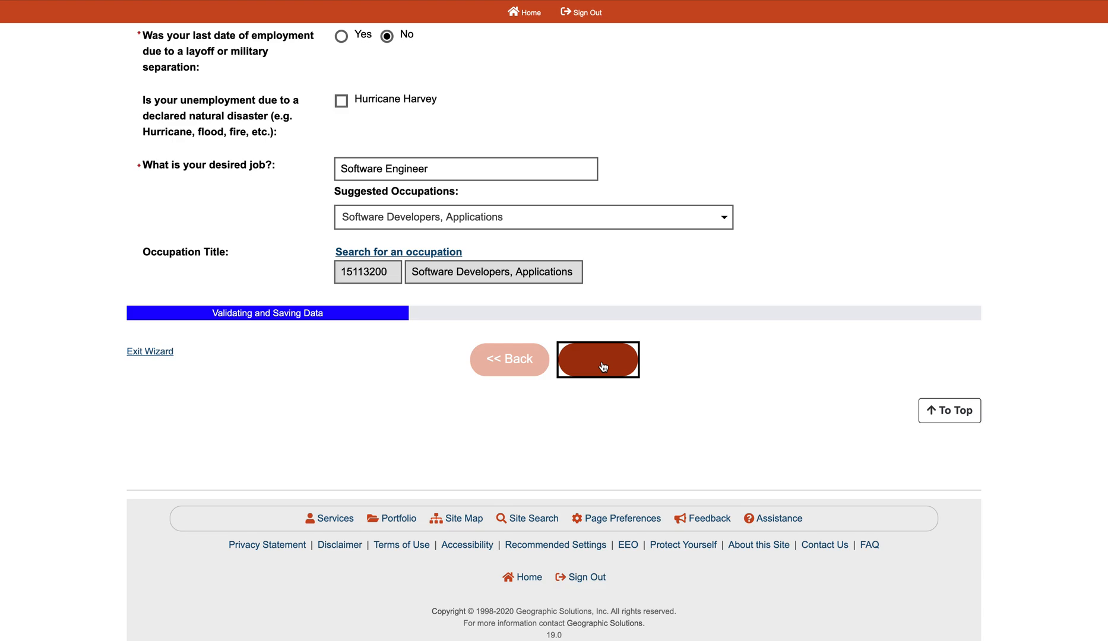
click(597, 359)
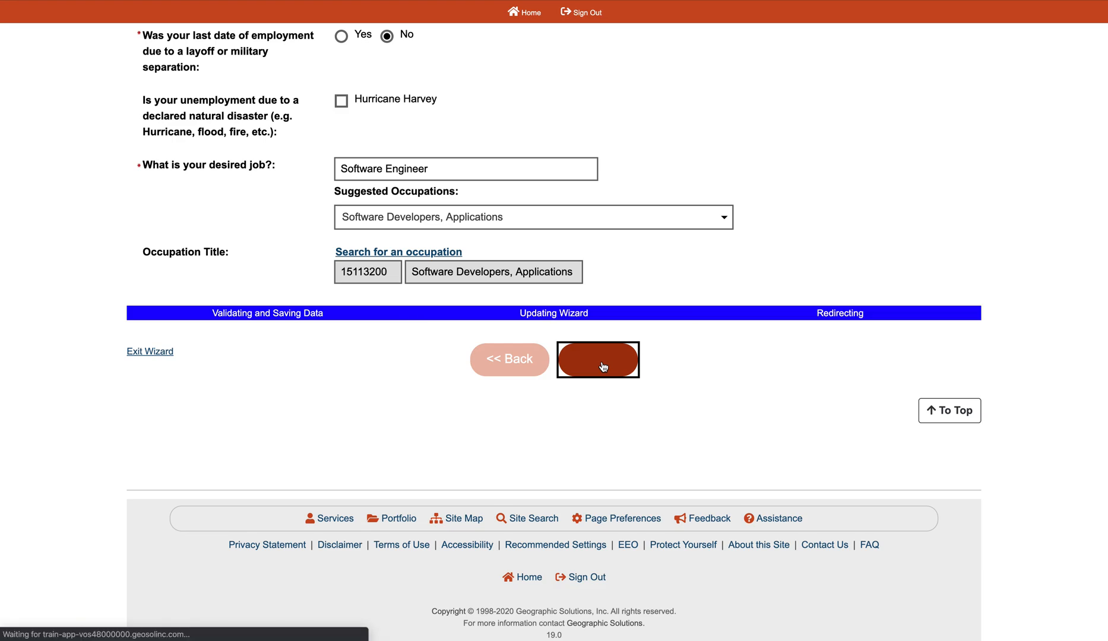
Show all steps, answer No to the farmworker questions, and save with Next >>.
click(597, 360)
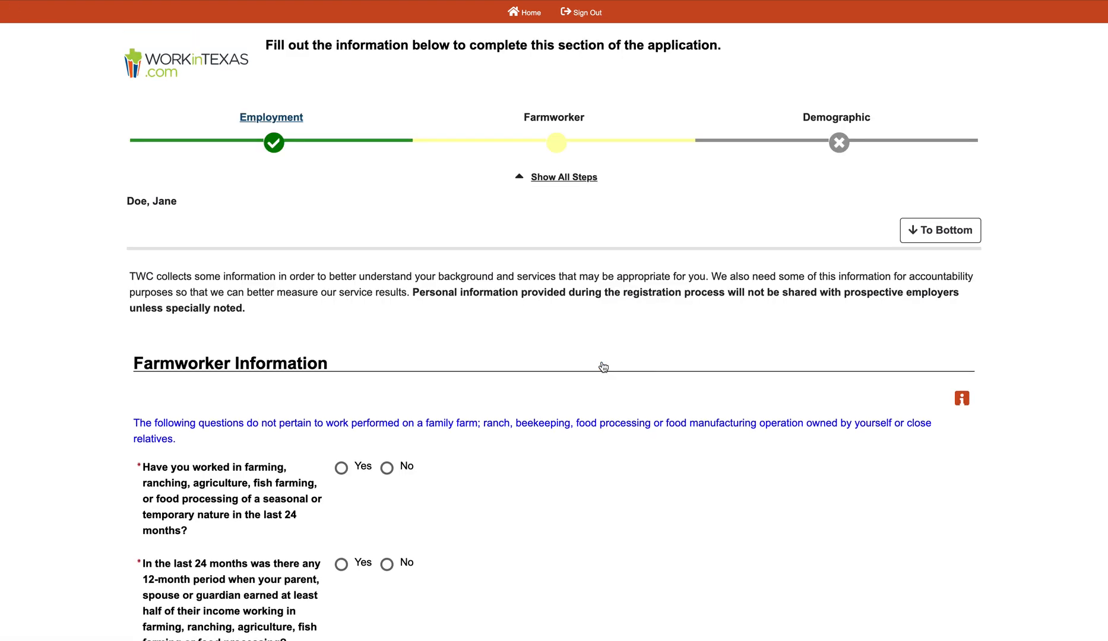
click(563, 177)
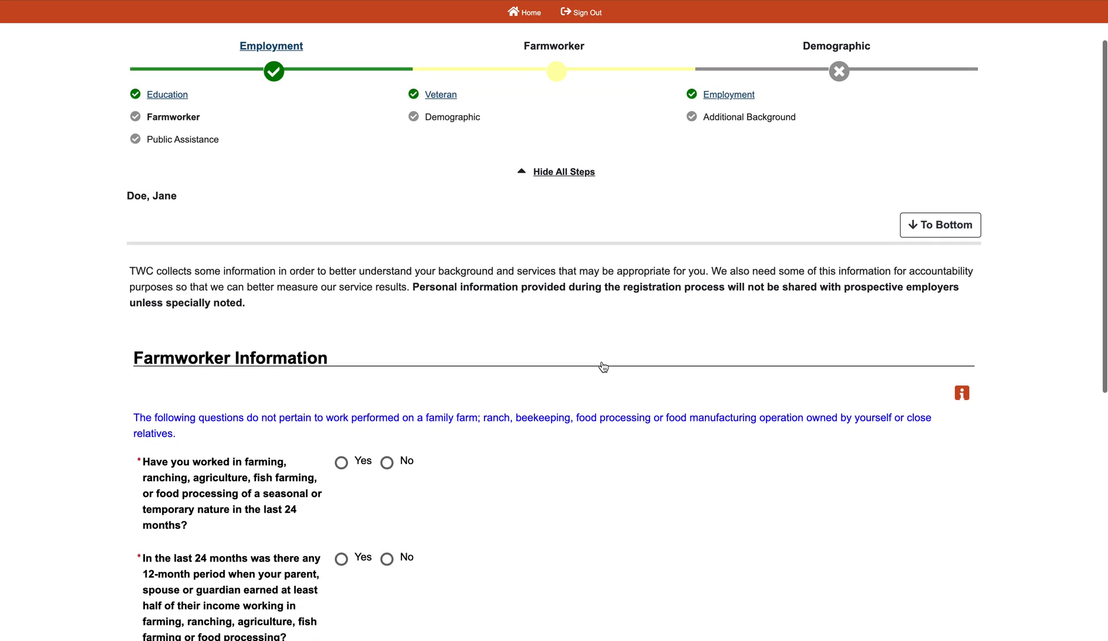
scroll(down, 3)
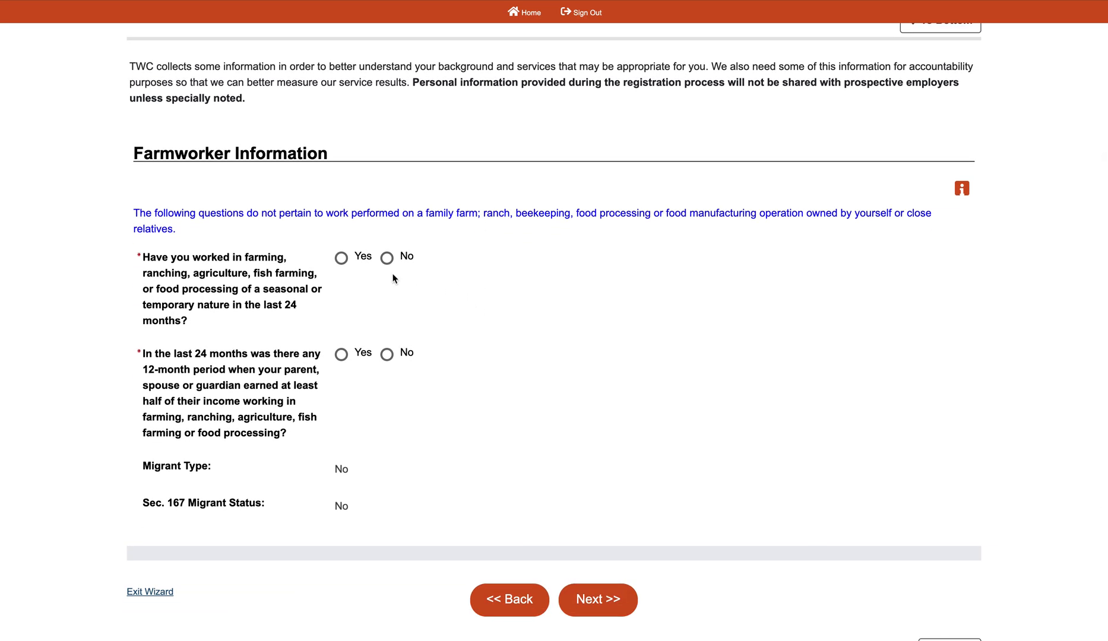
click(387, 258)
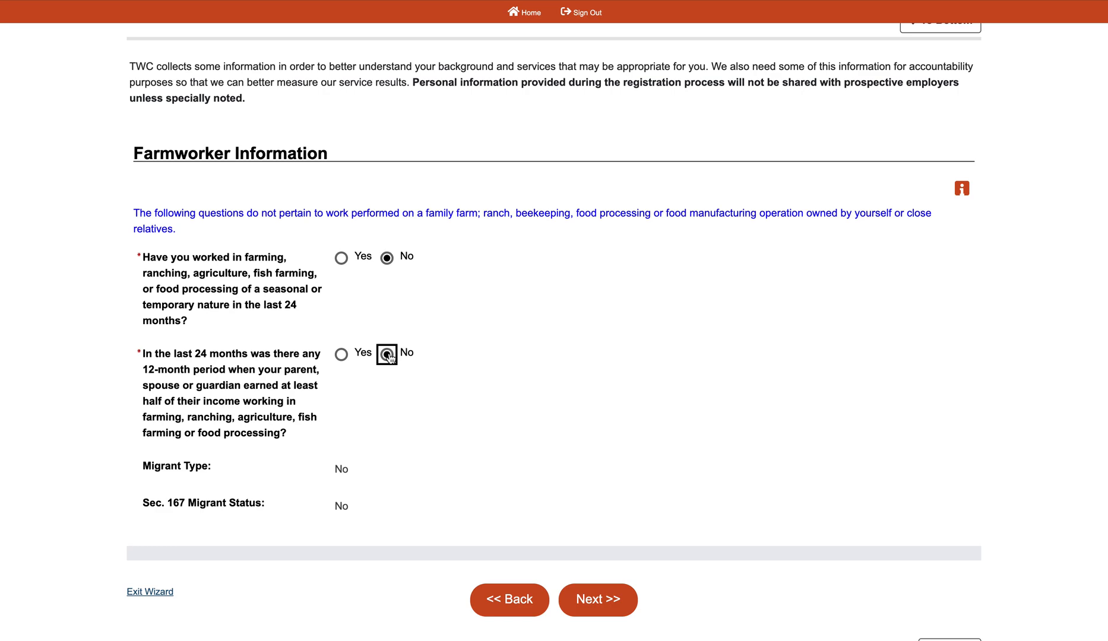
scroll(down, 3)
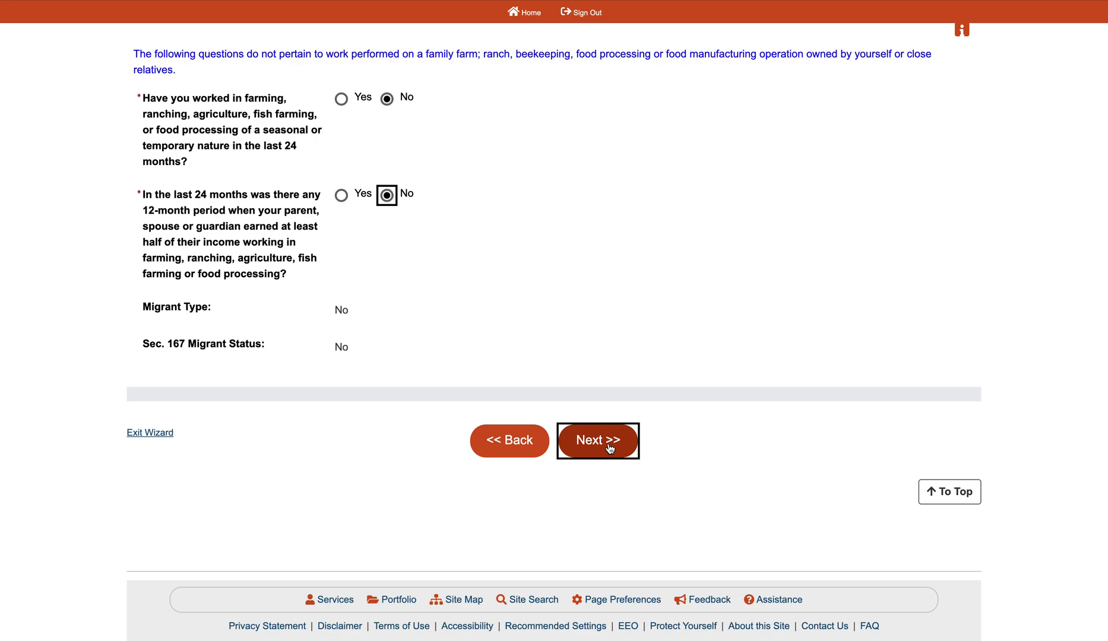
click(597, 440)
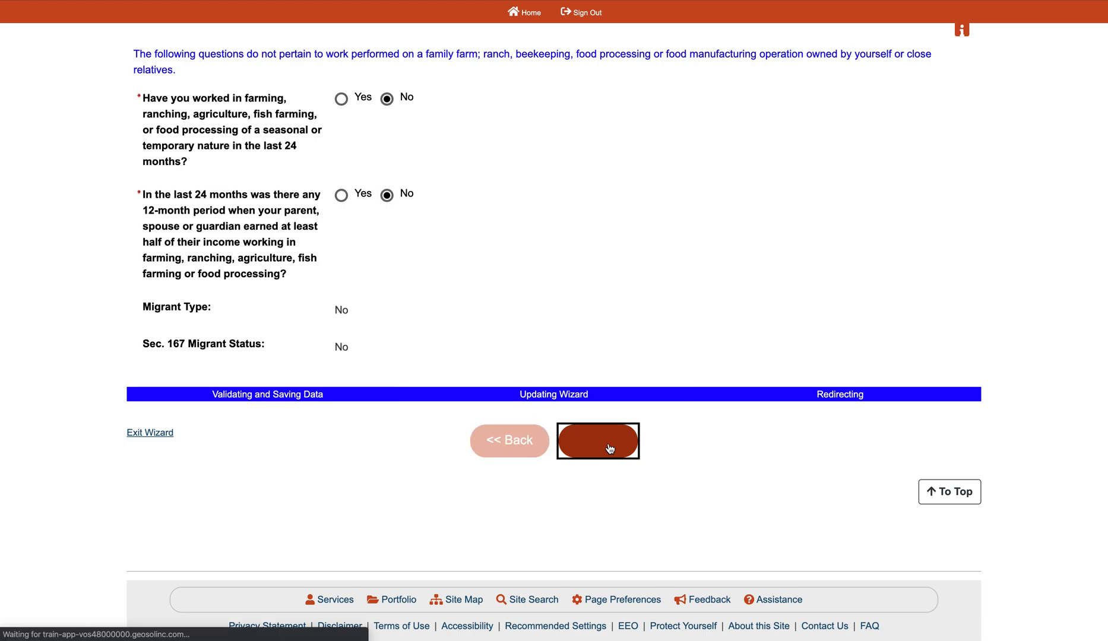
Answer No to disability, Yes to Hispanic or Latino, decline the race question, and save.
click(596, 440)
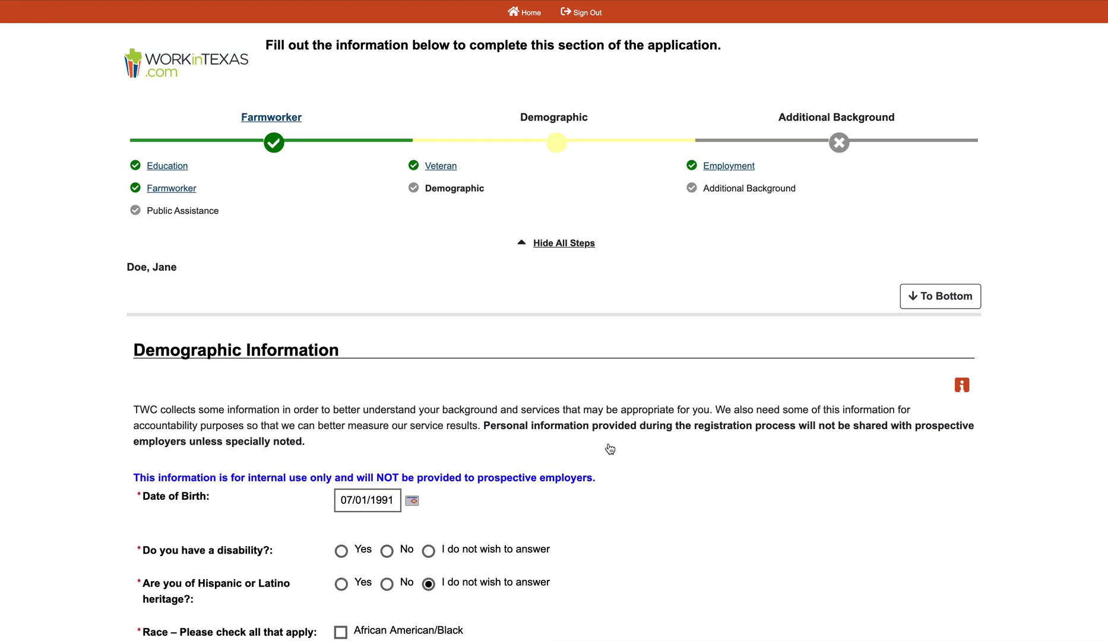
scroll(down, 3)
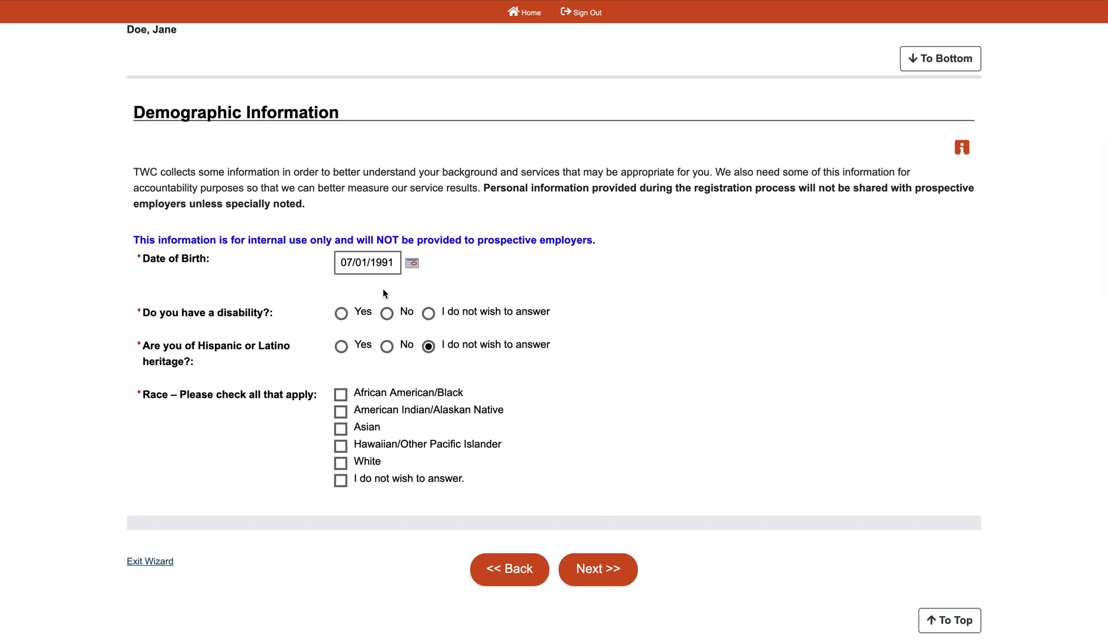
mouse_move(415, 306)
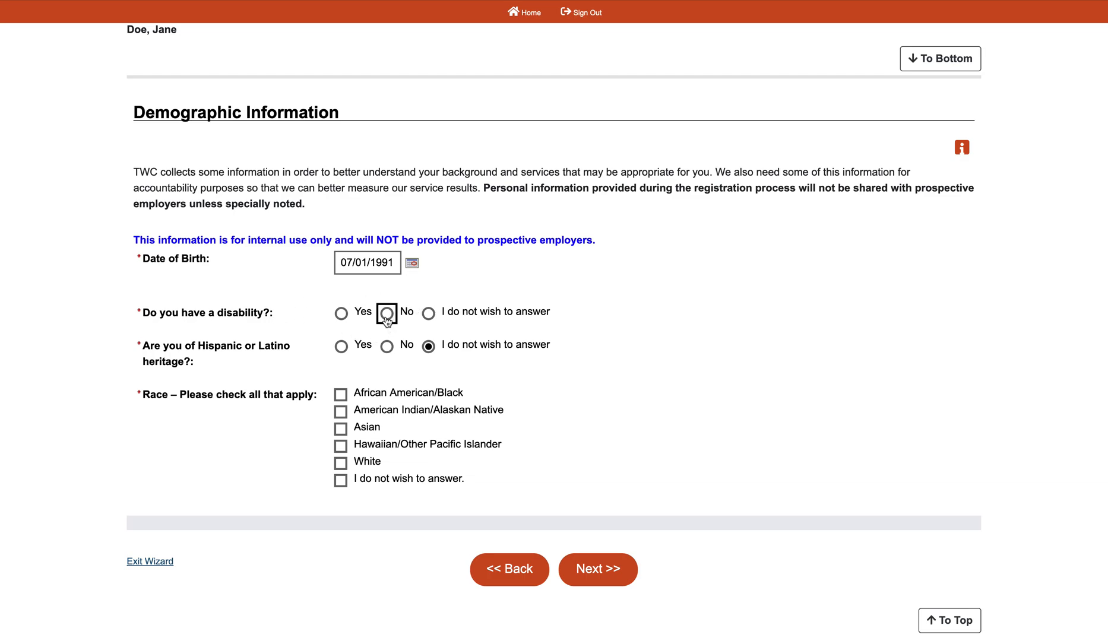
click(386, 313)
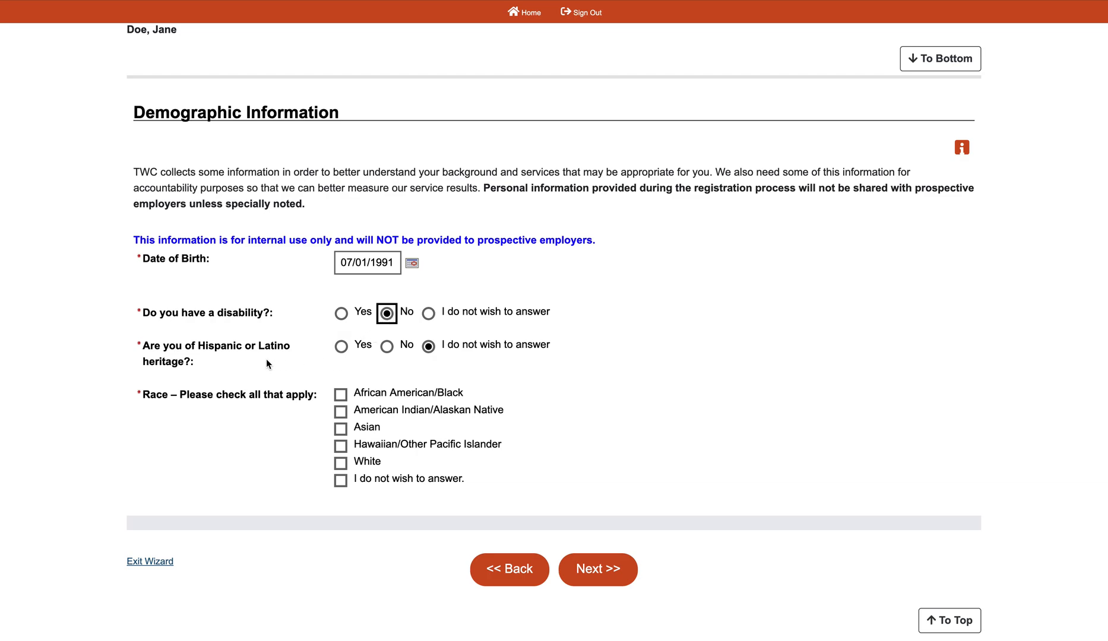
click(342, 346)
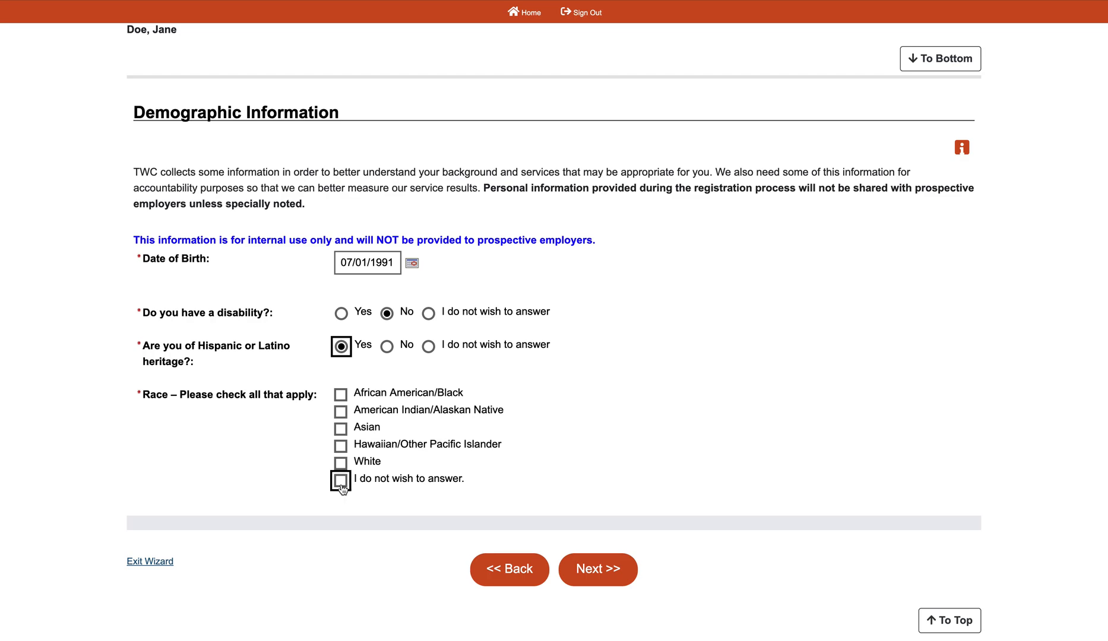
click(340, 480)
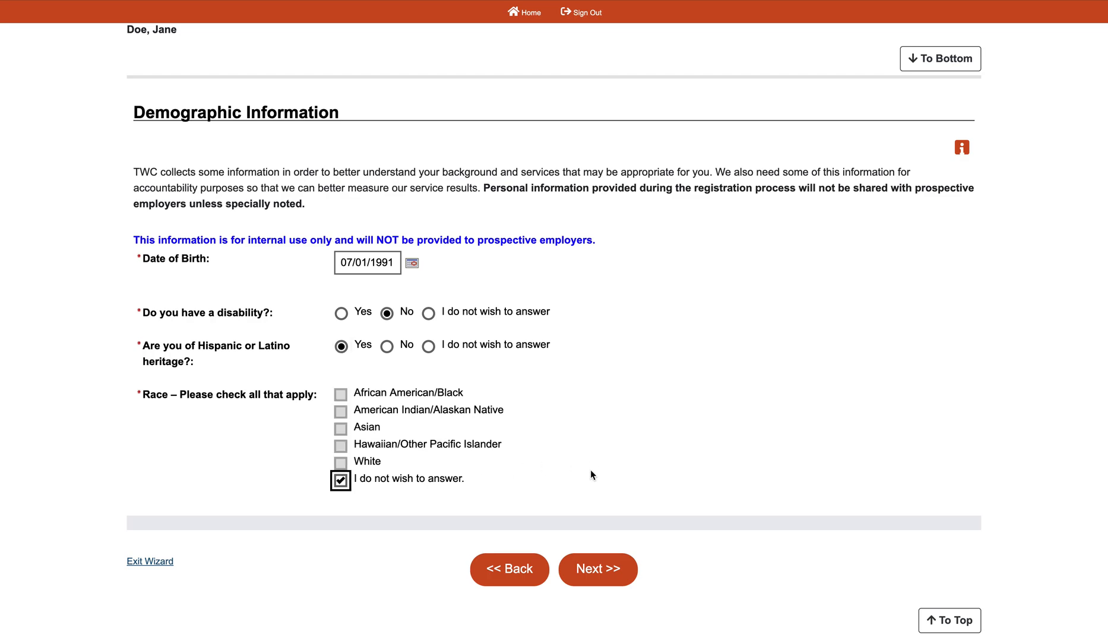
scroll(down, 3)
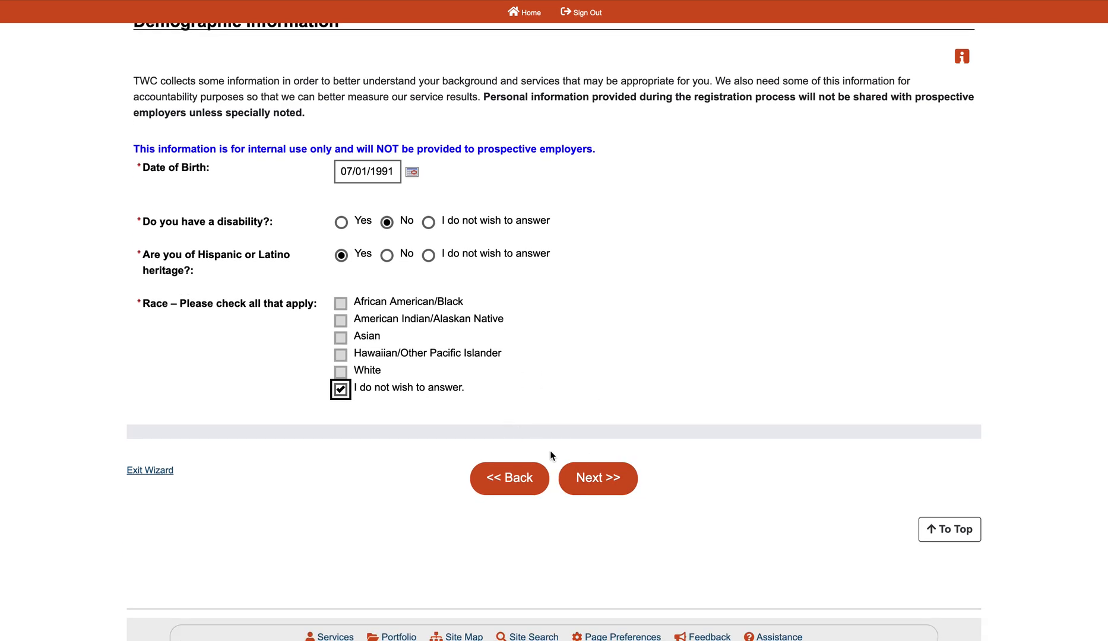
mouse_move(613, 418)
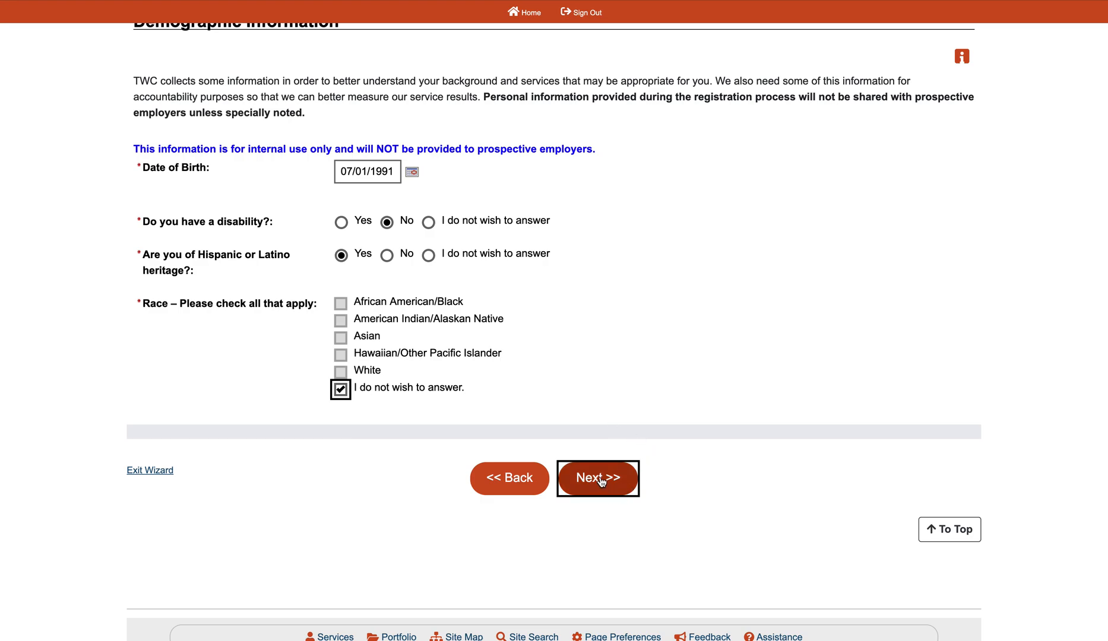
click(598, 478)
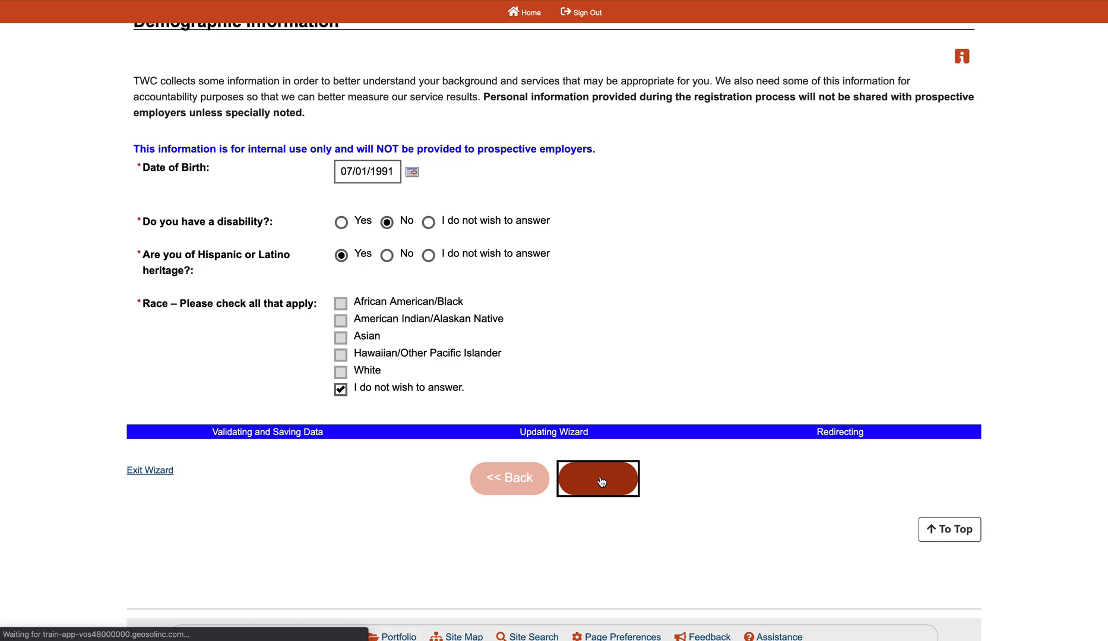
Answer No to the English language and reading/math skills questions.
click(597, 478)
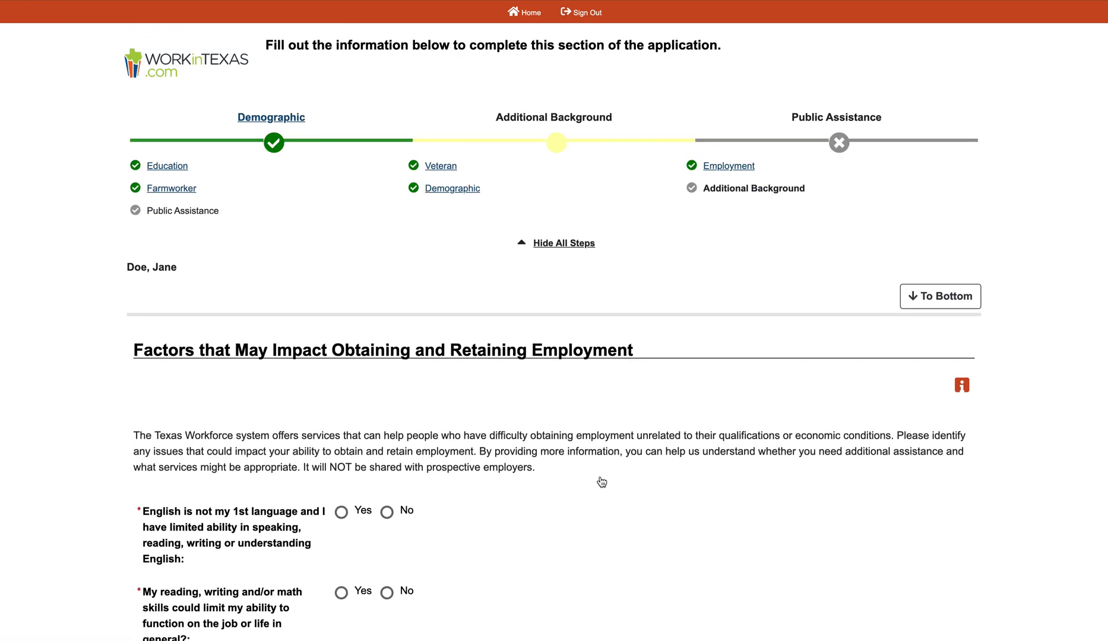
scroll(down, 3)
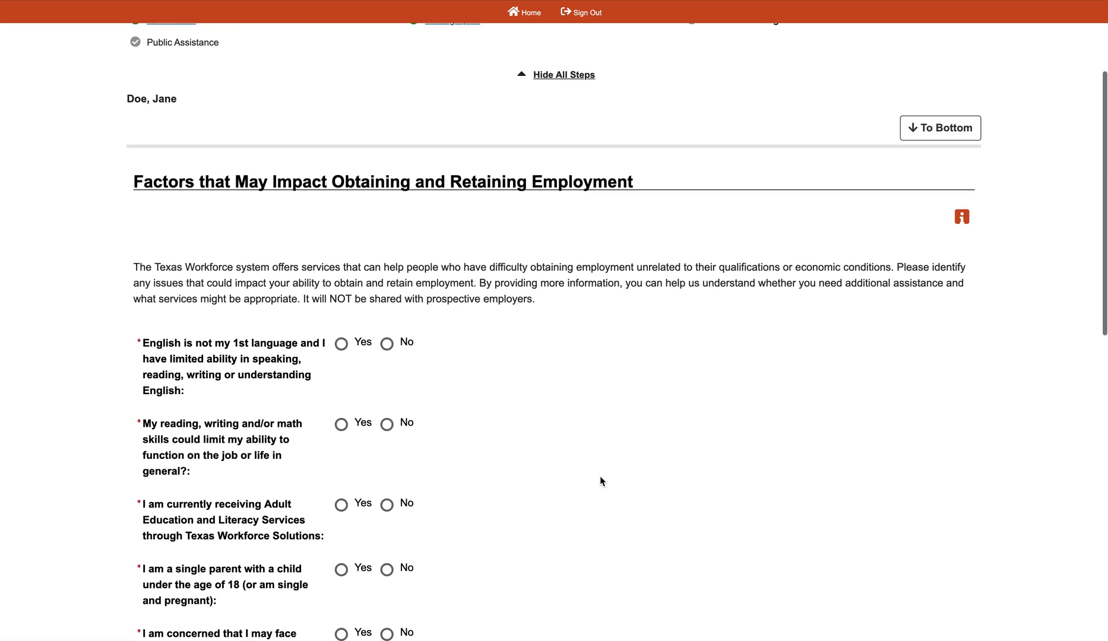
scroll(down, 3)
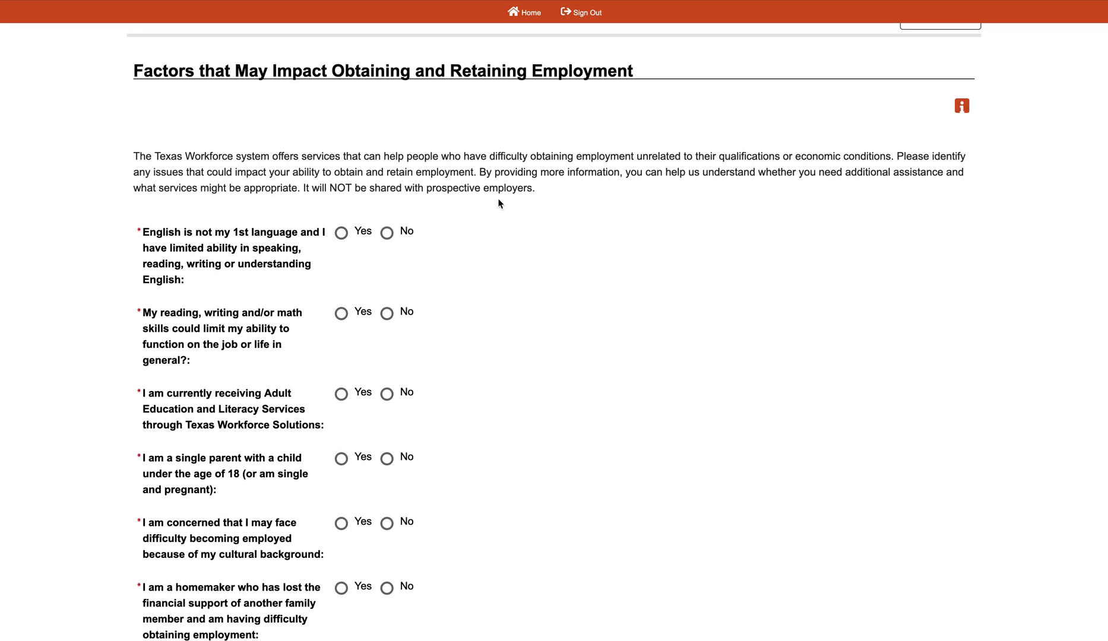
mouse_move(553, 151)
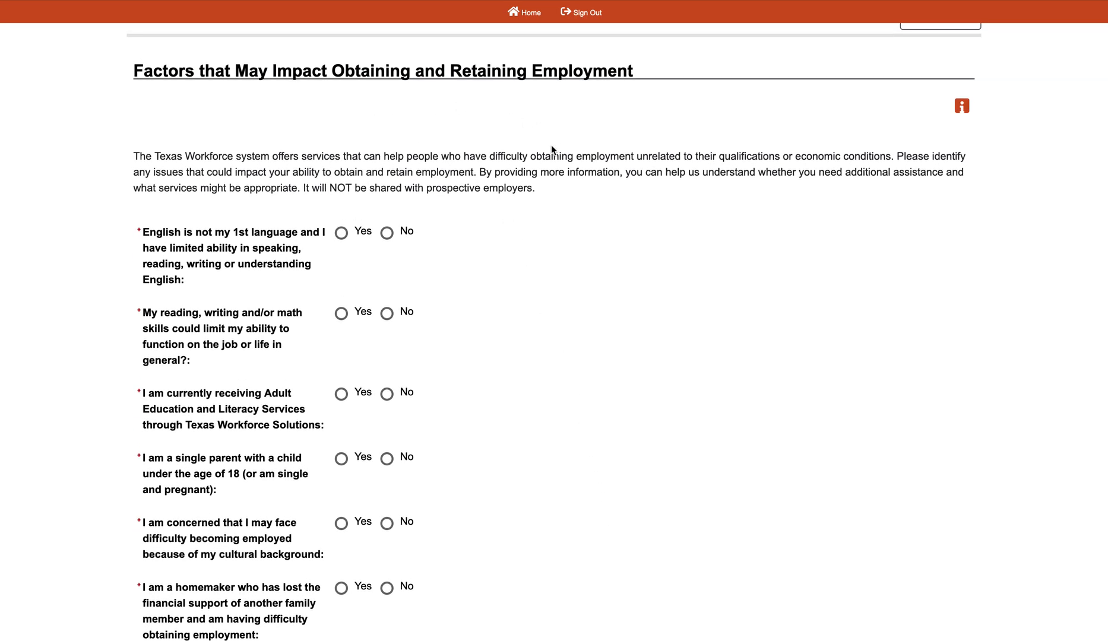
scroll(down, 3)
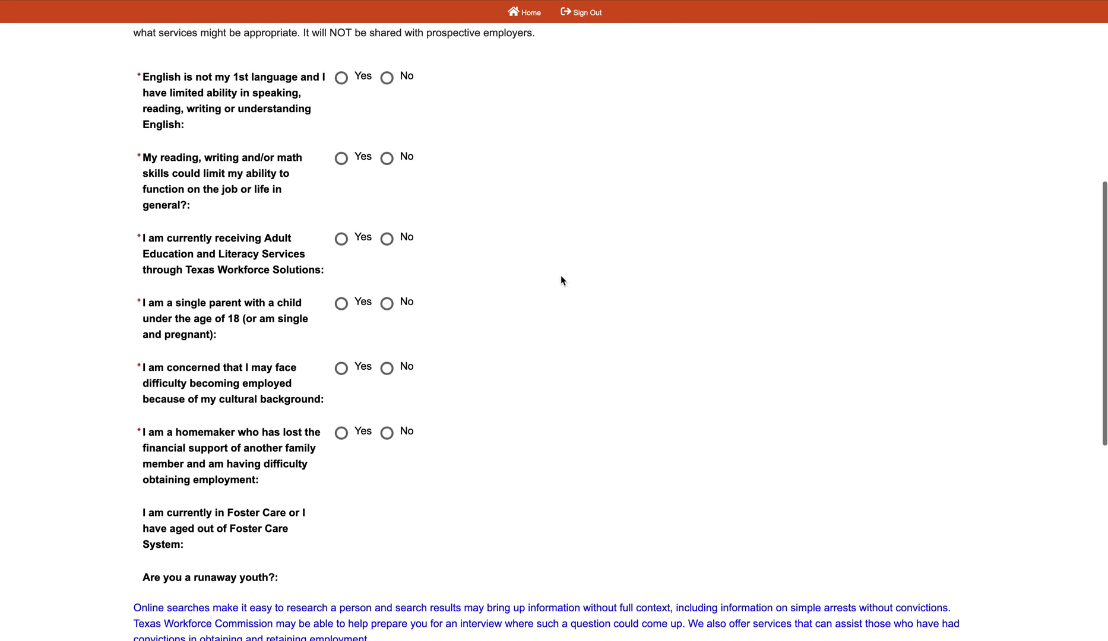
click(387, 78)
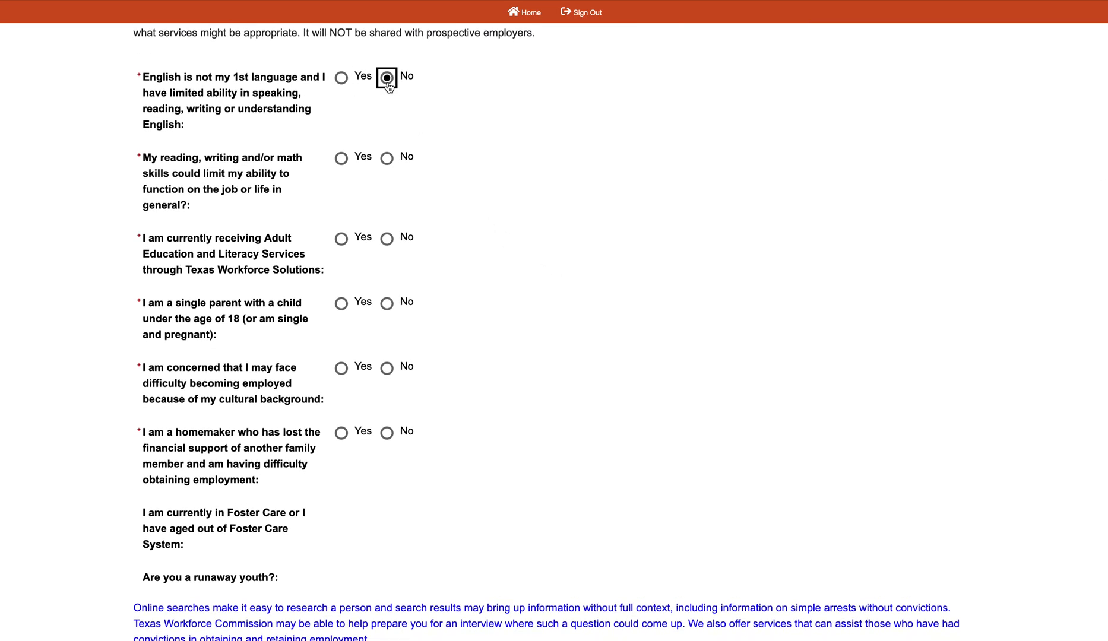
click(387, 157)
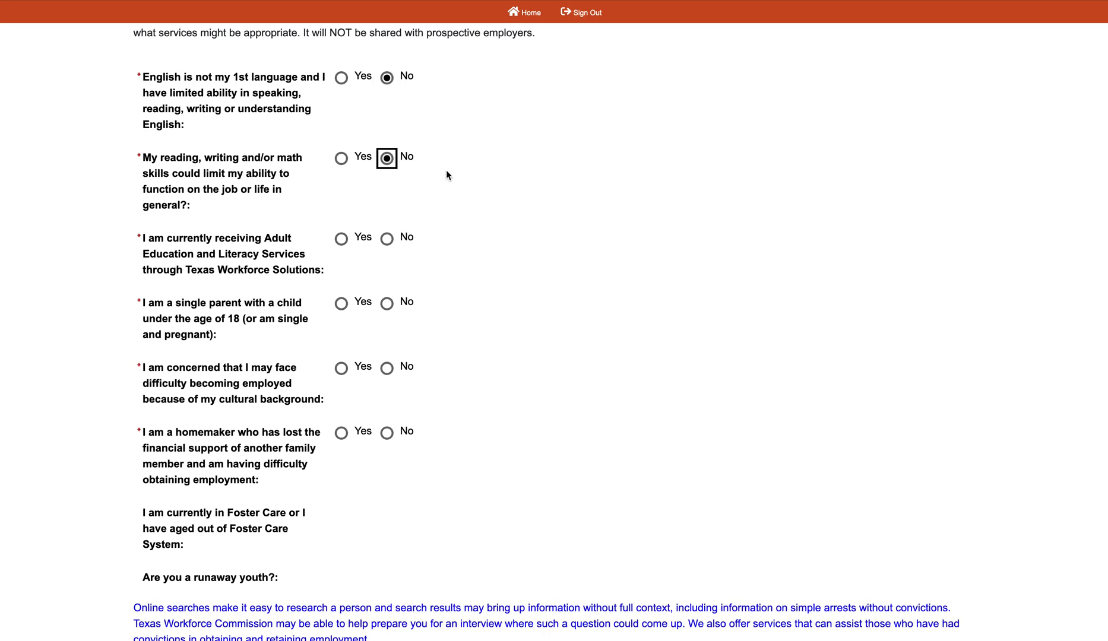
mouse_move(375, 224)
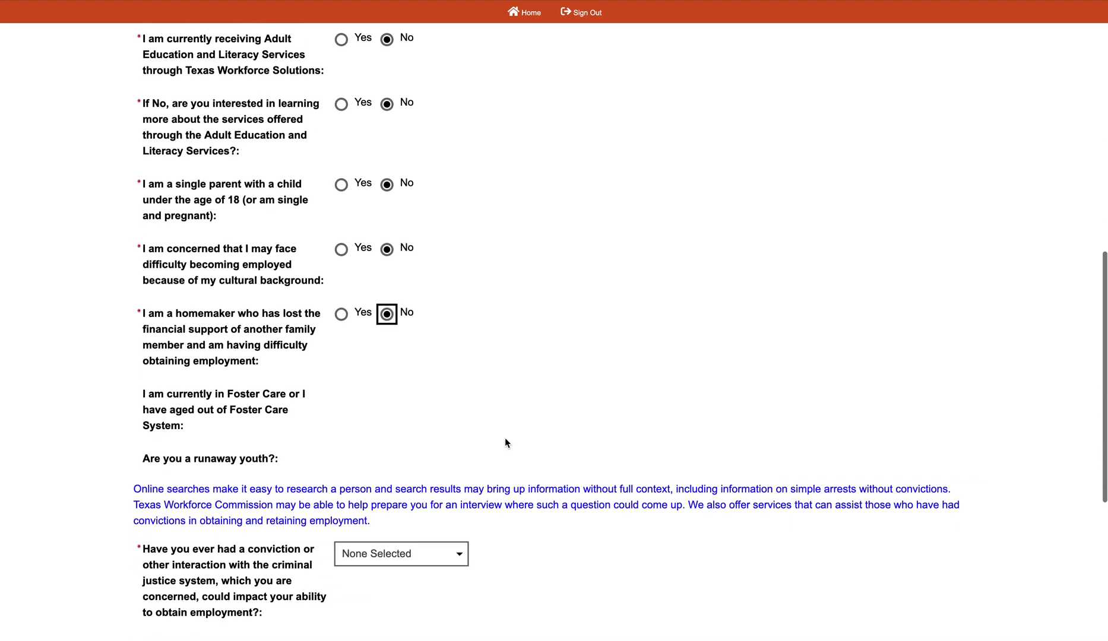
Set the criminal justice/conviction dropdown to No.
scroll(down, 3)
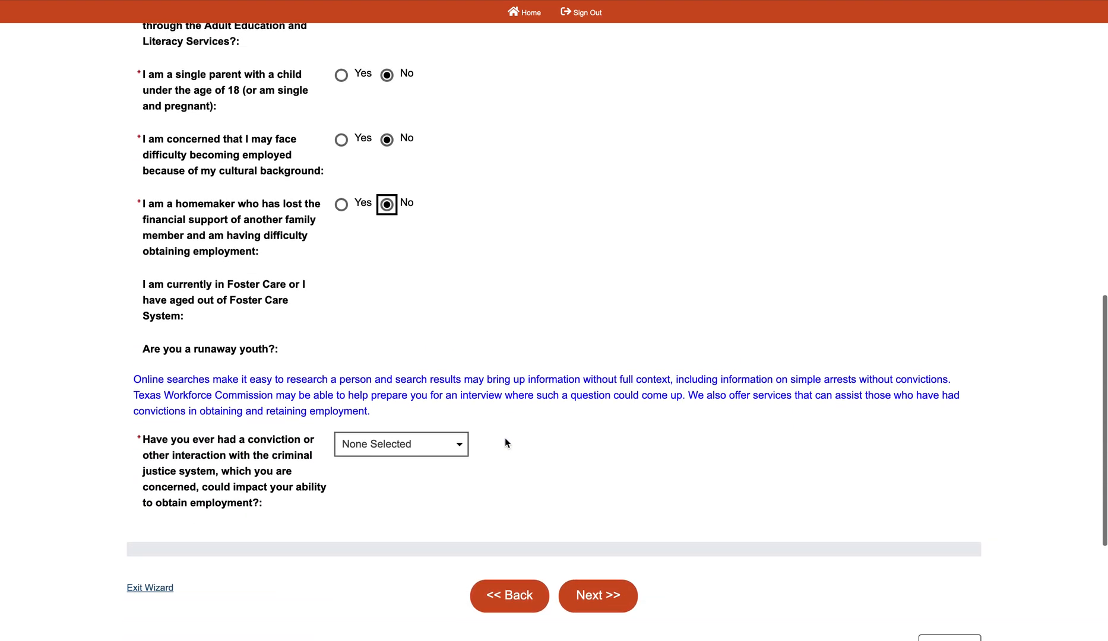
scroll(down, 3)
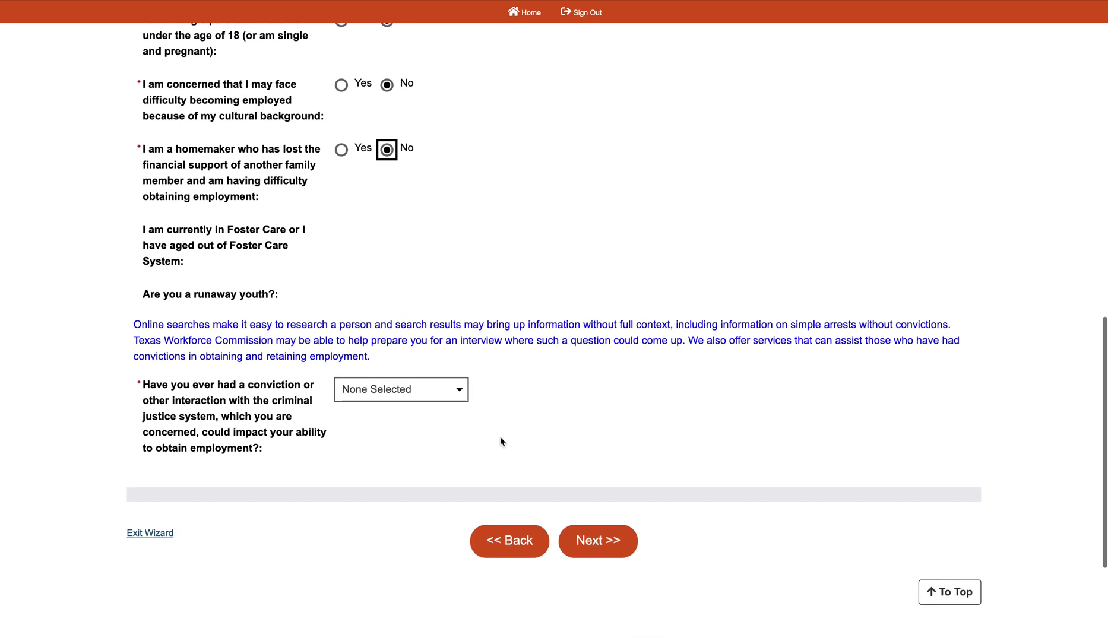
click(400, 389)
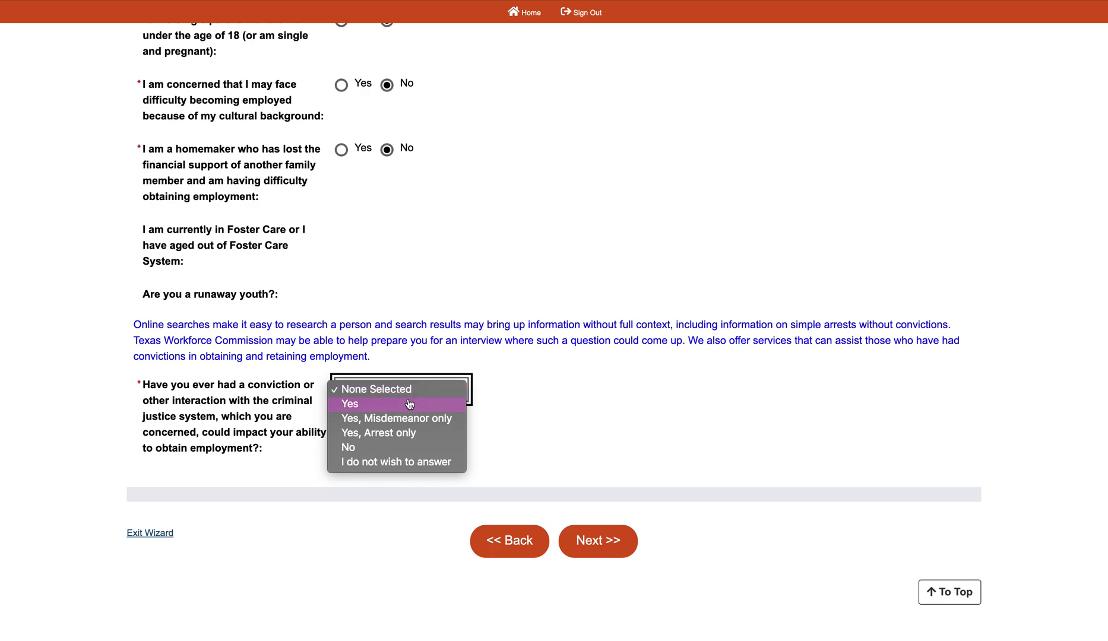
click(395, 462)
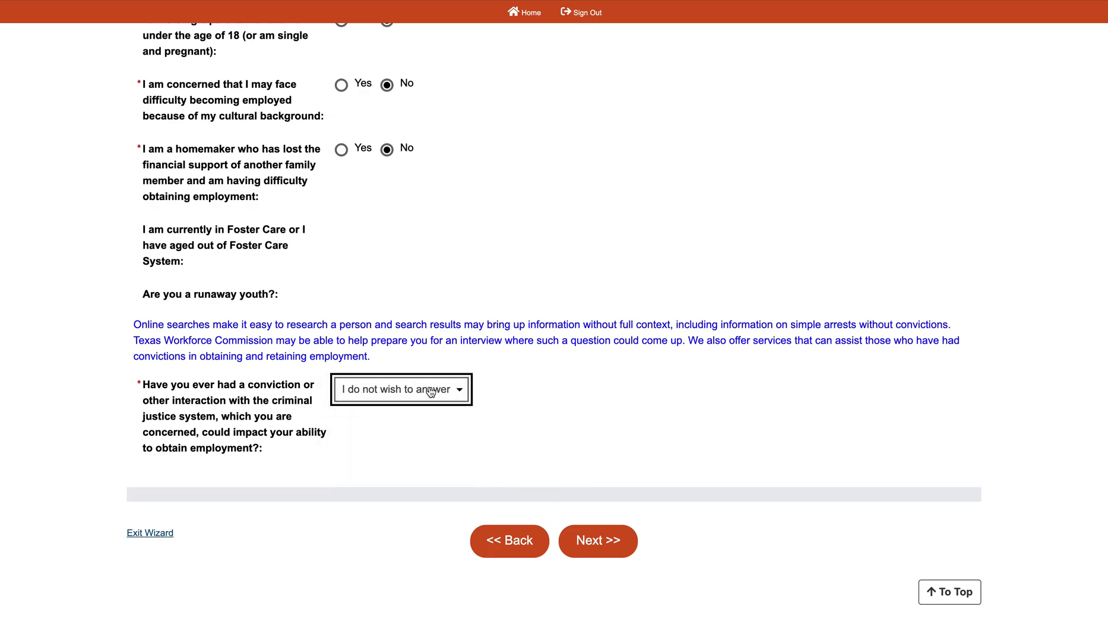
click(400, 388)
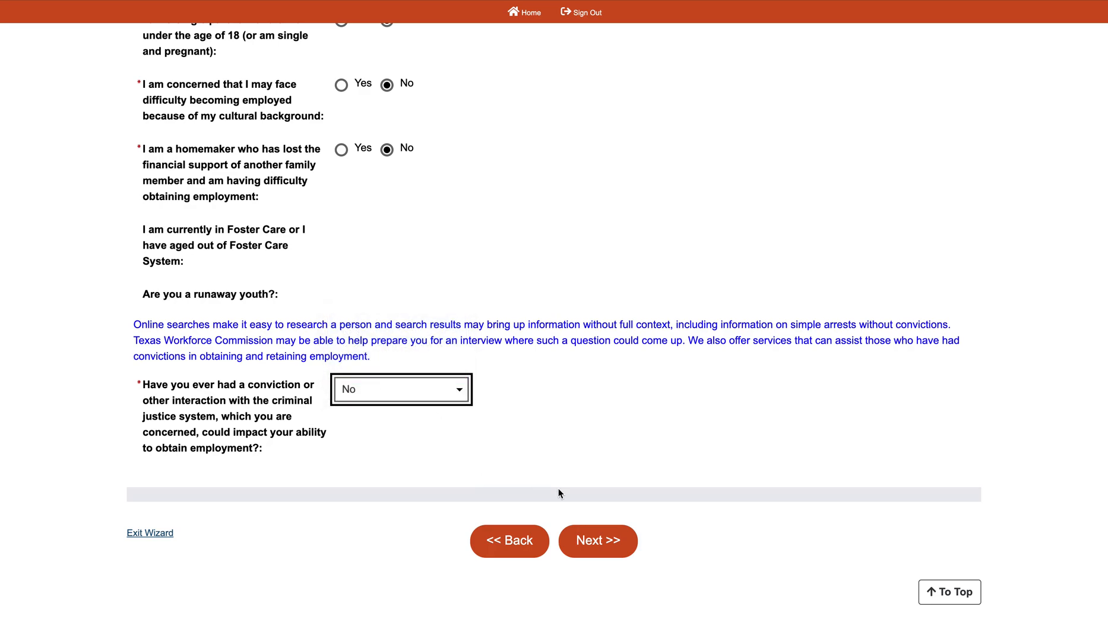
mouse_move(537, 468)
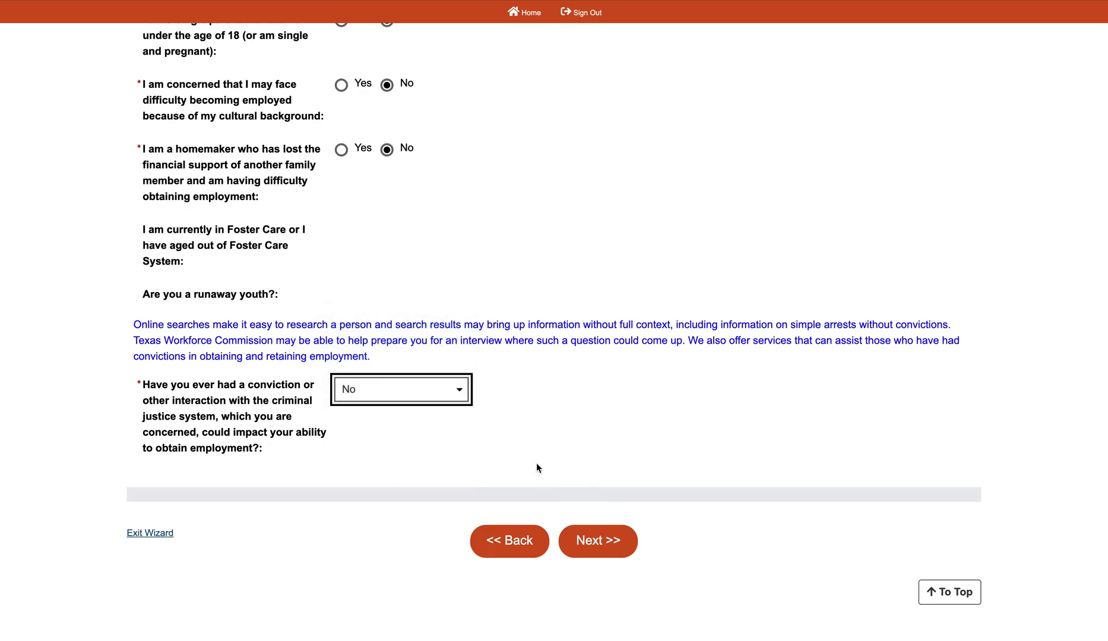
mouse_move(467, 439)
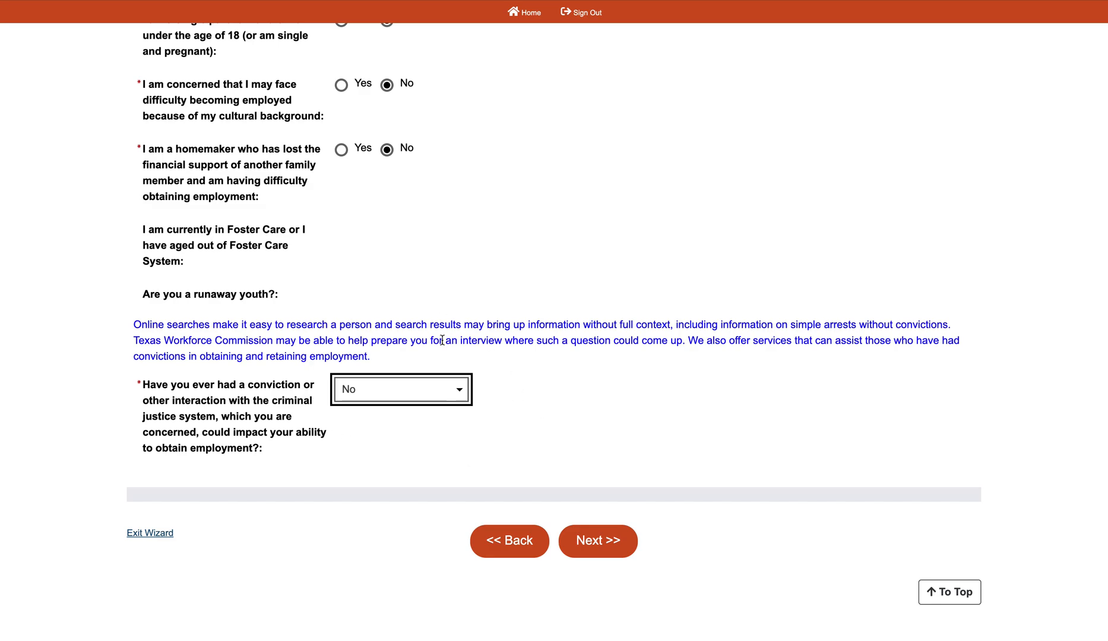
mouse_move(553, 434)
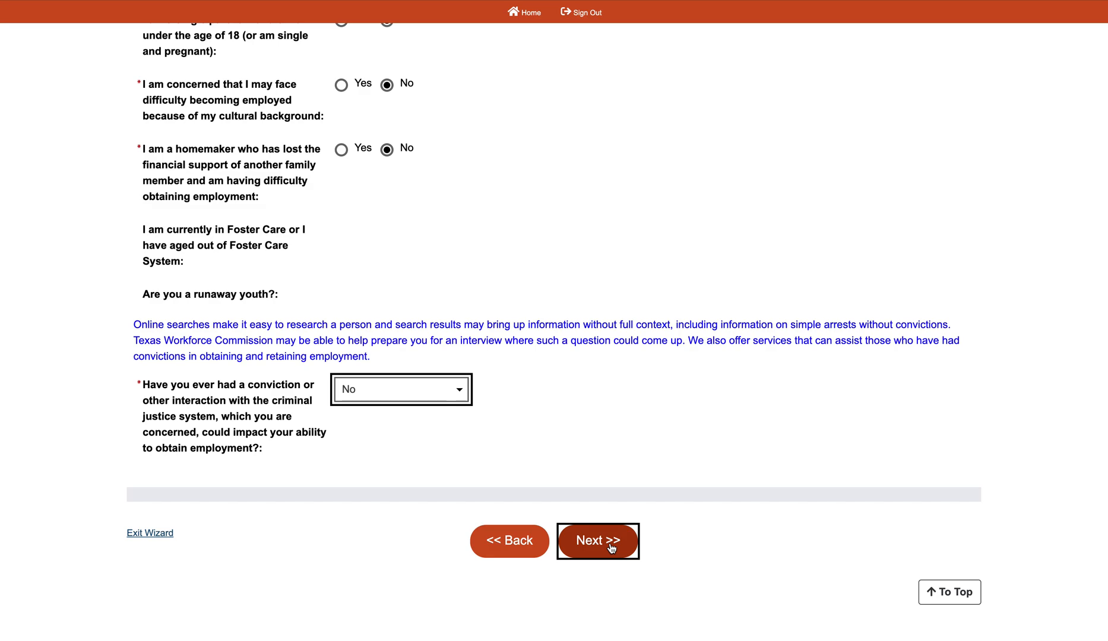
Submit the employment-factors answers with Next >>.
click(597, 541)
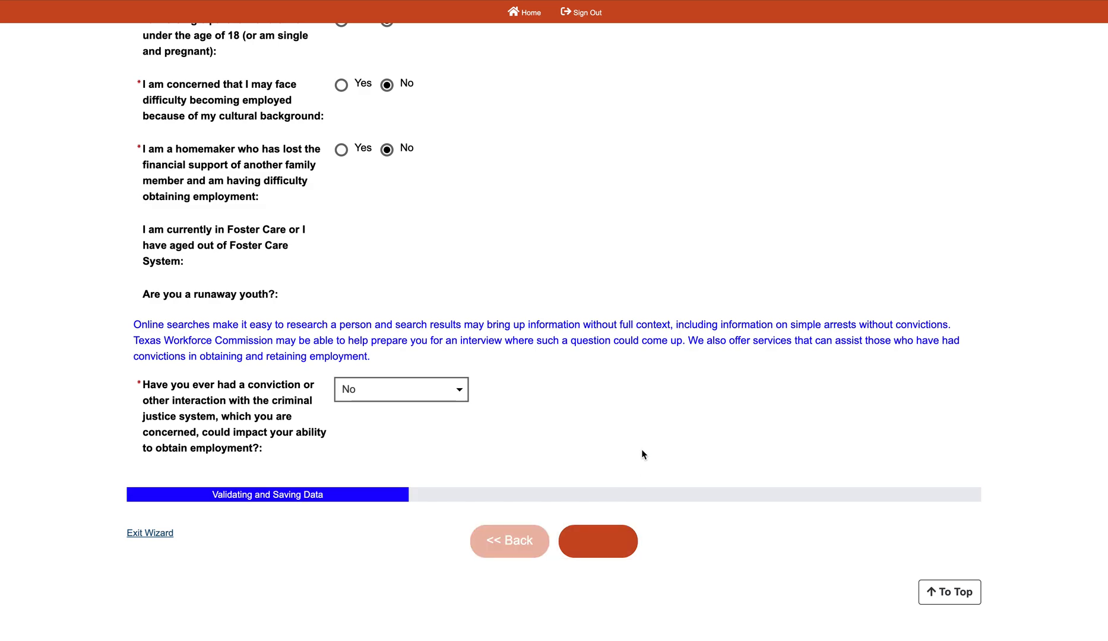
click(598, 541)
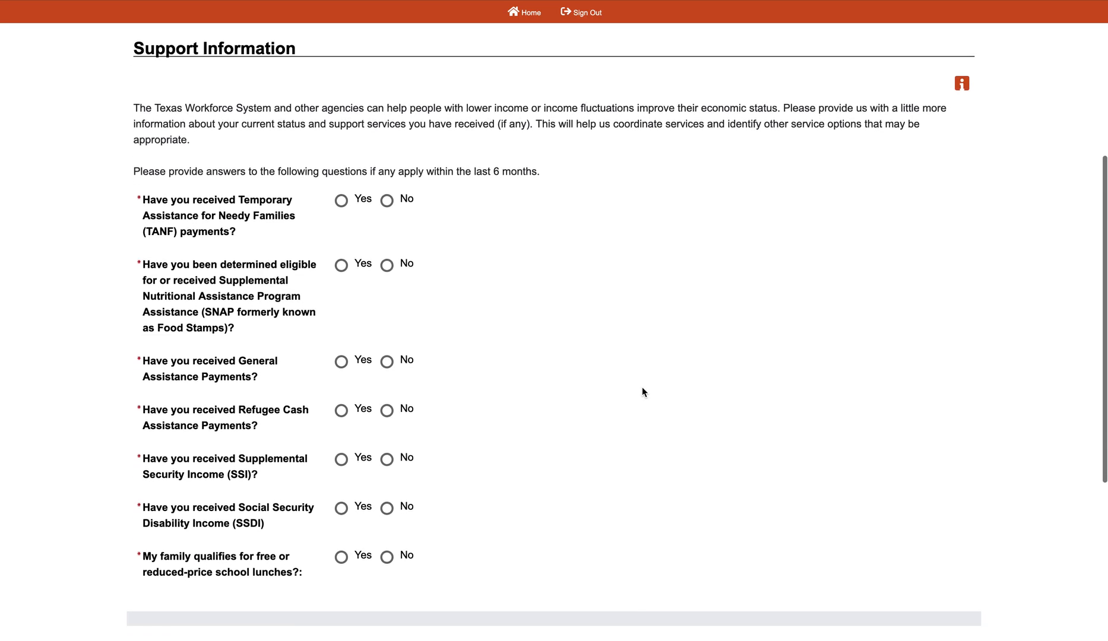
Answer No to SNAP and the other support questions, then Finish the application.
scroll(down, 3)
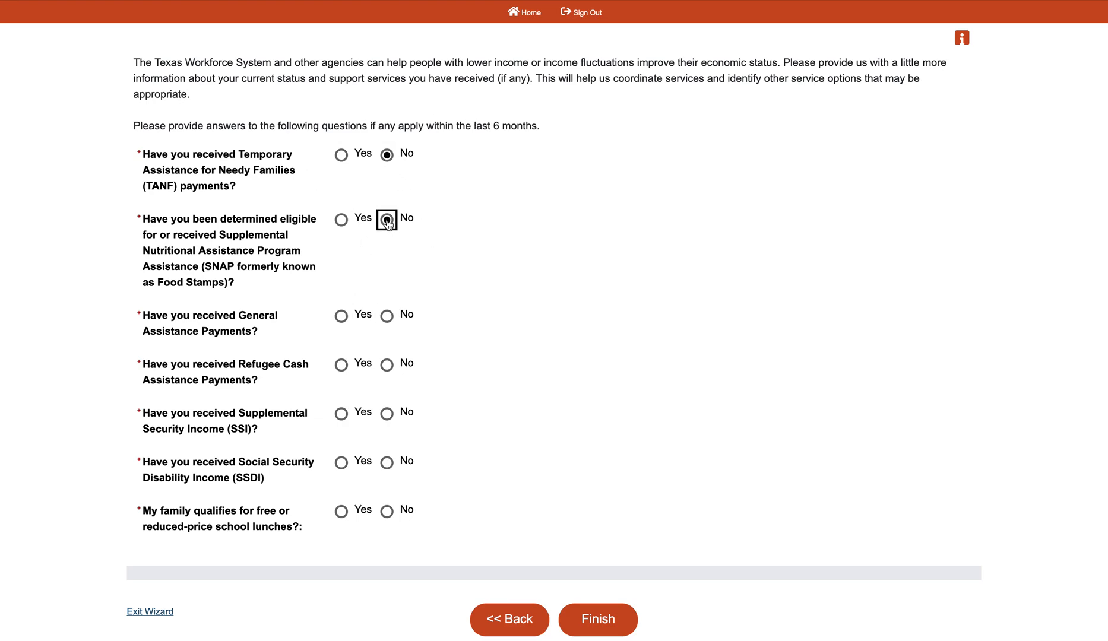
click(387, 314)
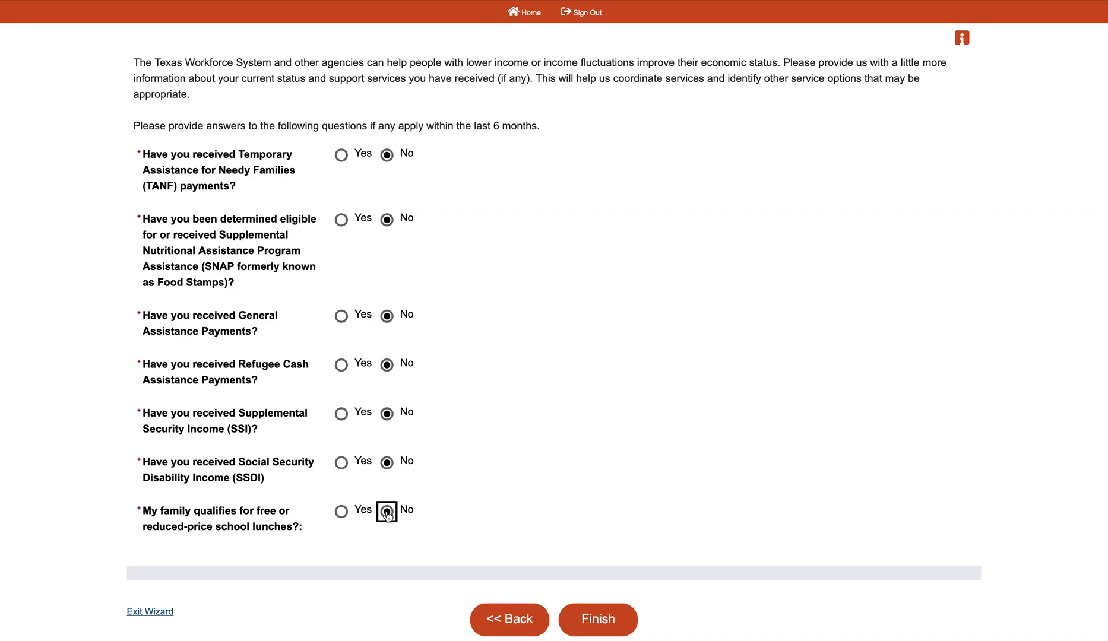
scroll(down, 3)
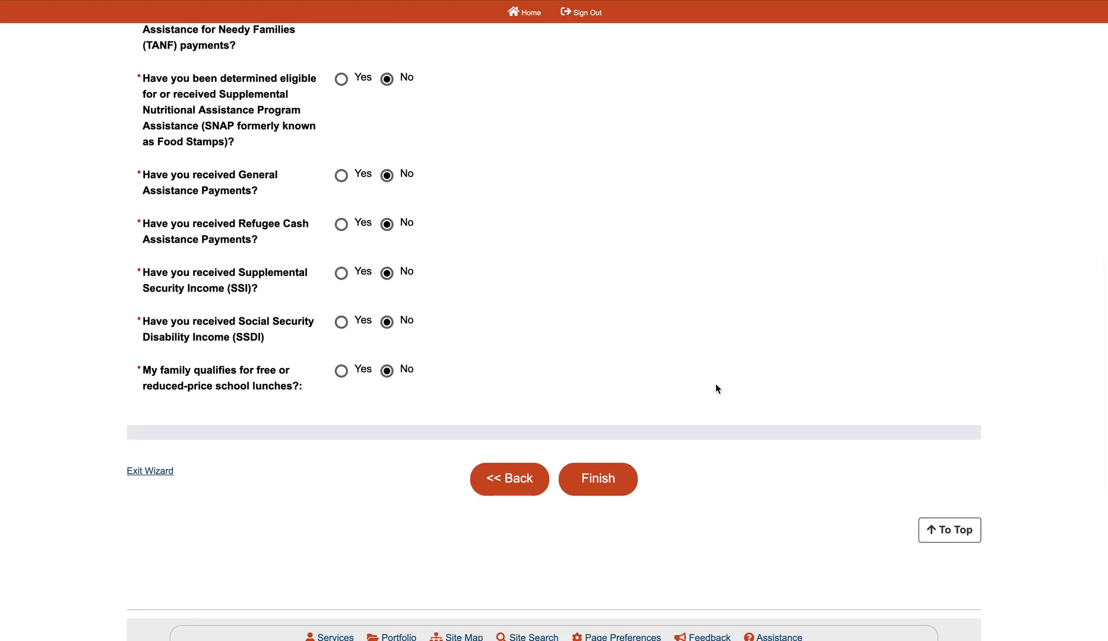
mouse_move(678, 420)
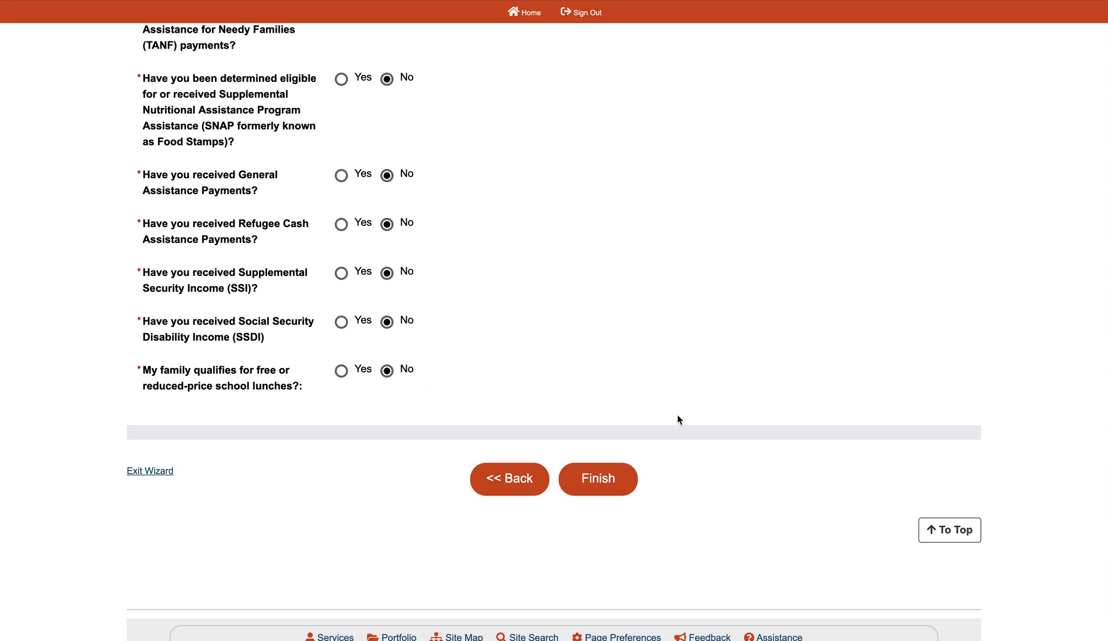
mouse_move(636, 417)
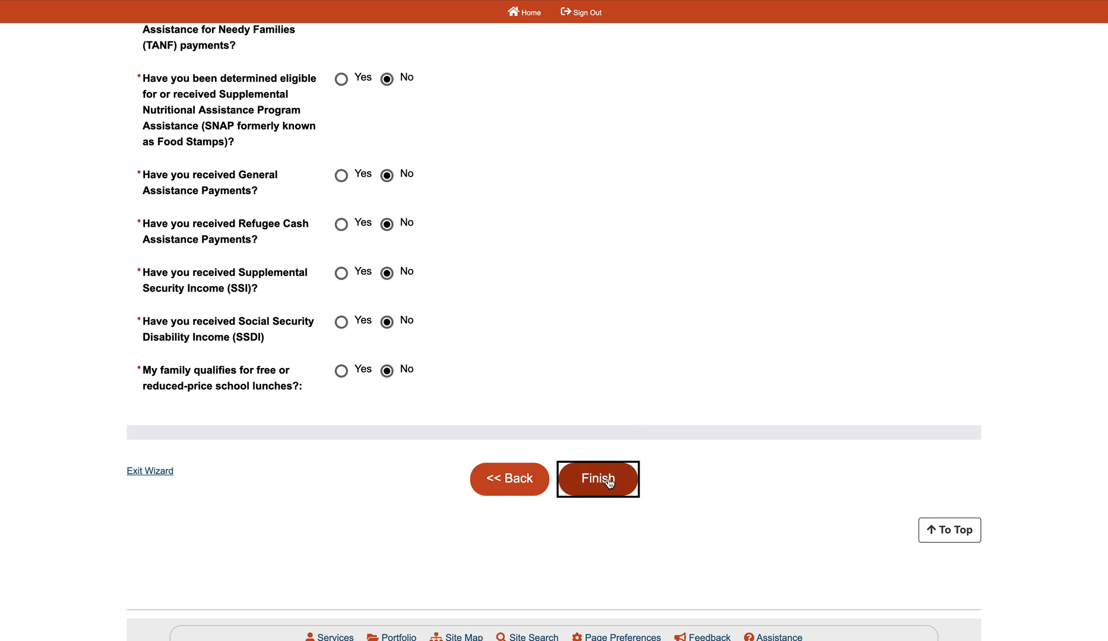
mouse_move(598, 479)
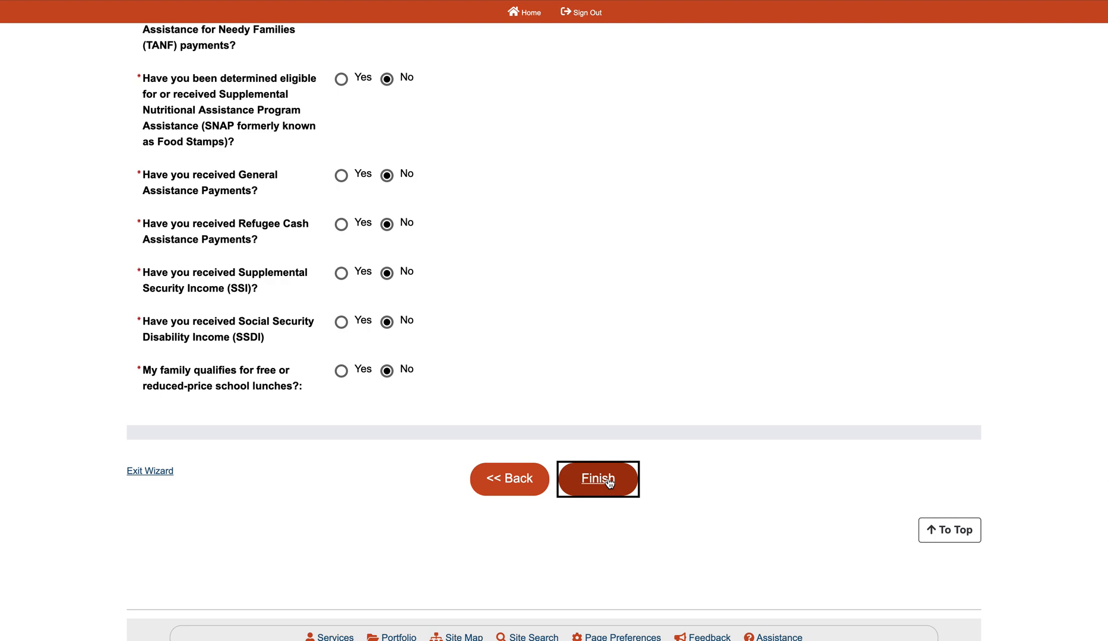
click(598, 479)
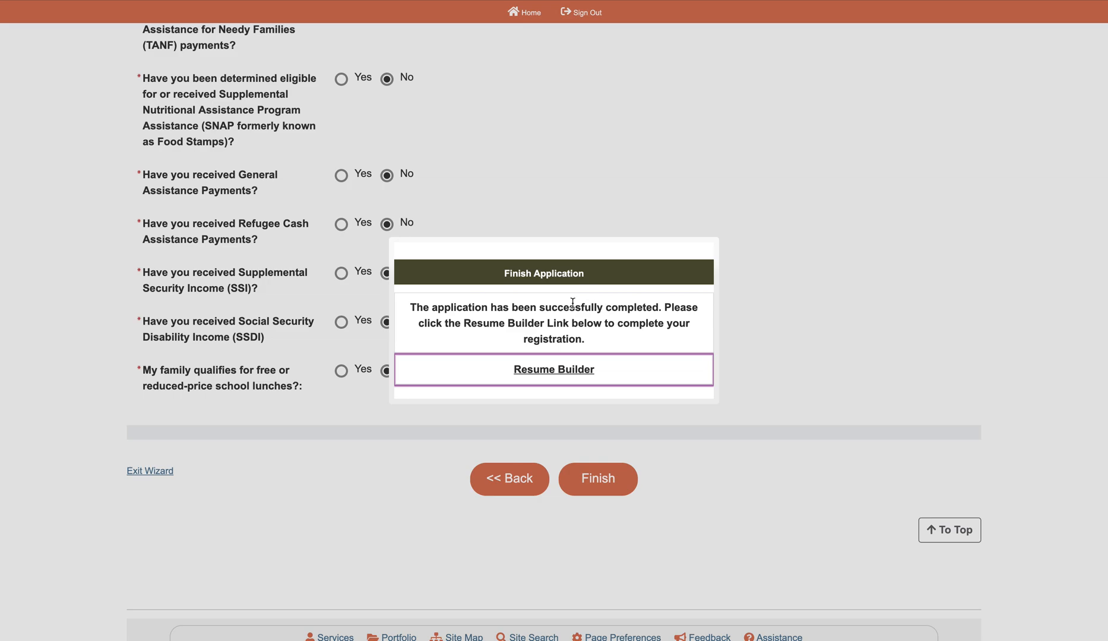
mouse_move(565, 337)
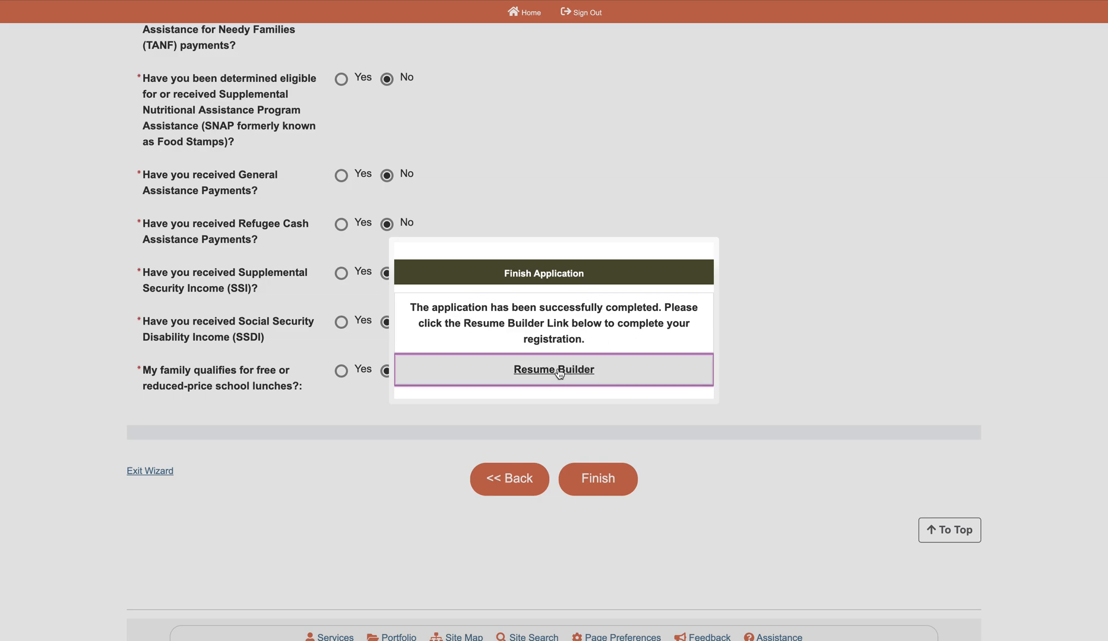
Follow the Resume Builder link from the Finish Application popup.
click(554, 370)
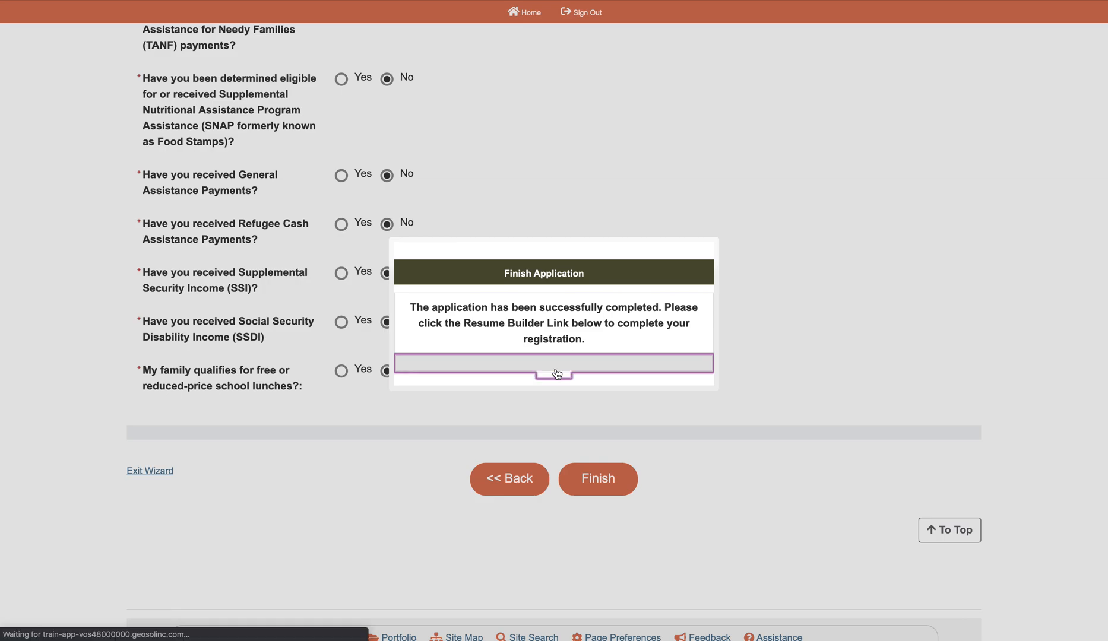
click(553, 362)
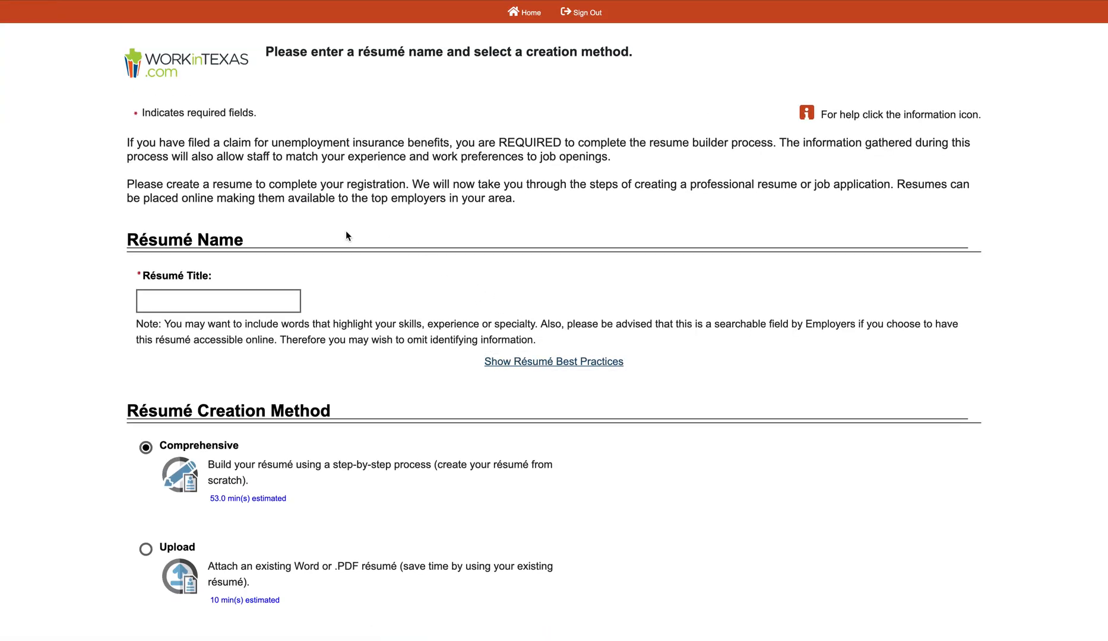
Enter the résumé title JaneDoe2020Resume and reveal the résumé best-practice tips.
click(218, 300)
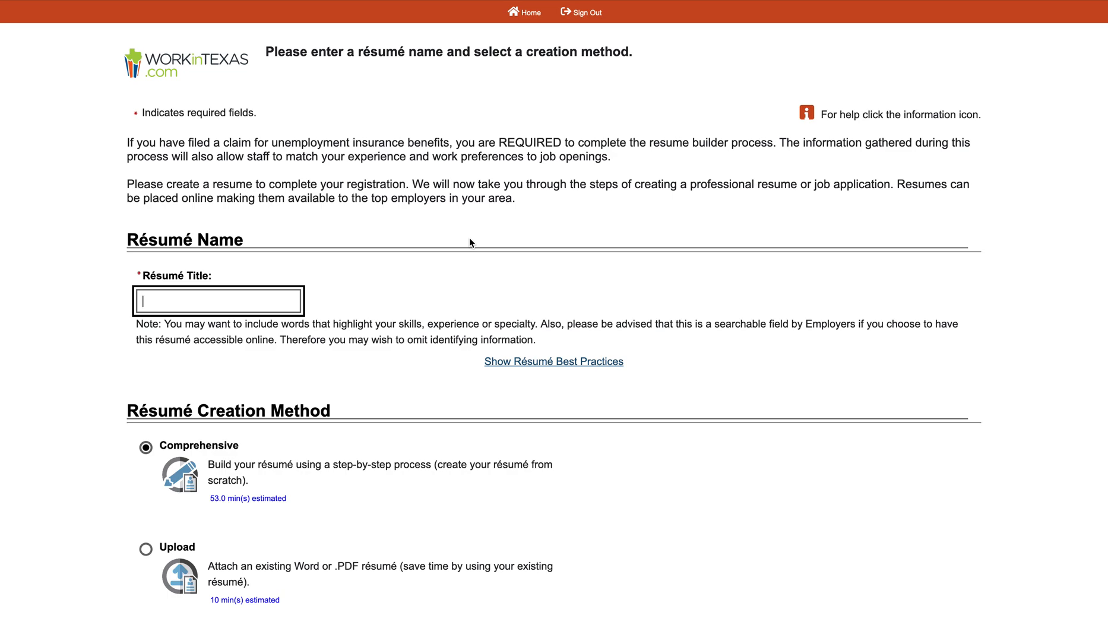
text(JaneDoe)
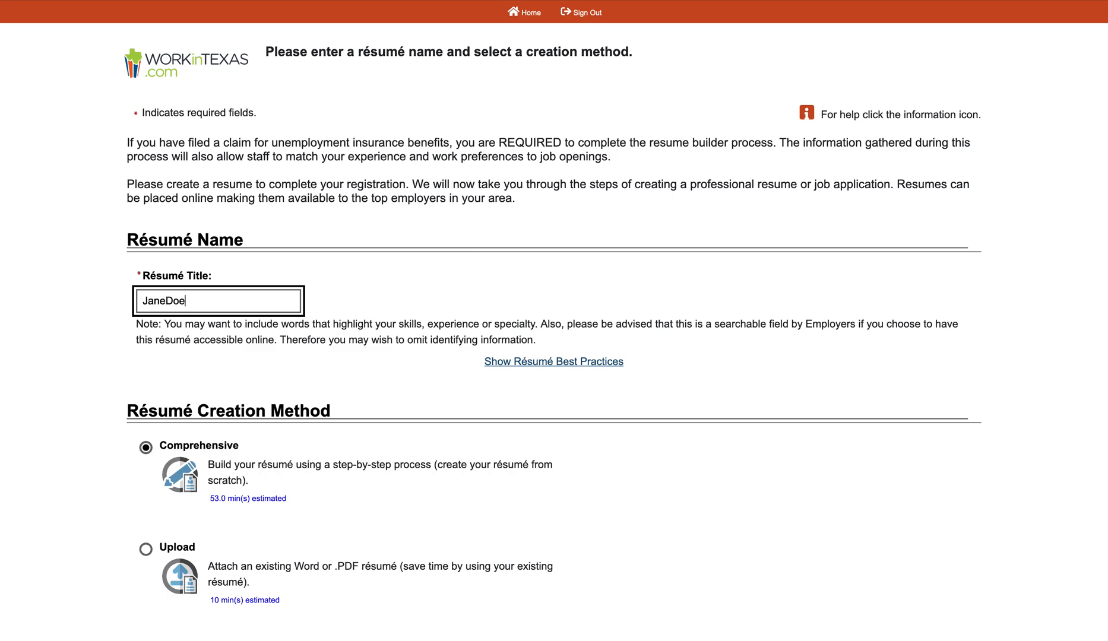
text(2020)
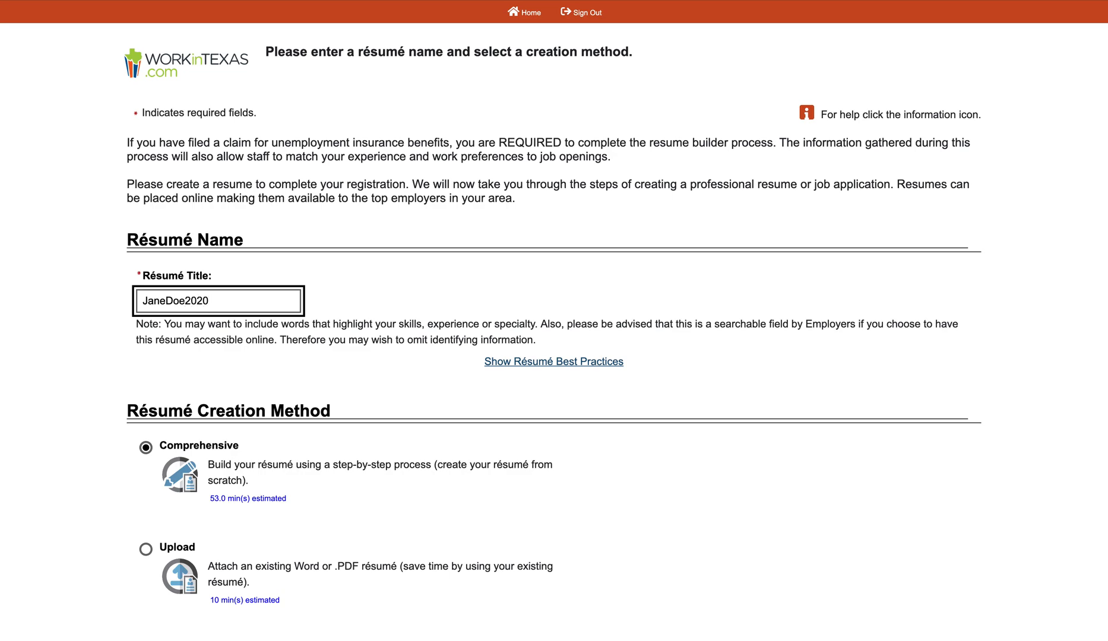
text(Resume)
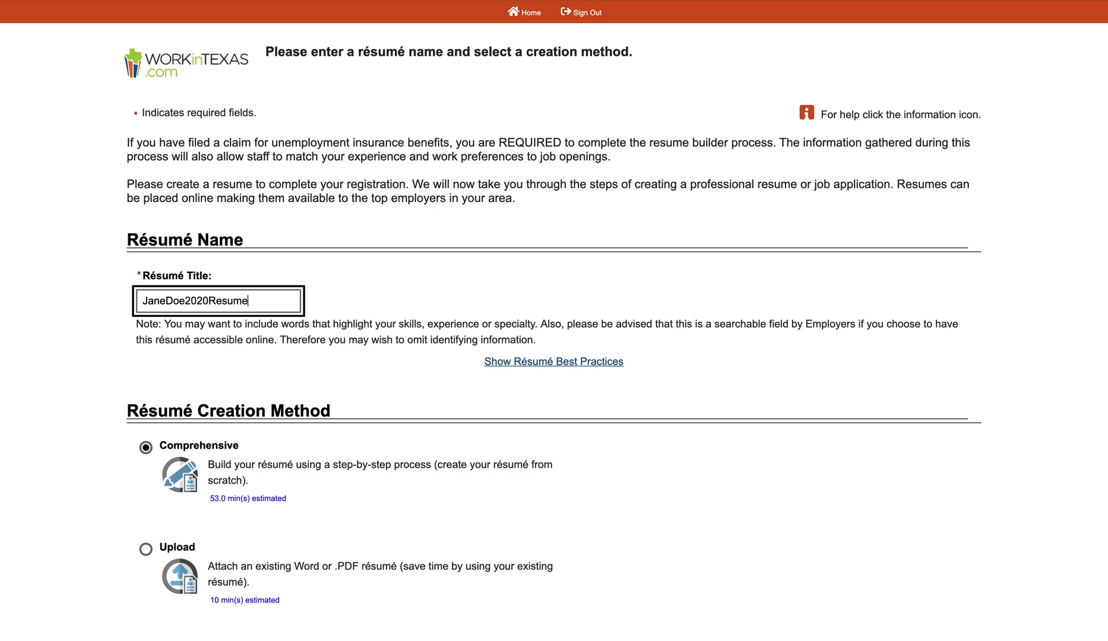
scroll(down, 3)
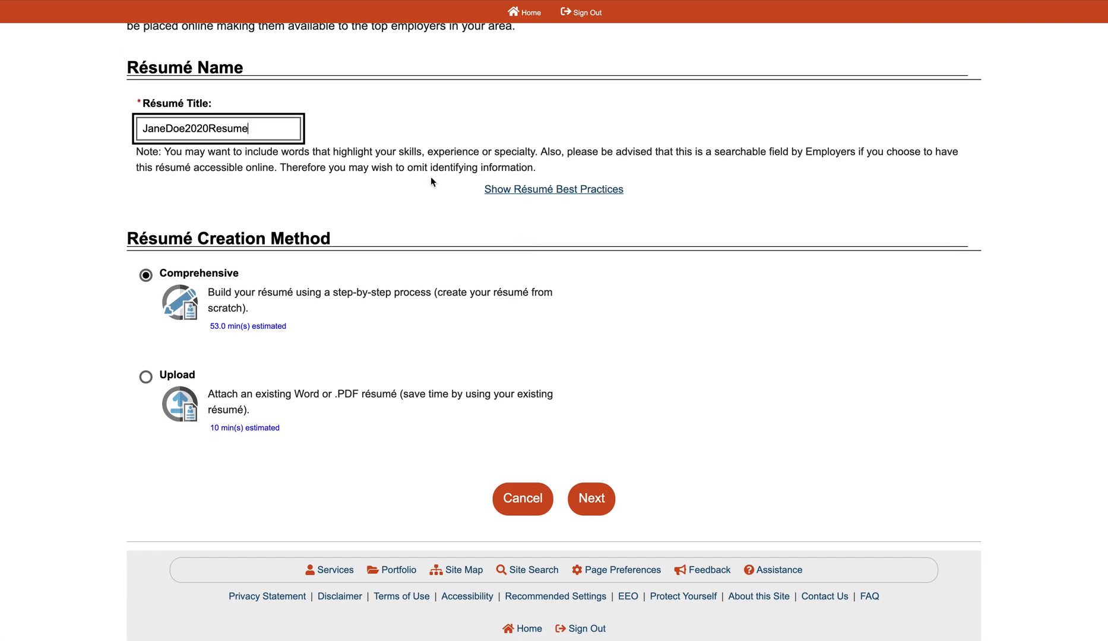
click(553, 189)
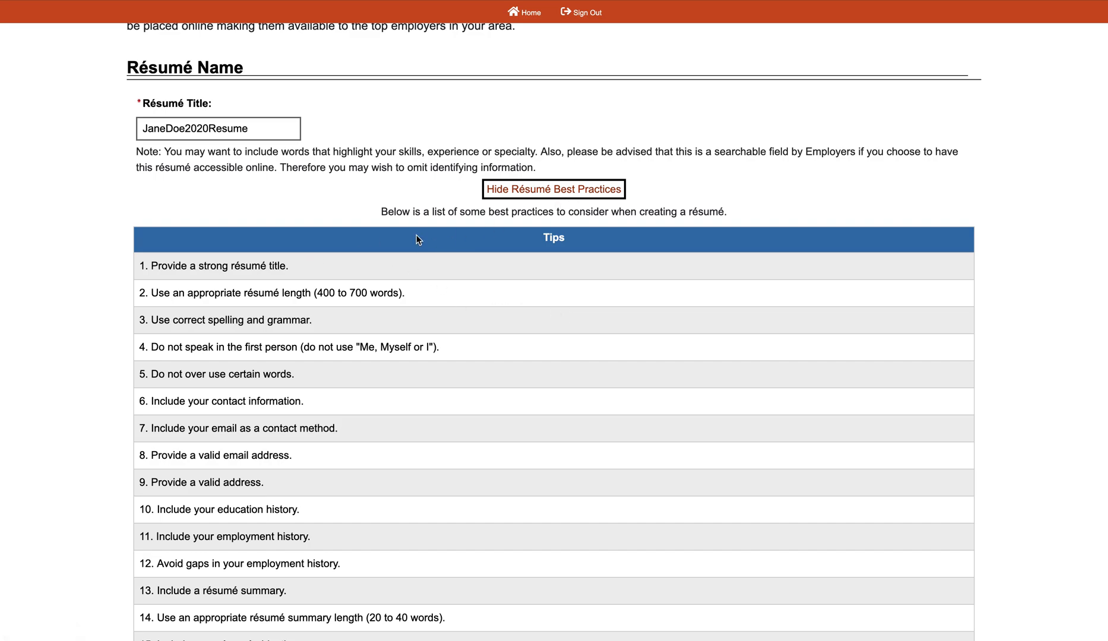
Scroll through all 19 résumé best-practice tips down to the Résumé Creation Method section.
scroll(down, 3)
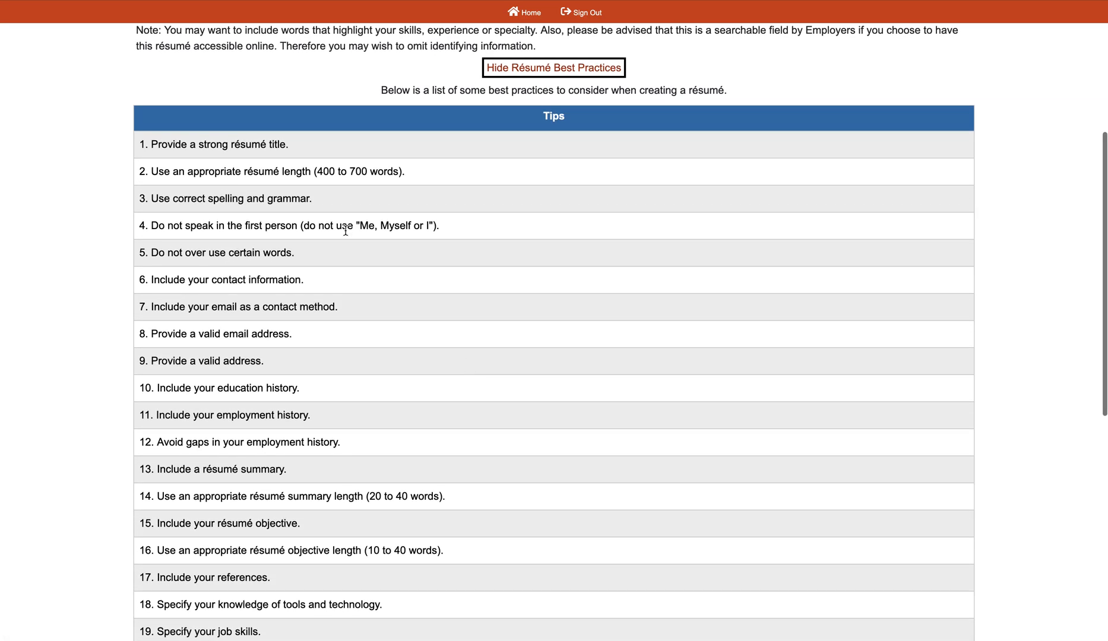
mouse_move(279, 166)
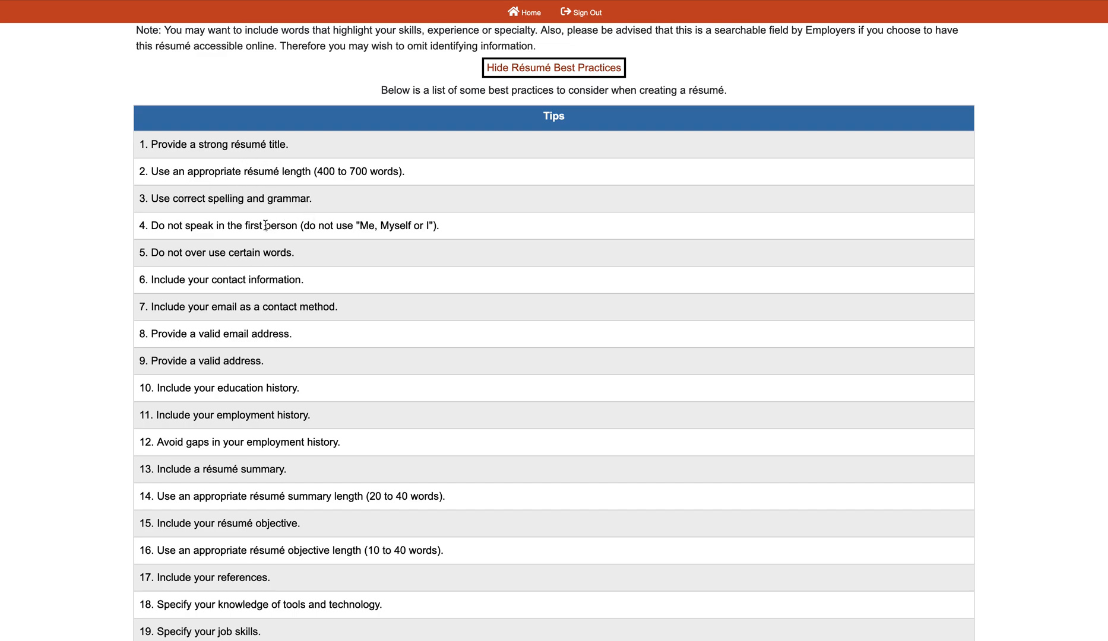
mouse_move(393, 306)
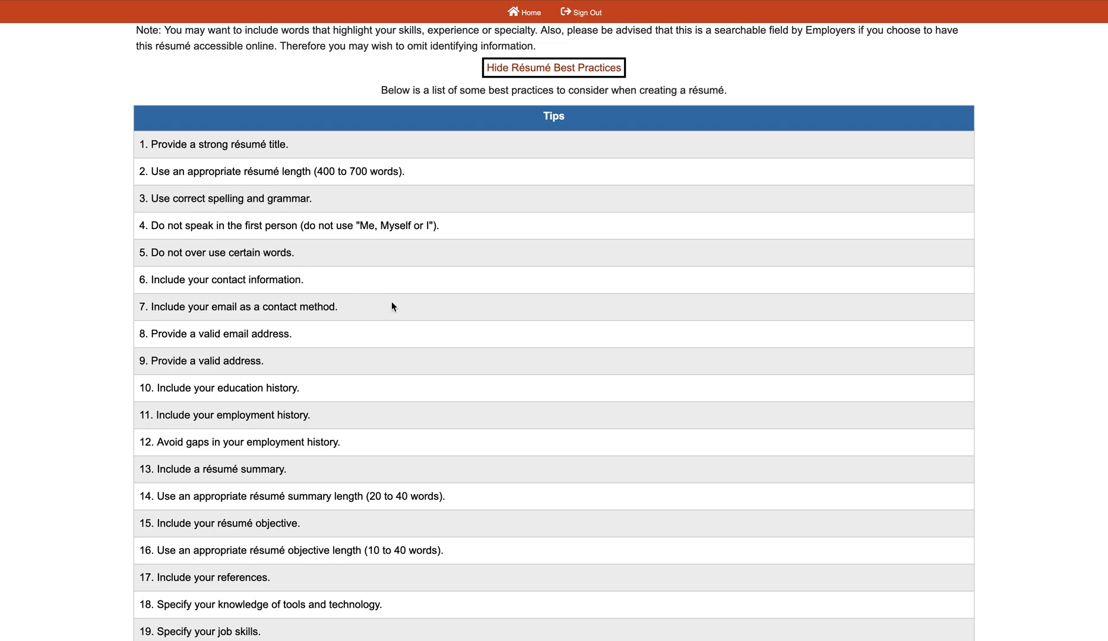
scroll(down, 3)
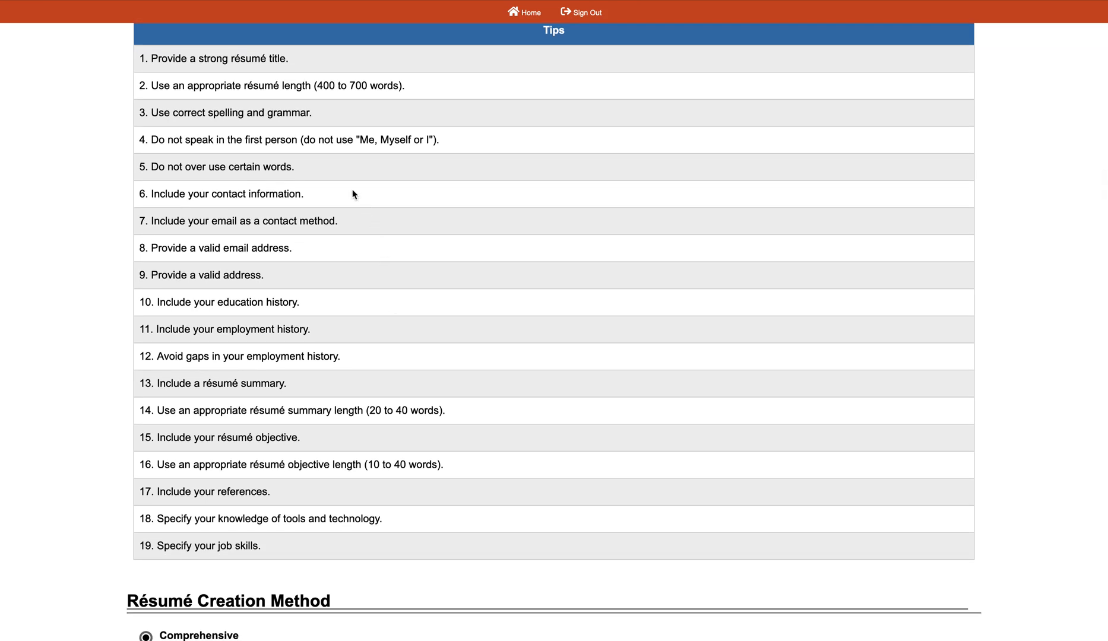
mouse_move(338, 343)
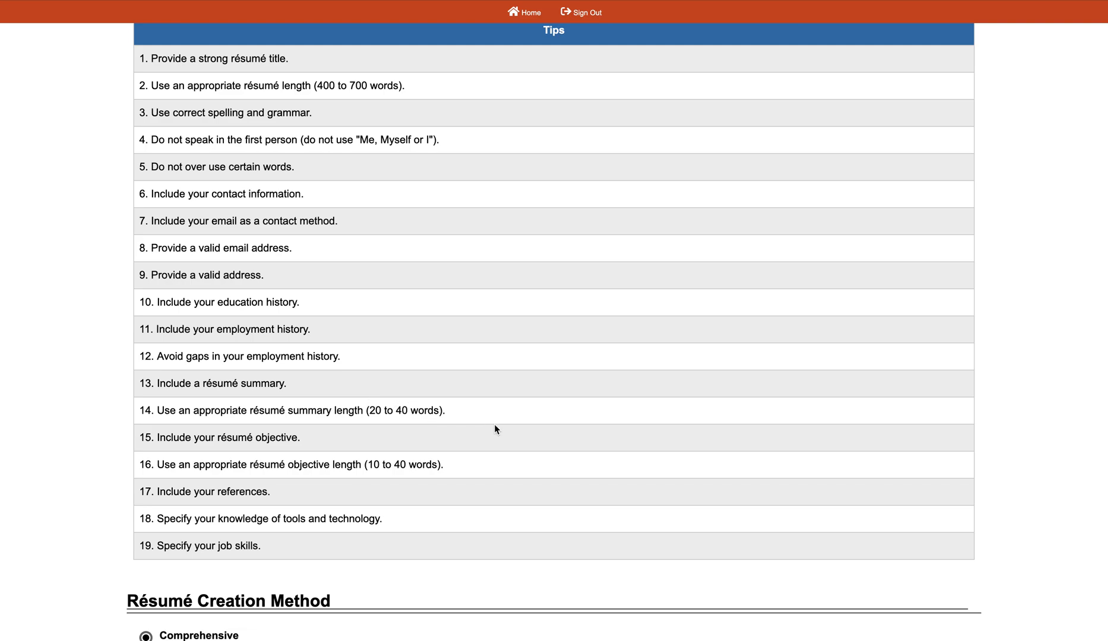
mouse_move(450, 421)
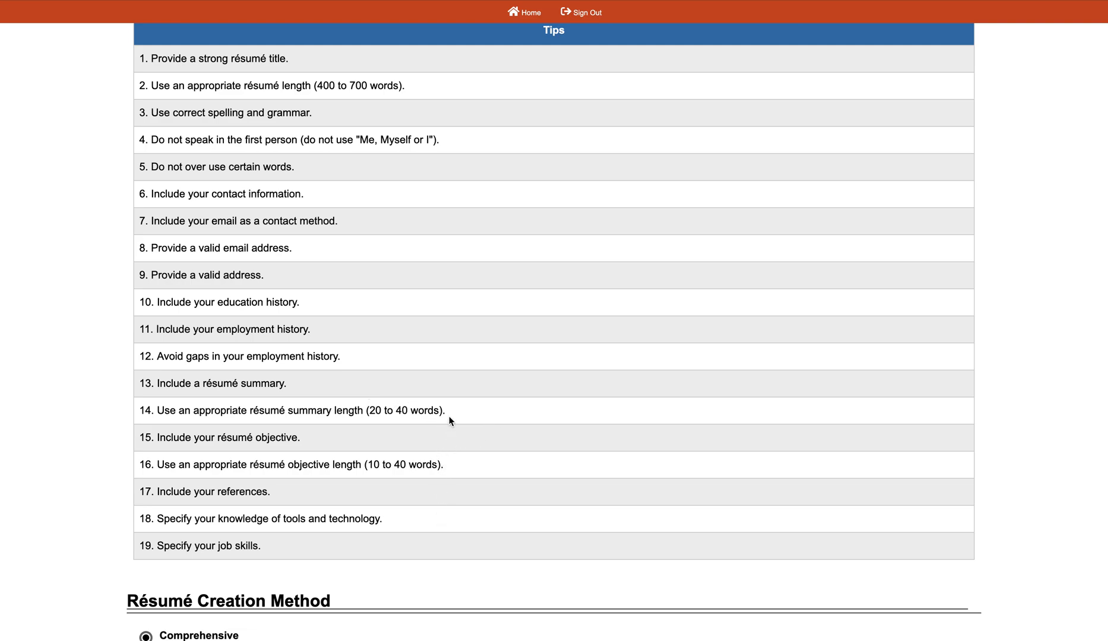
mouse_move(426, 319)
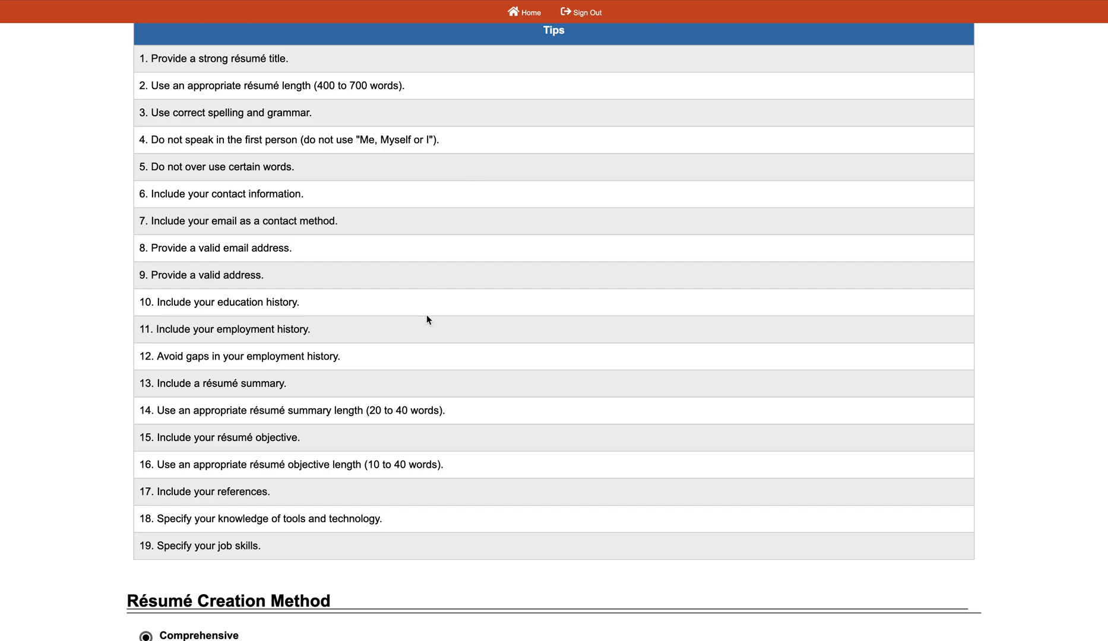
mouse_move(468, 546)
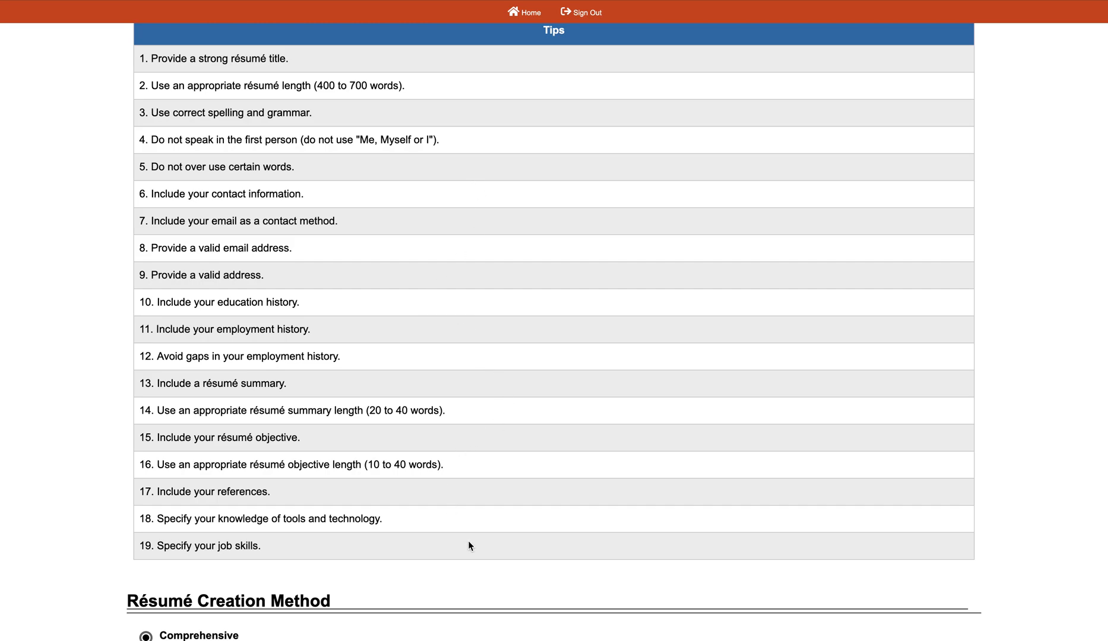
scroll(down, 3)
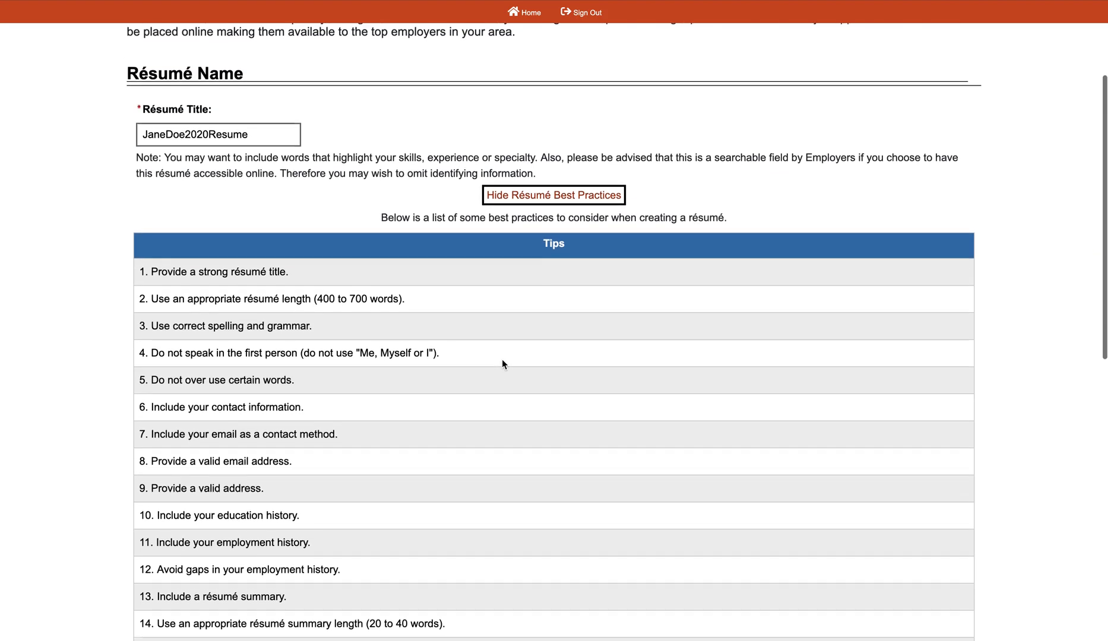
scroll(down, 3)
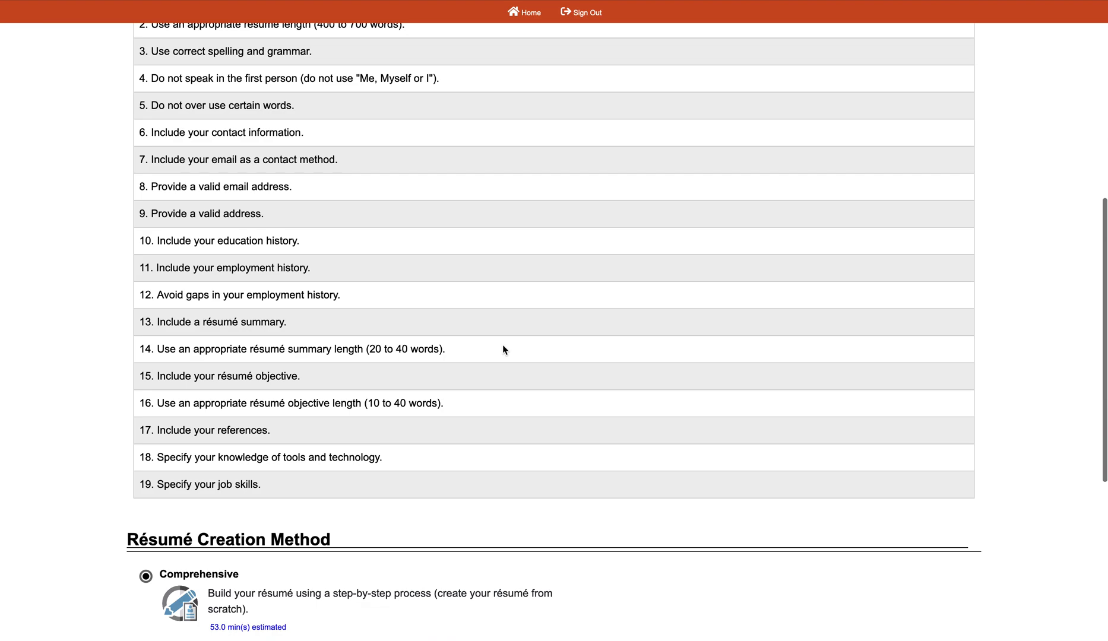
scroll(down, 3)
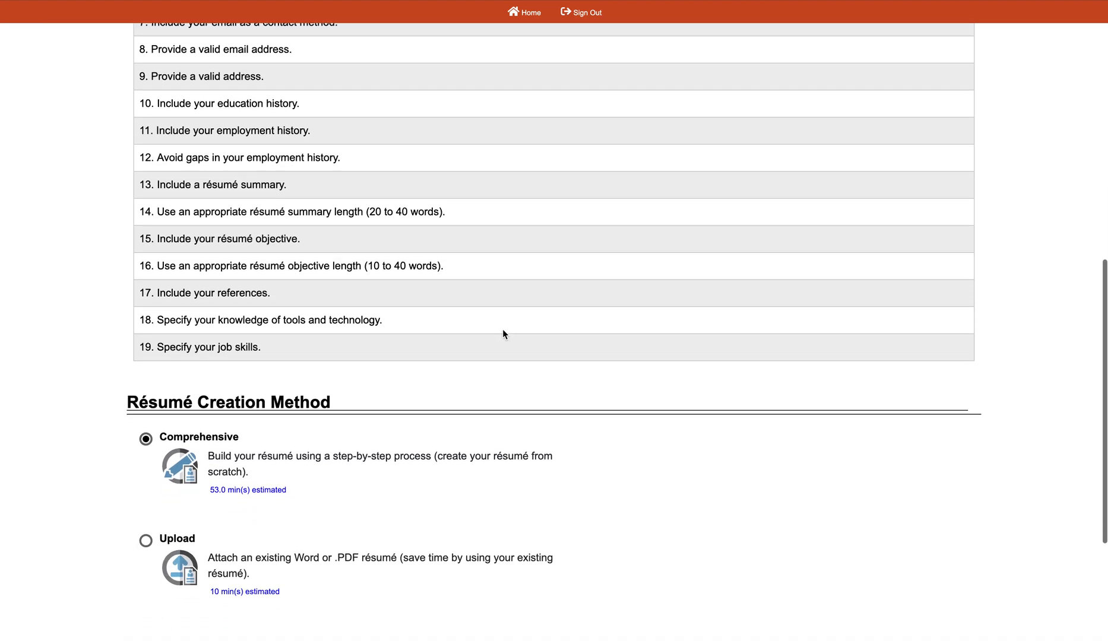
scroll(down, 3)
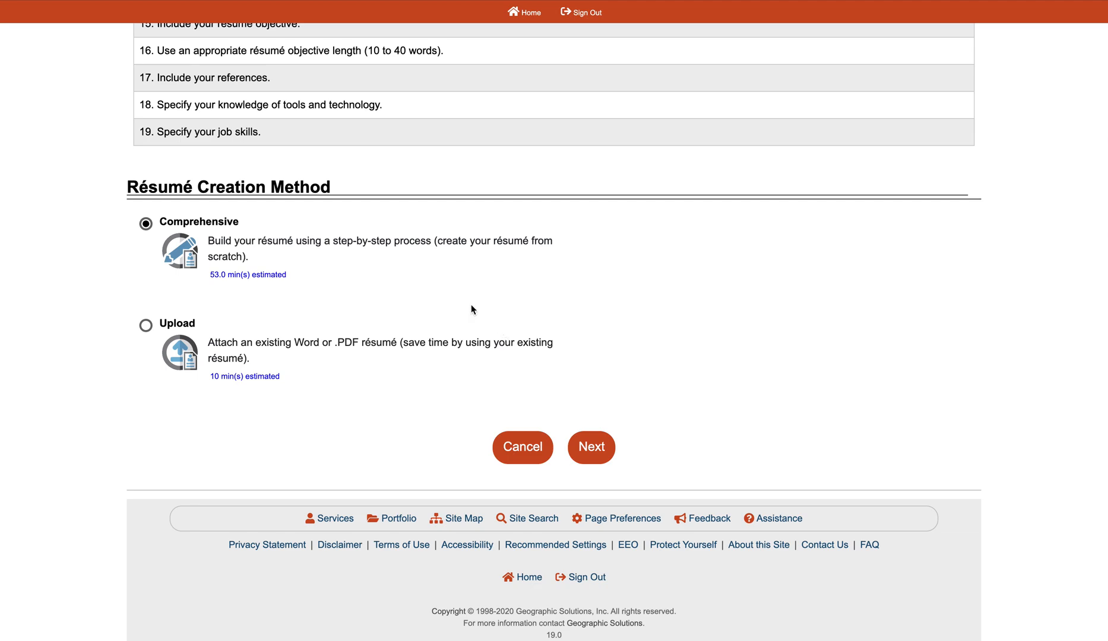
mouse_move(147, 291)
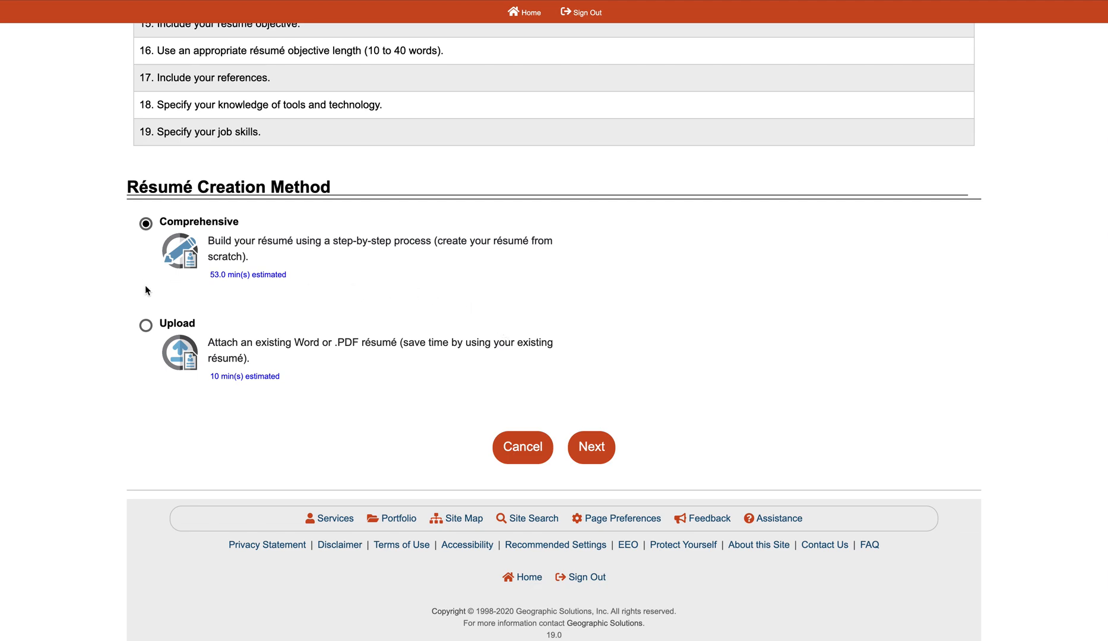
mouse_move(298, 266)
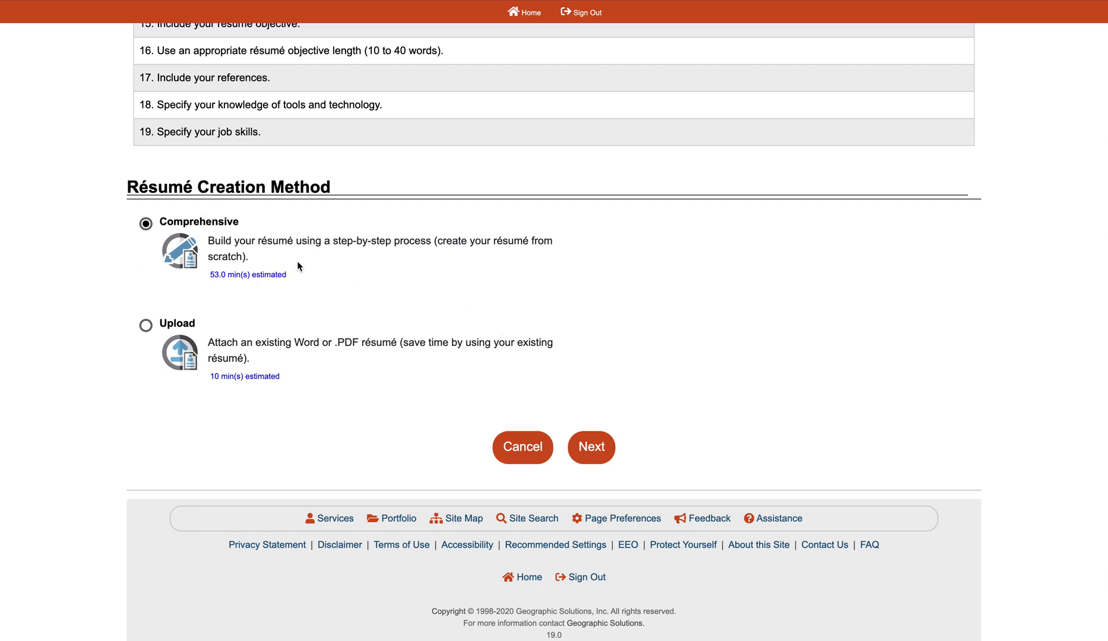
mouse_move(596, 275)
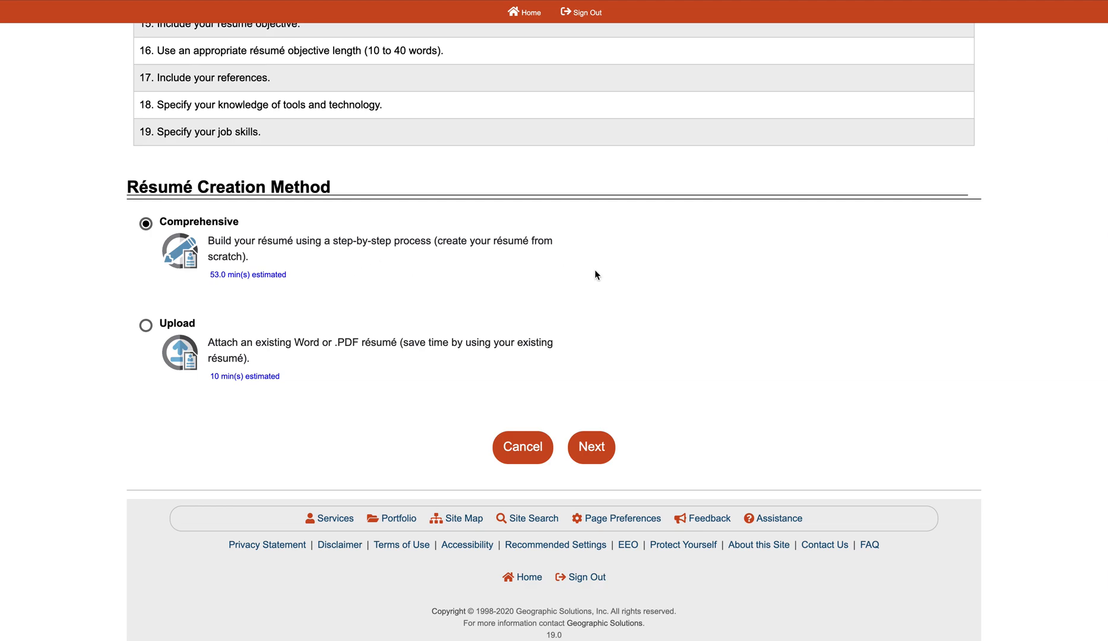
mouse_move(290, 365)
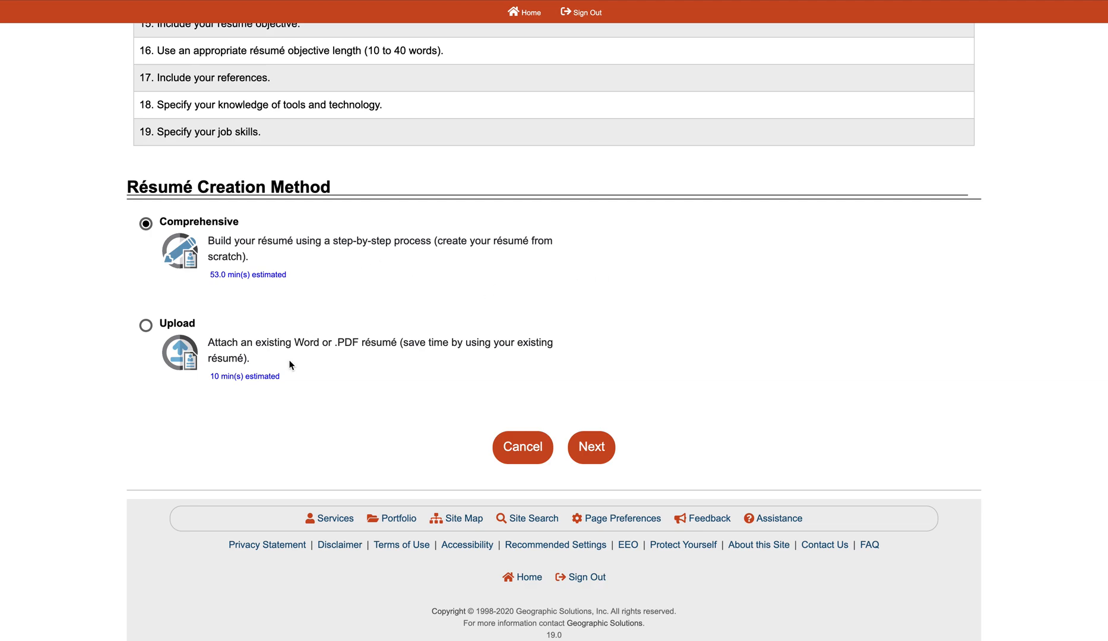
Try the Upload method, return to Comprehensive, and submit with Next.
click(145, 324)
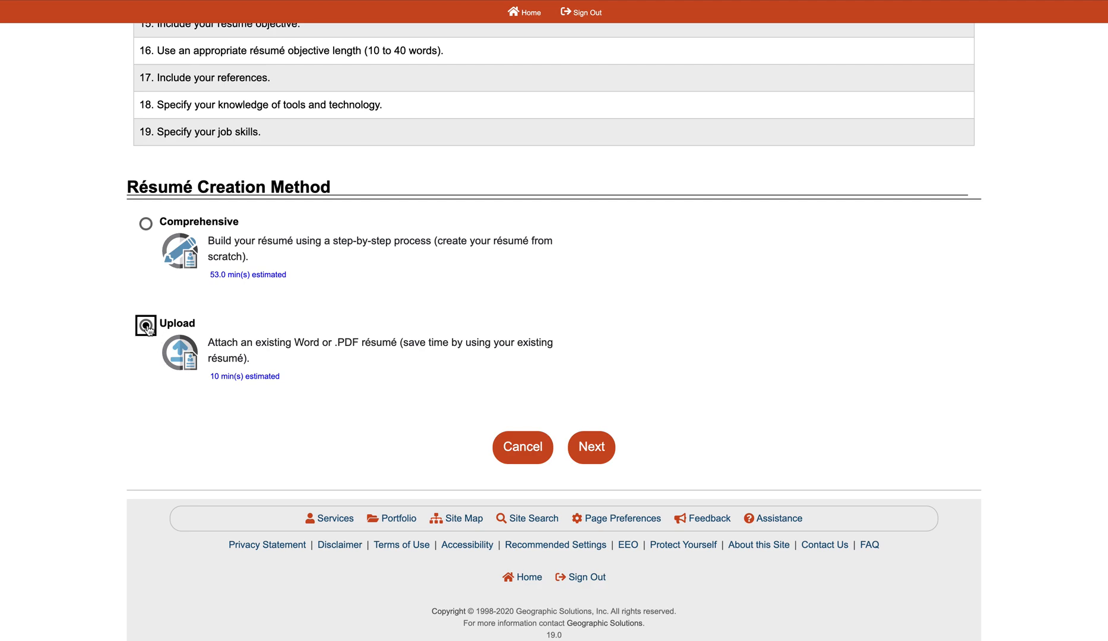
click(146, 323)
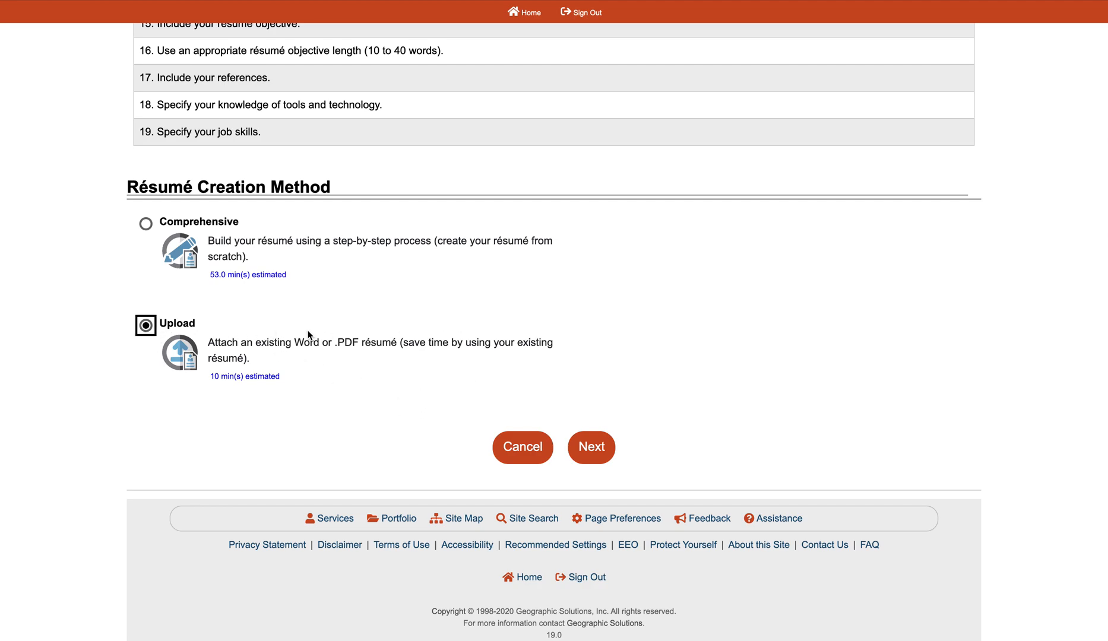
click(146, 224)
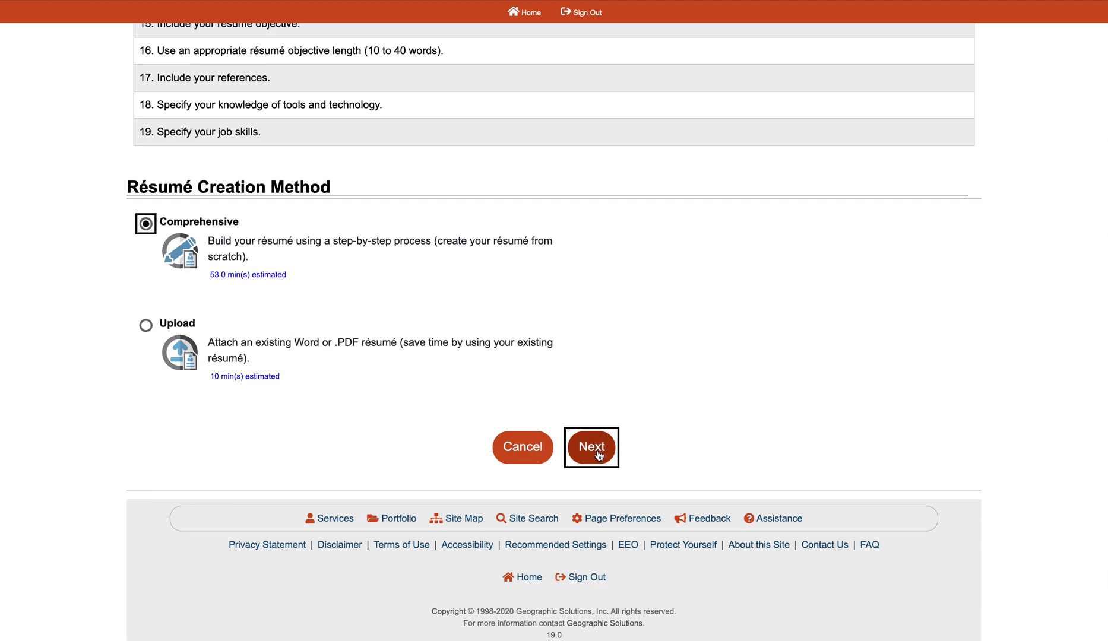
click(591, 448)
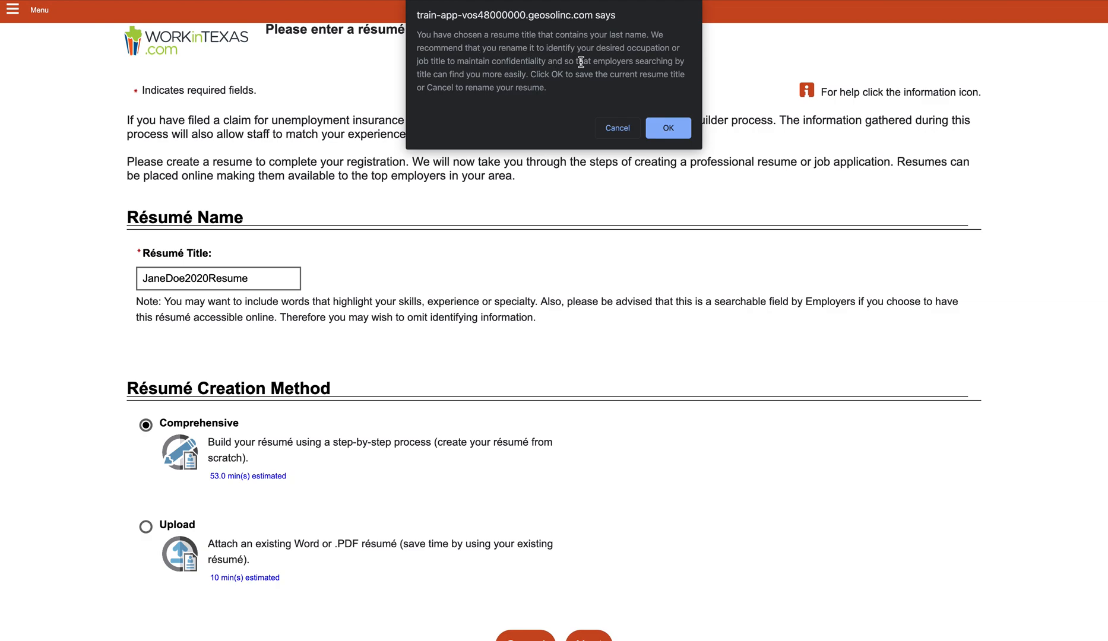
mouse_move(613, 61)
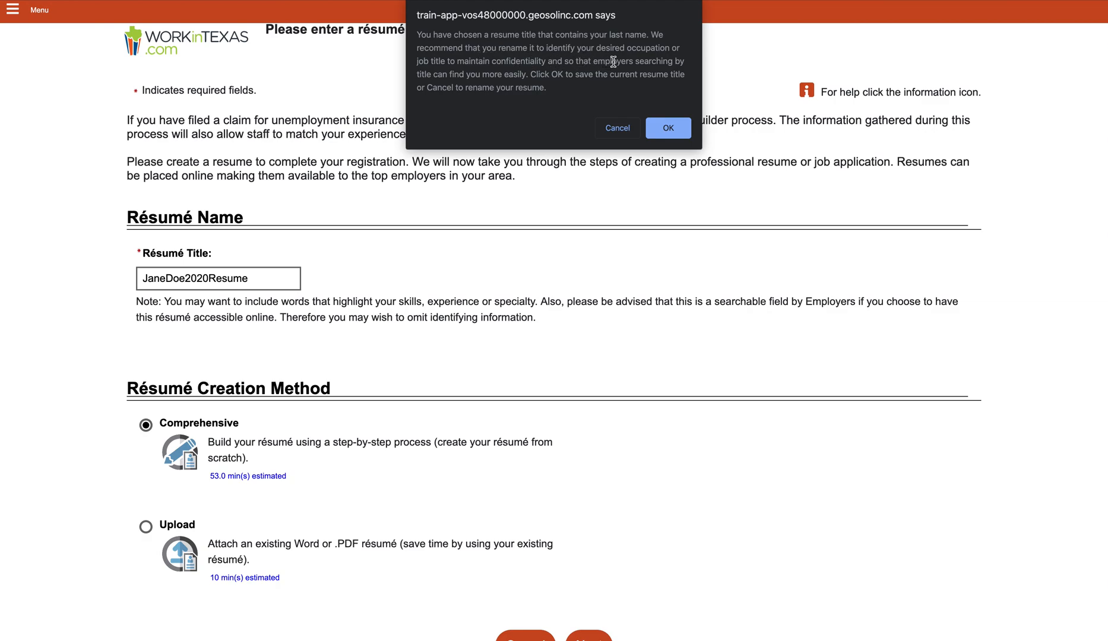
mouse_move(564, 88)
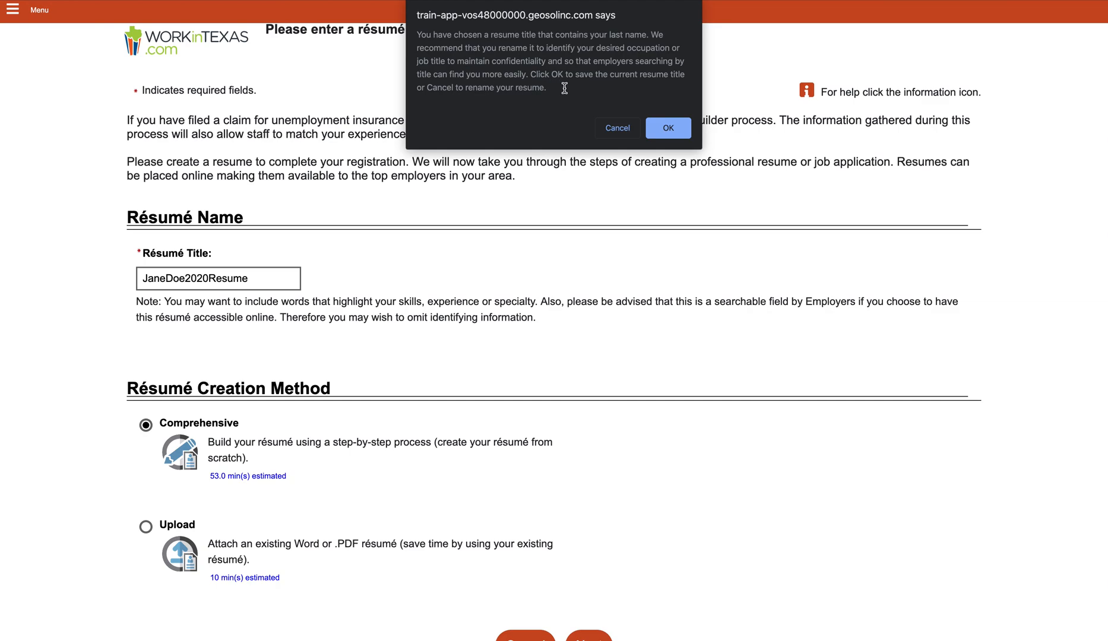
Accept the last-name warning, keeping JaneDoe2020Resume as the résumé title.
click(667, 127)
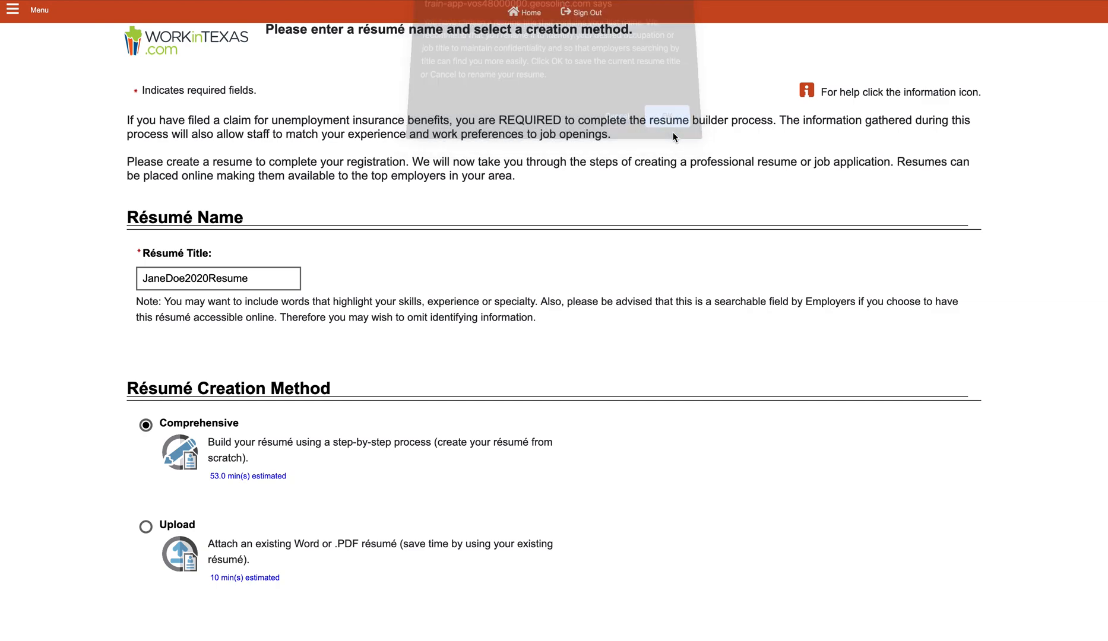